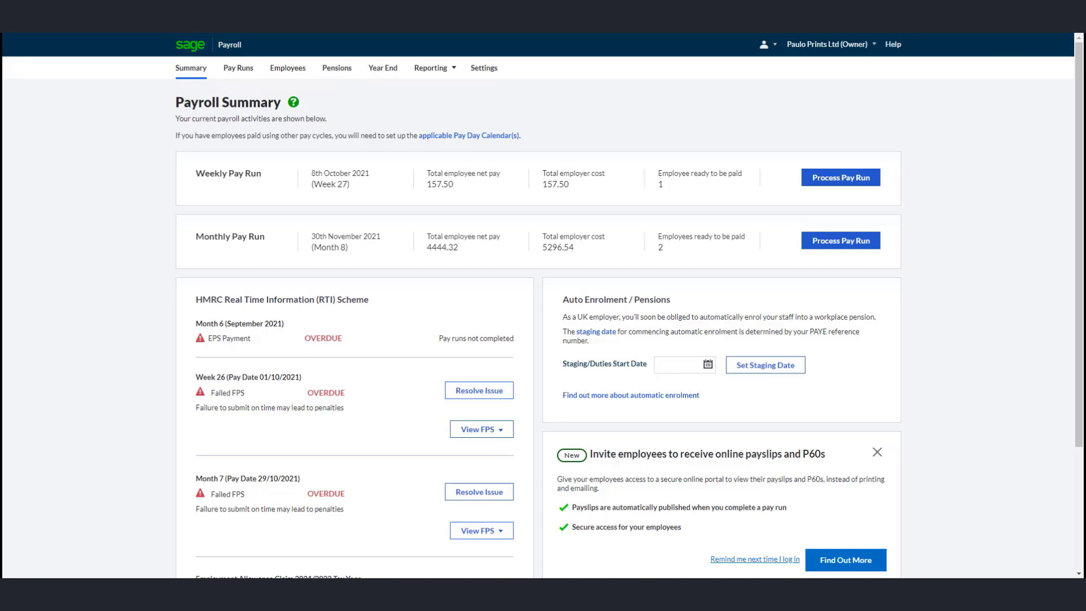
mouse_move(164, 199)
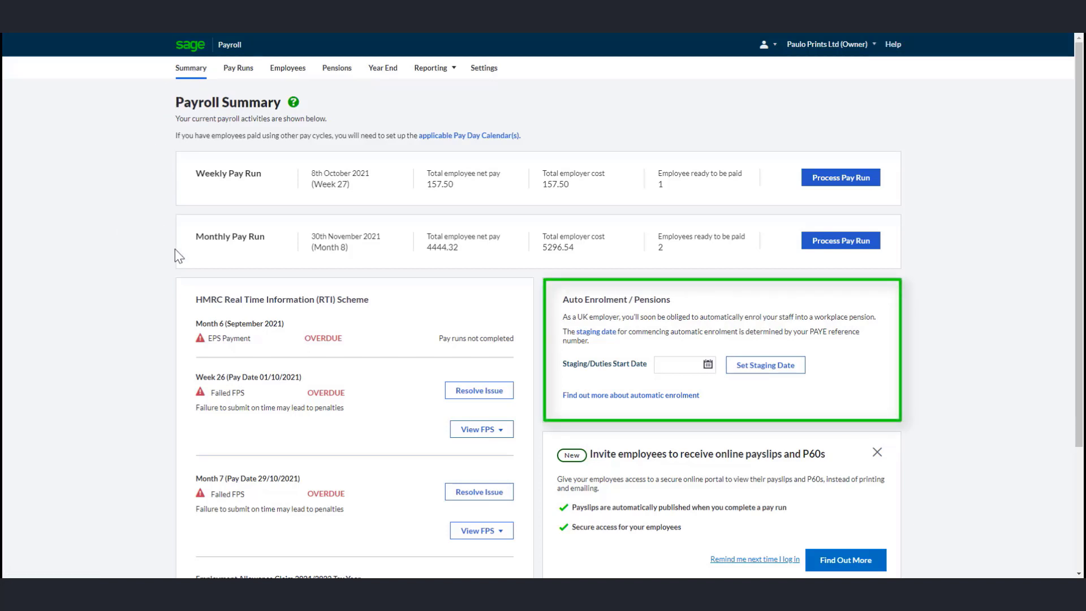
Step: Set the auto enrolment staging date to 02/12/2021 and confirm the settings update notice
left_click(681, 364)
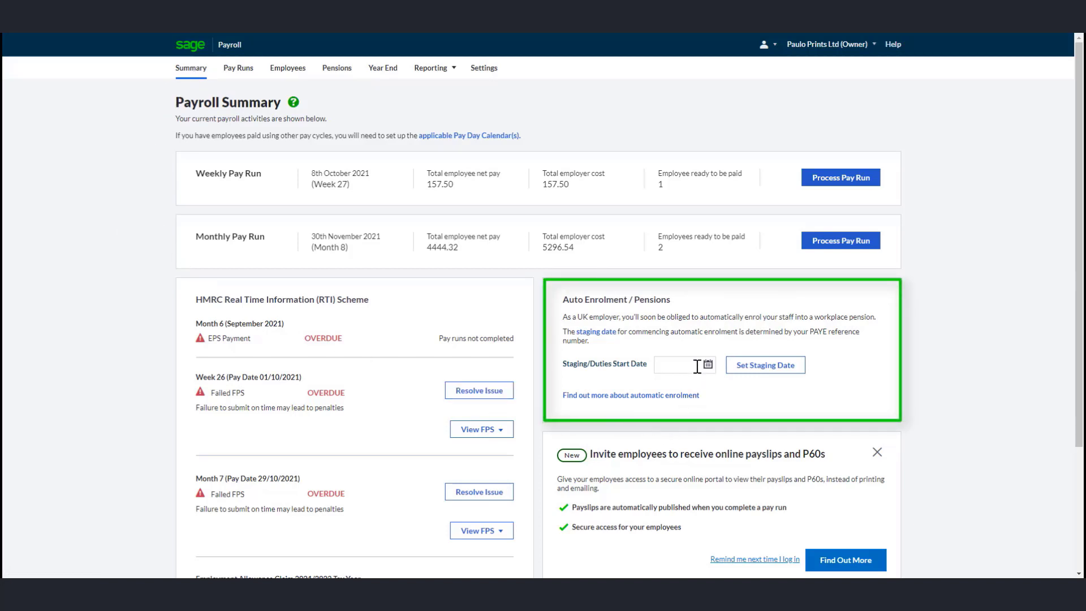
left_click(711, 364)
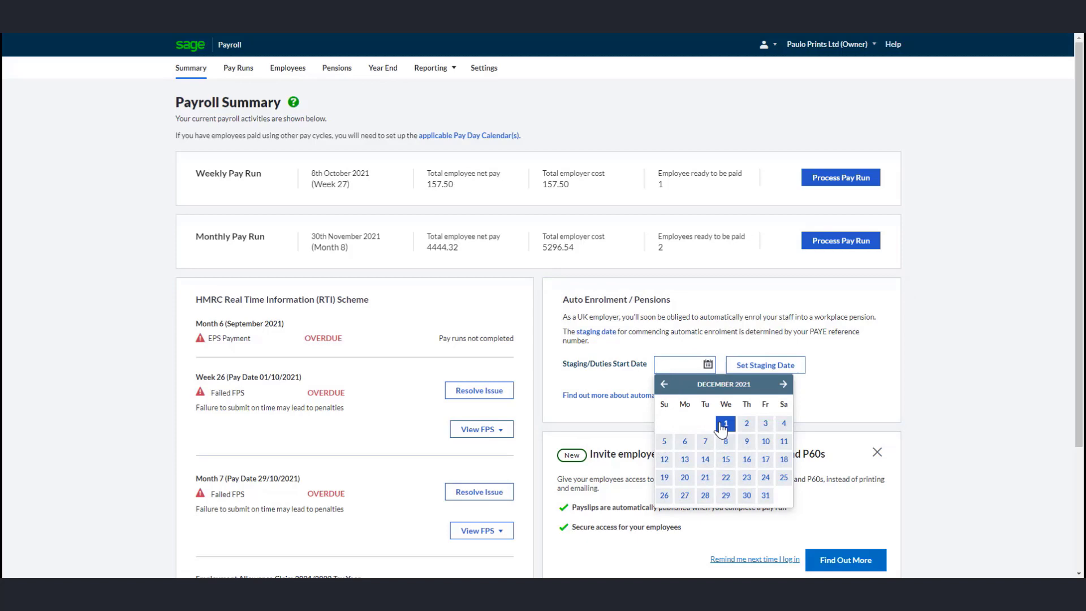
left_click(746, 423)
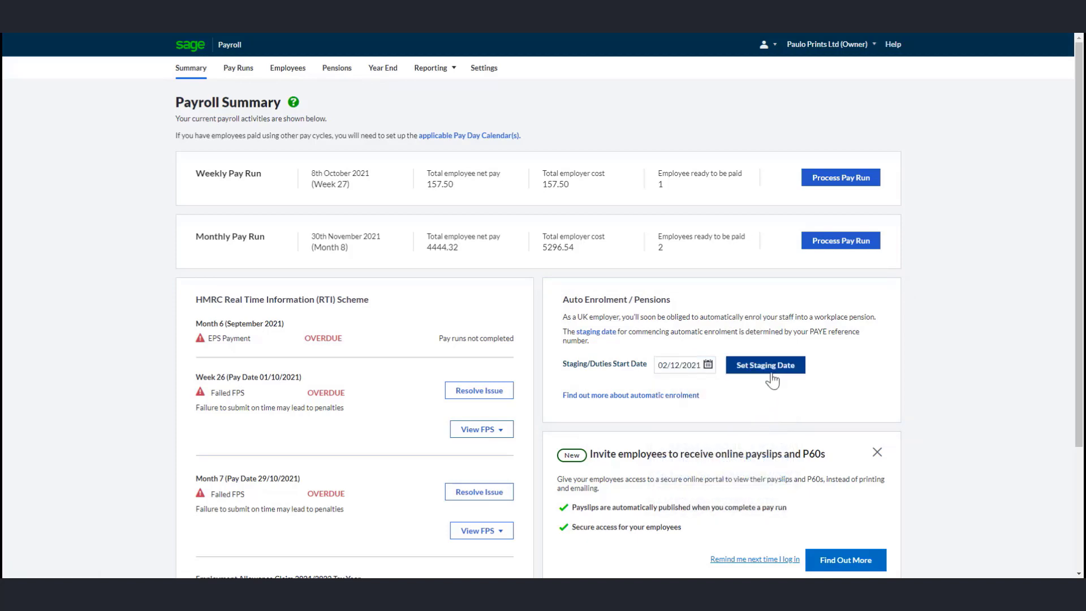
left_click(765, 364)
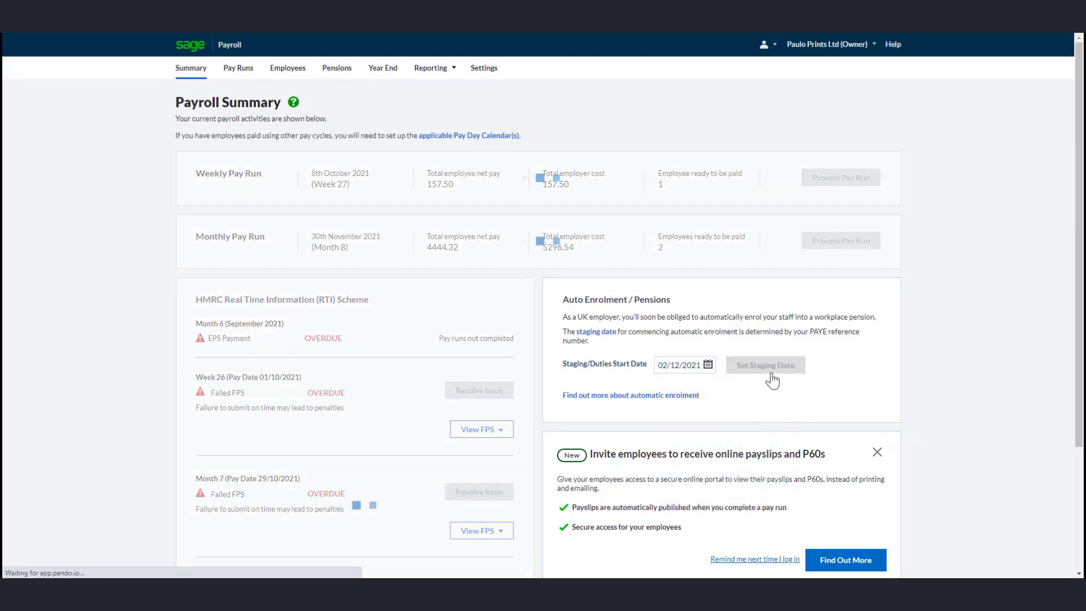
left_click(764, 364)
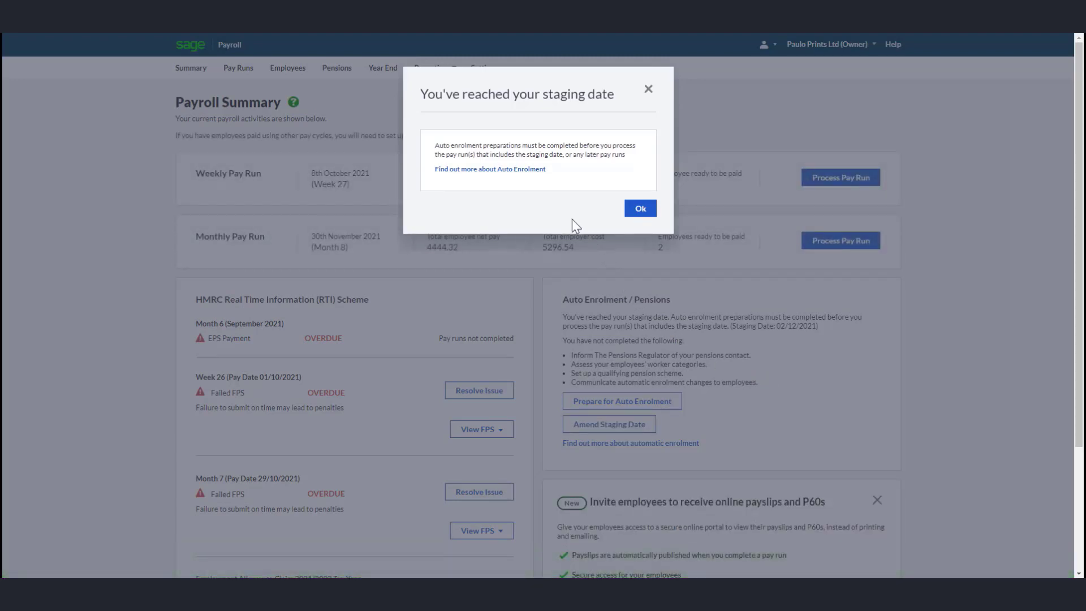
left_click(640, 208)
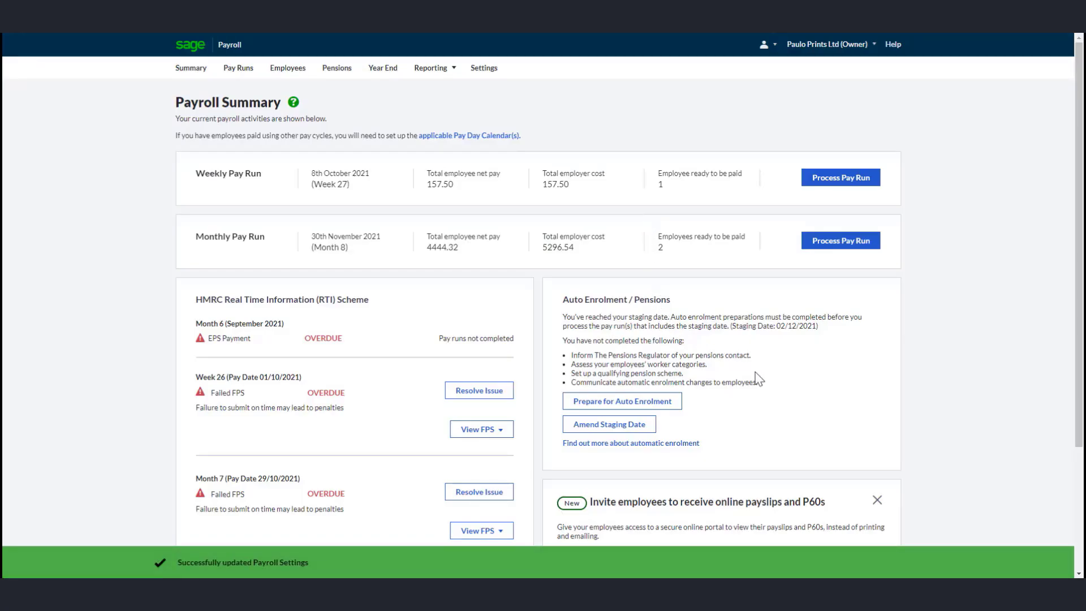
Step: Review the summary's outstanding tasks and go to the Pensions area
scroll("down", 3)
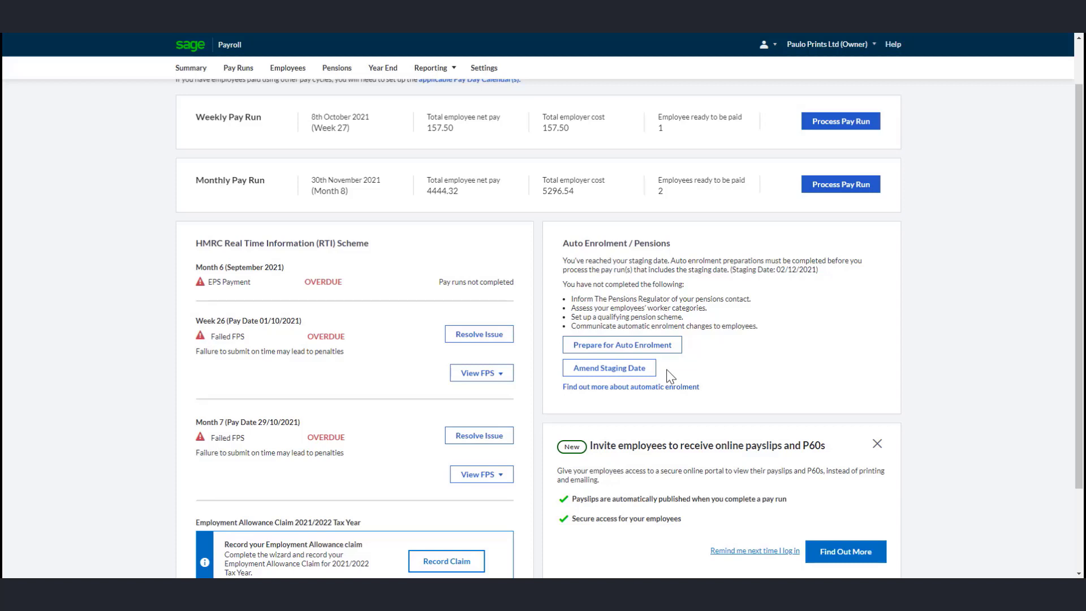
left_click(609, 368)
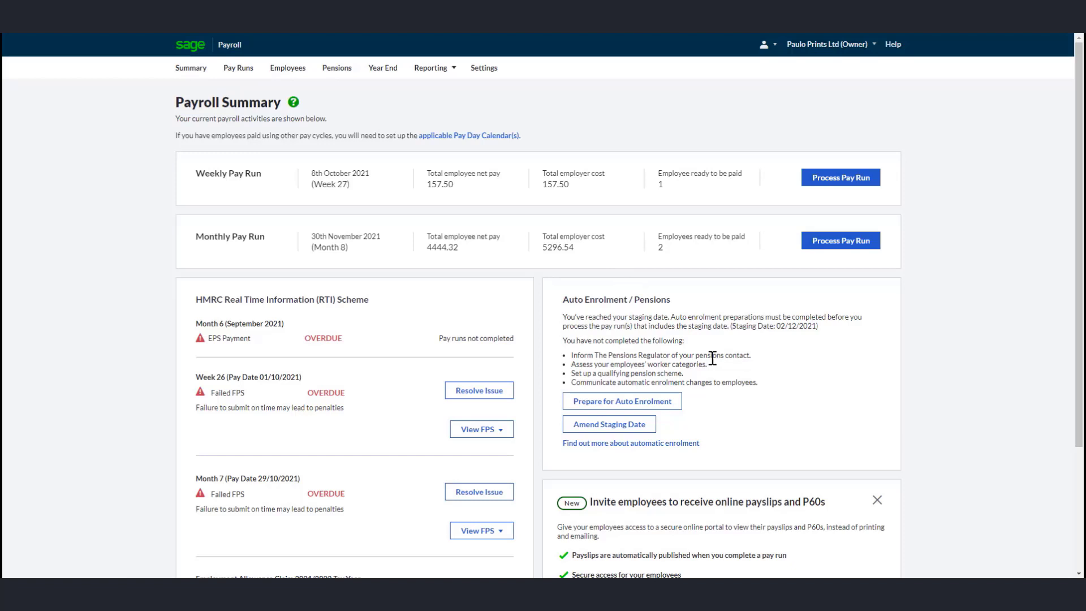
mouse_move(640, 403)
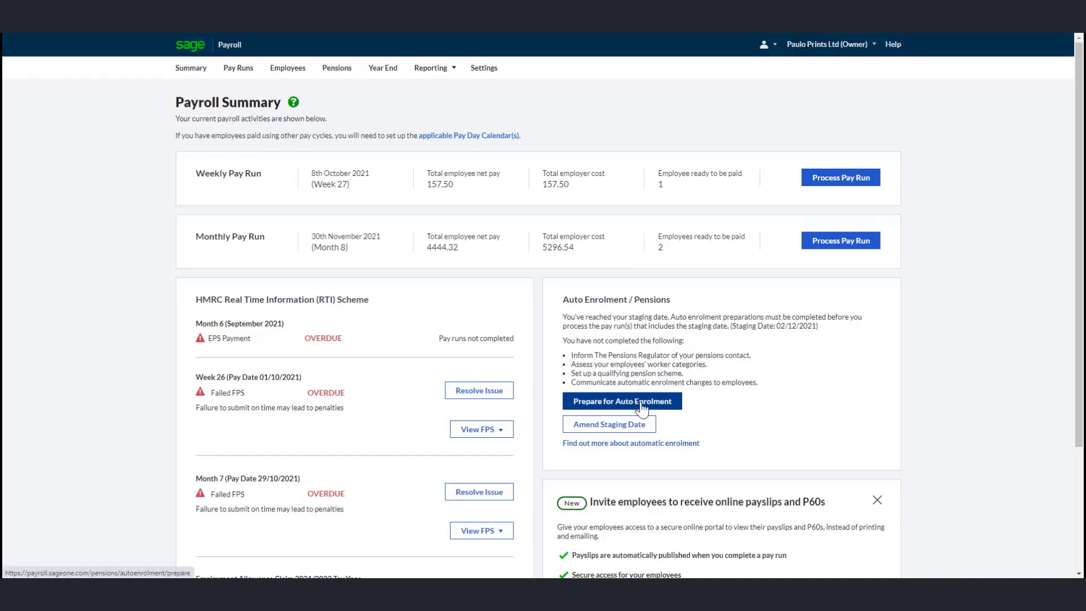
mouse_move(338, 68)
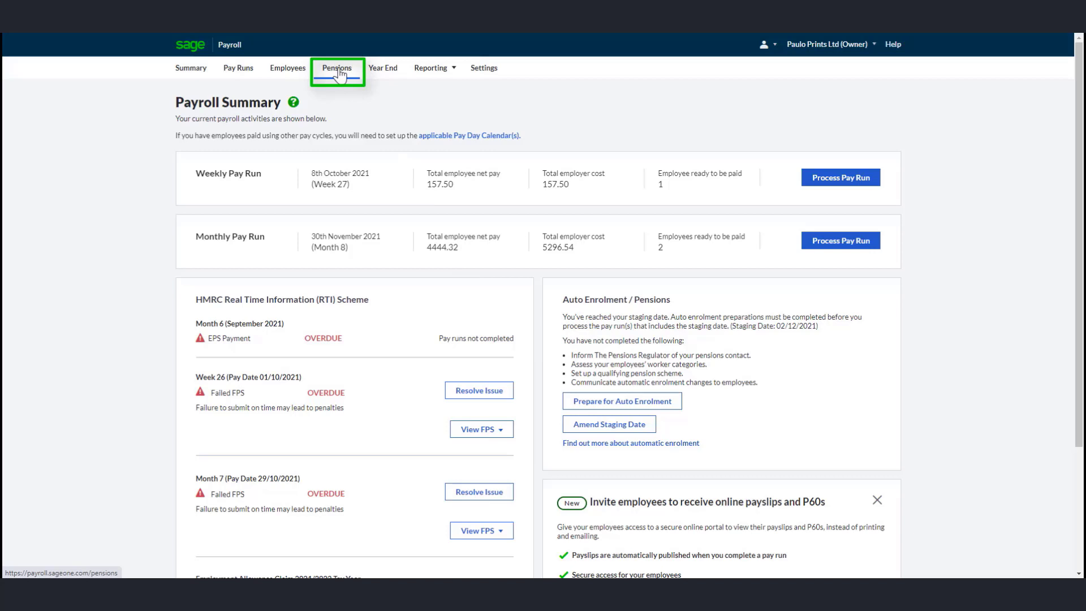
left_click(338, 68)
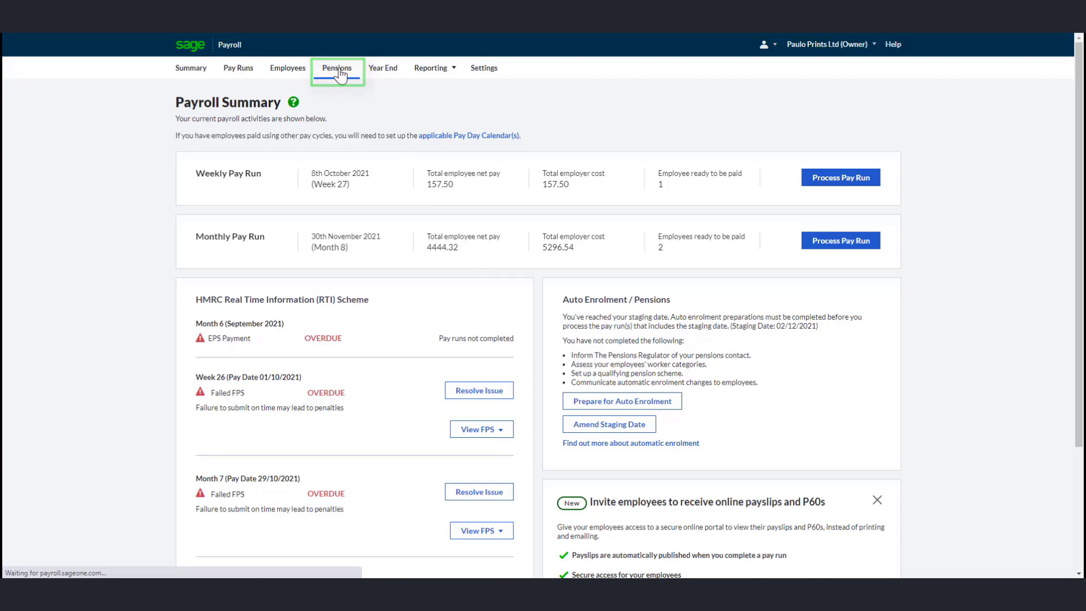
Step: Mark the pensions contact as nominated on the Auto Enrolment Preparation checklist
left_click(338, 67)
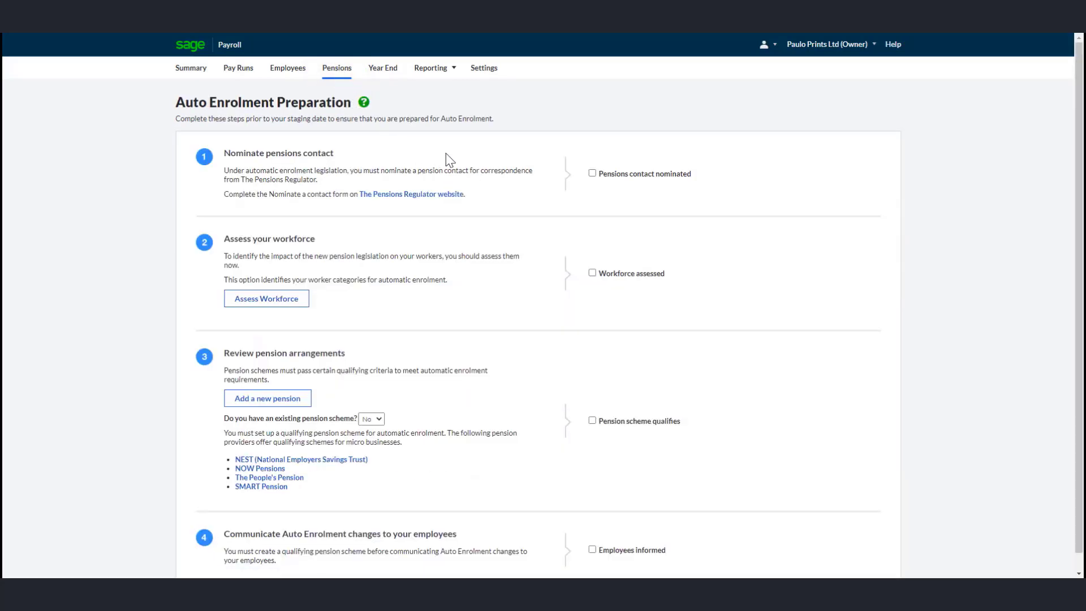
mouse_move(468, 157)
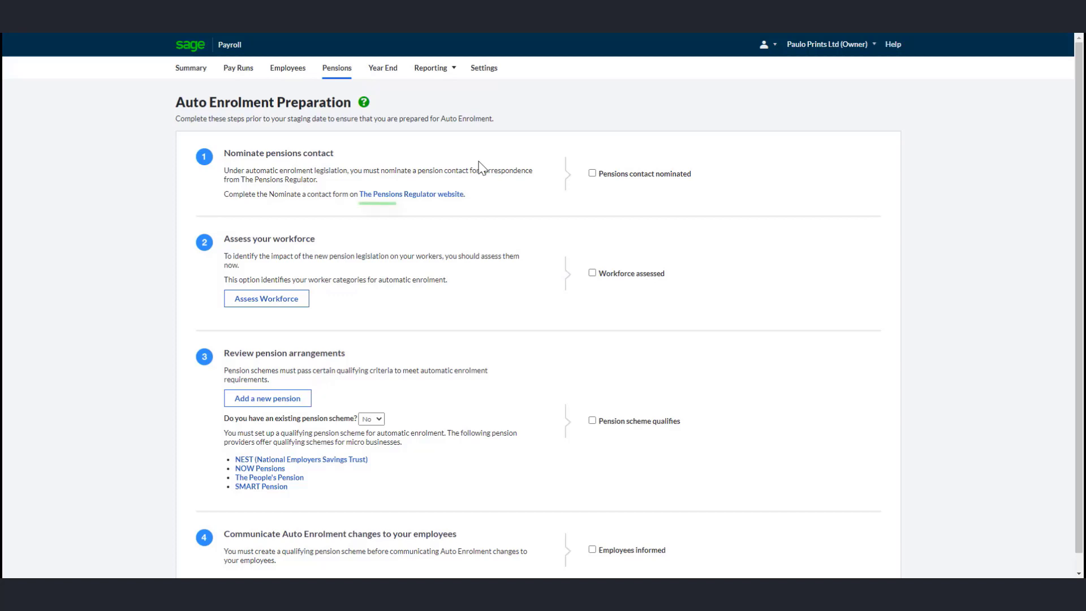
mouse_move(427, 201)
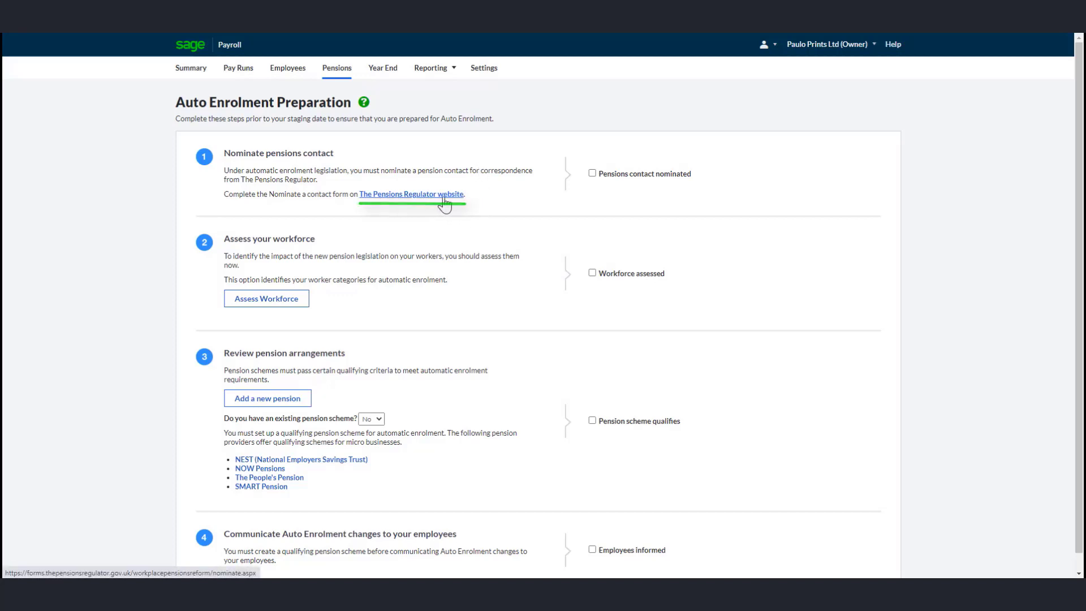
left_click(592, 173)
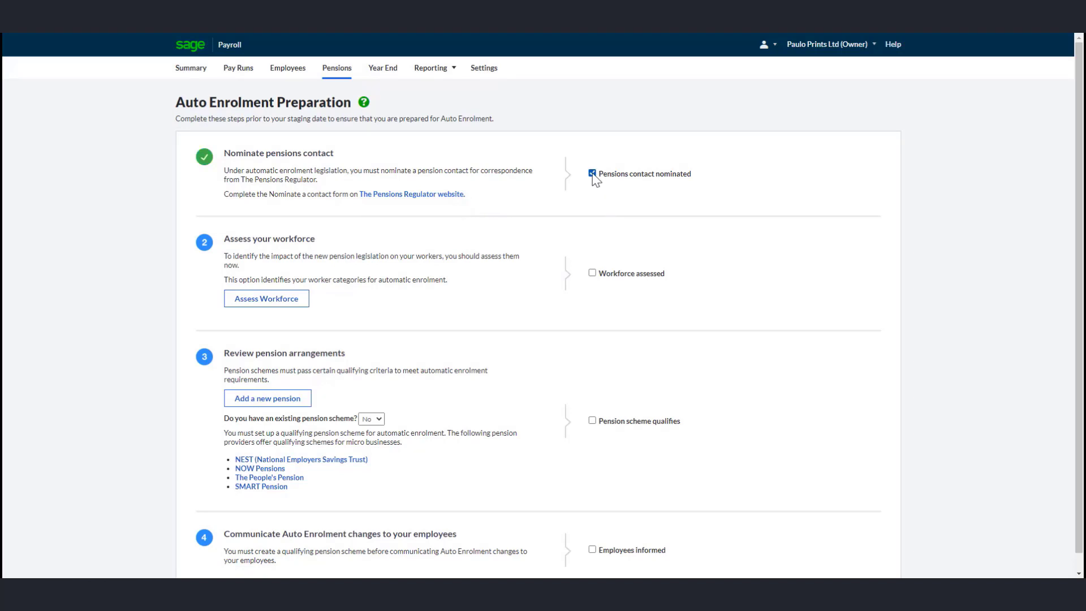
left_click(593, 173)
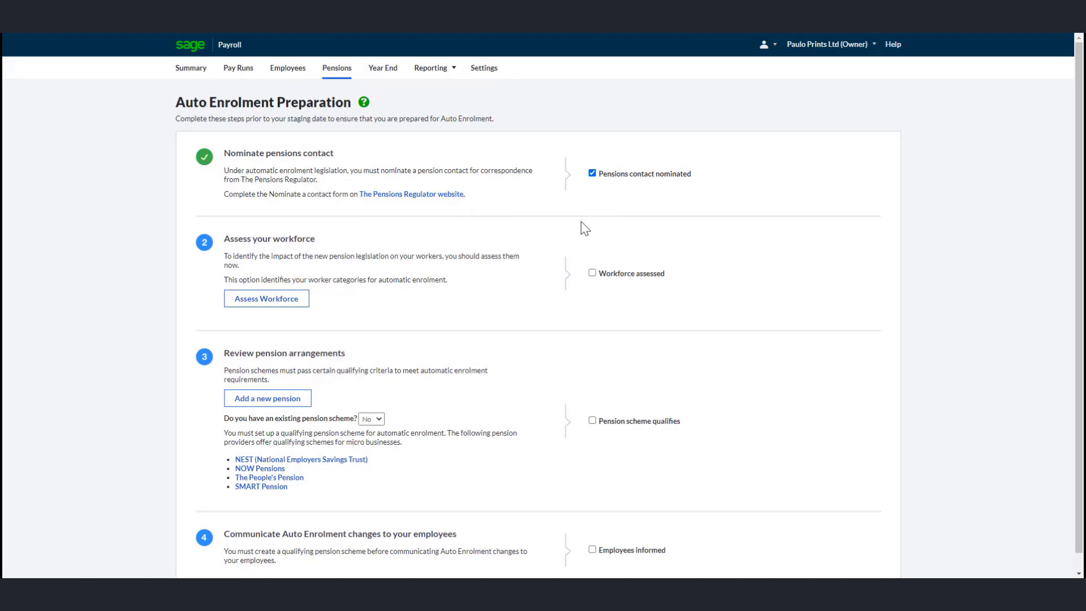
mouse_move(550, 233)
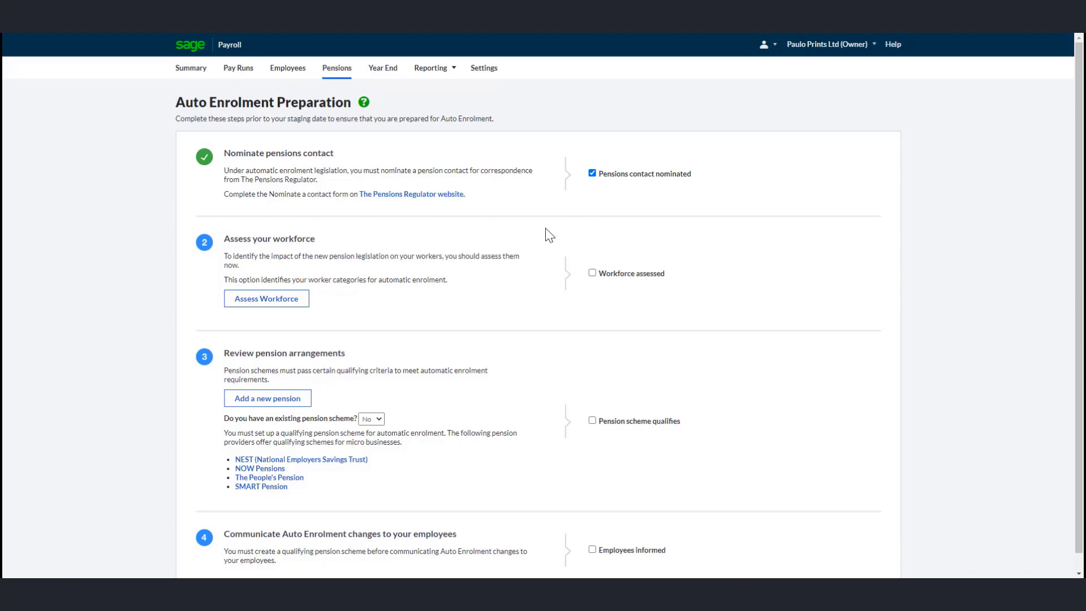
mouse_move(538, 266)
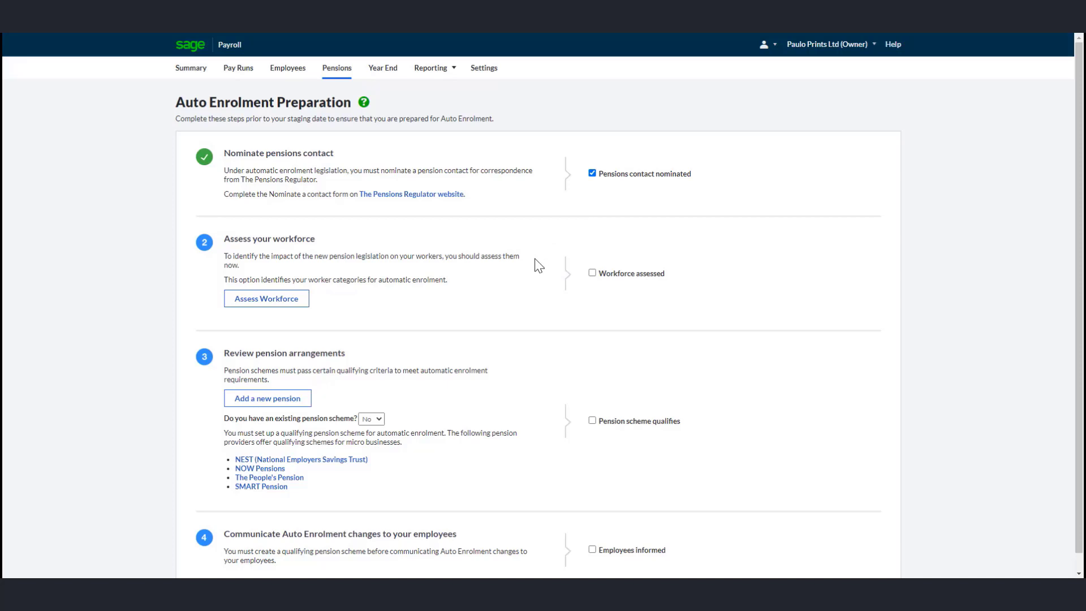
mouse_move(513, 278)
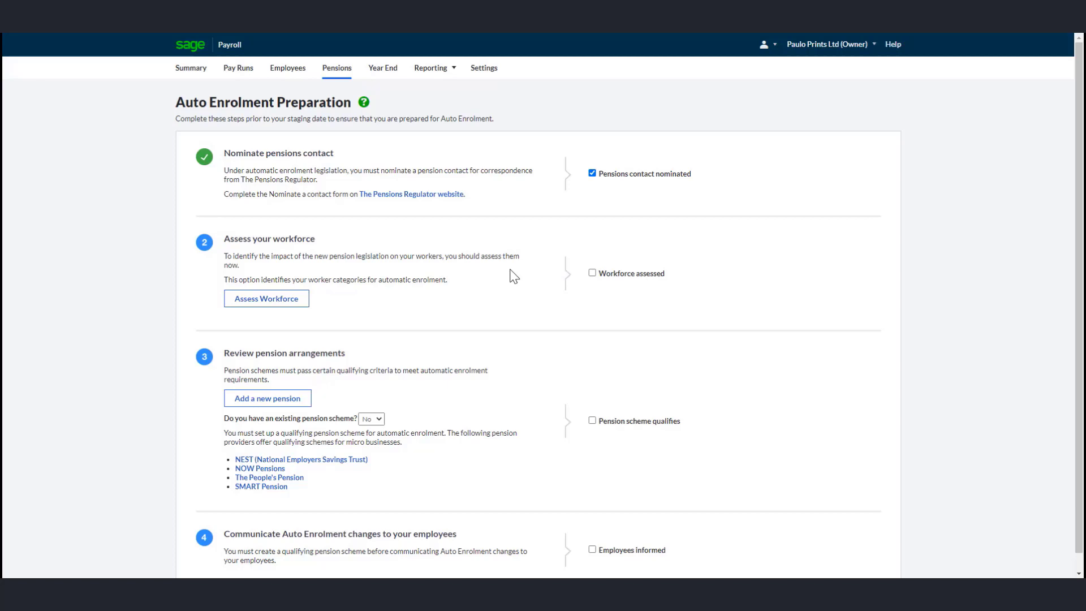
mouse_move(327, 309)
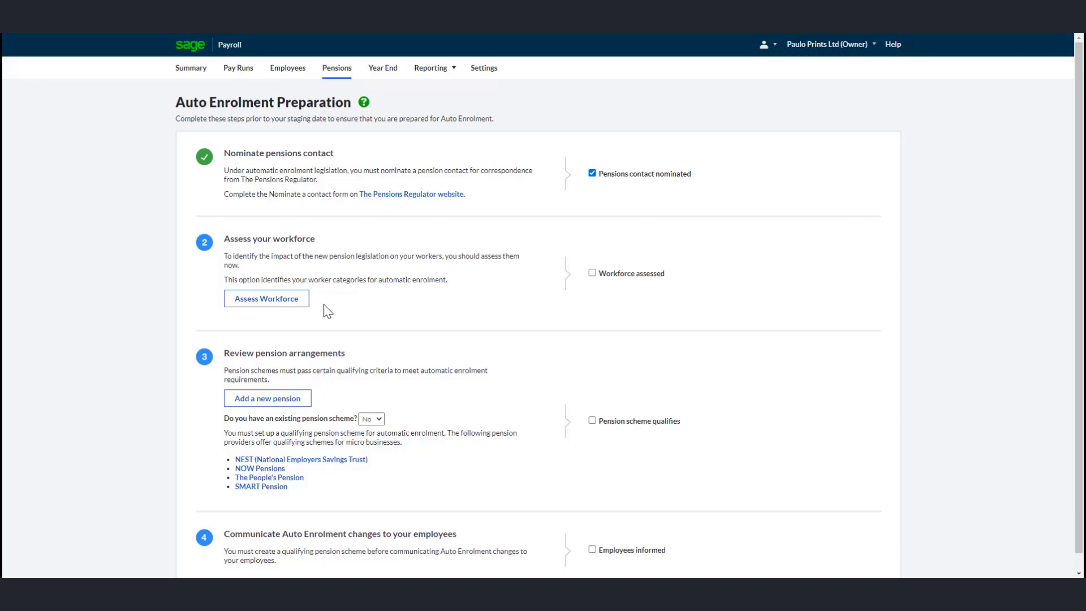
left_click(266, 298)
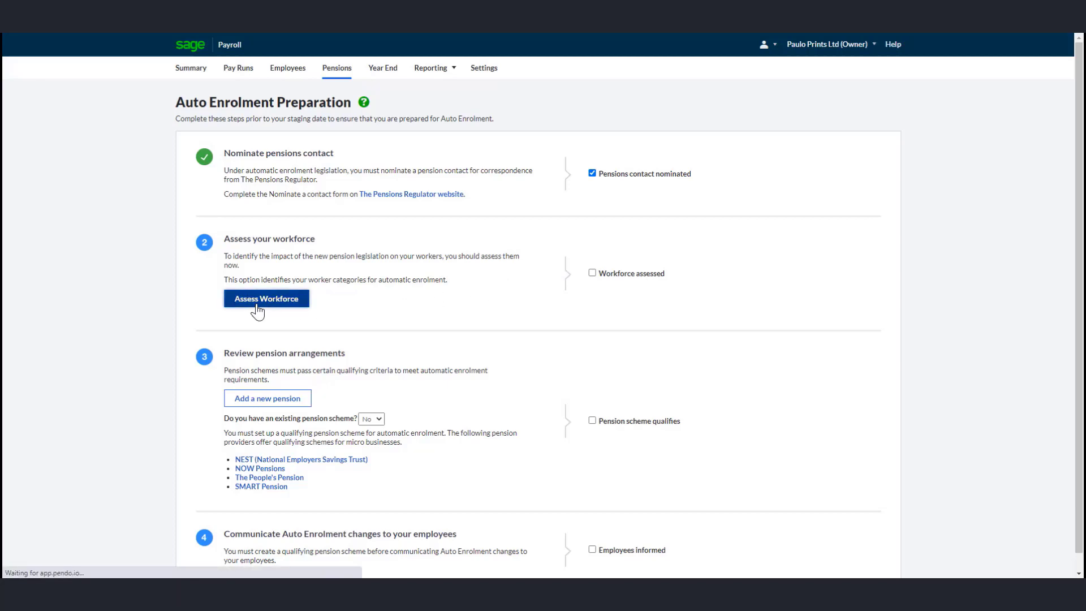
left_click(266, 299)
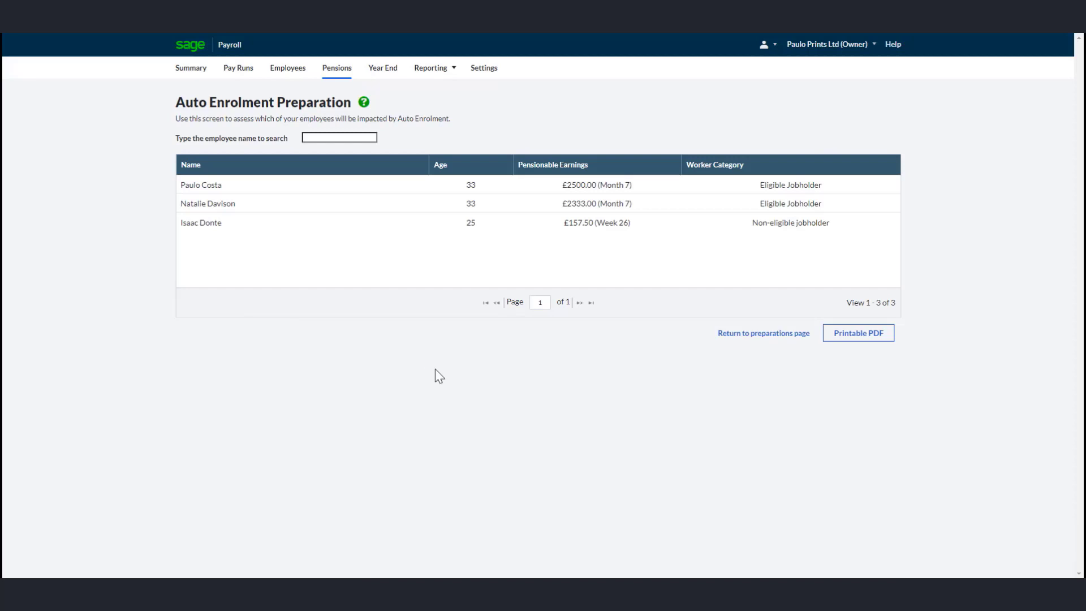
left_click(857, 333)
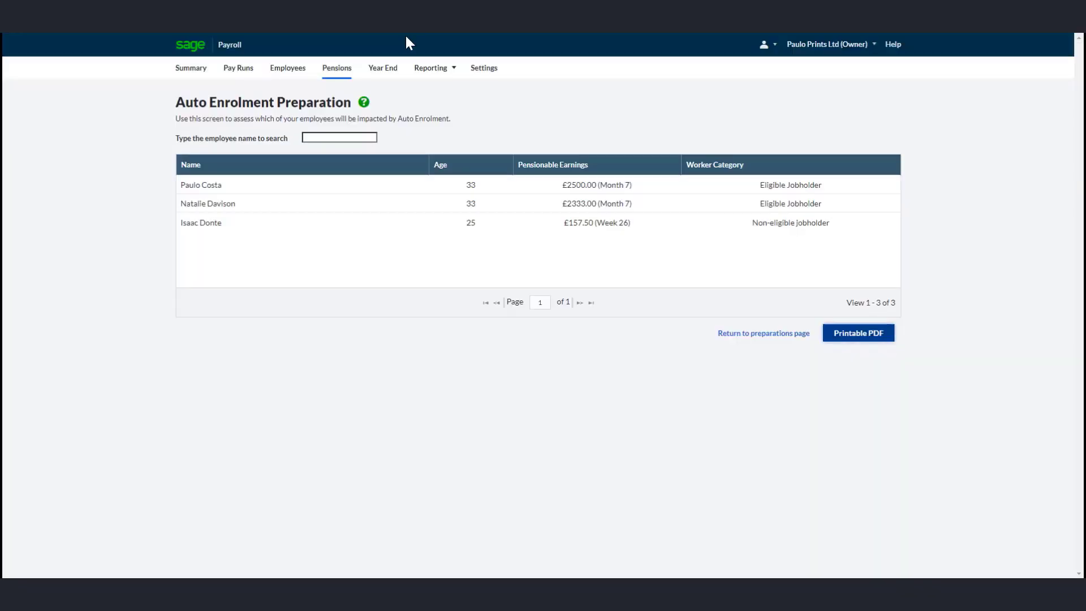
left_click(338, 68)
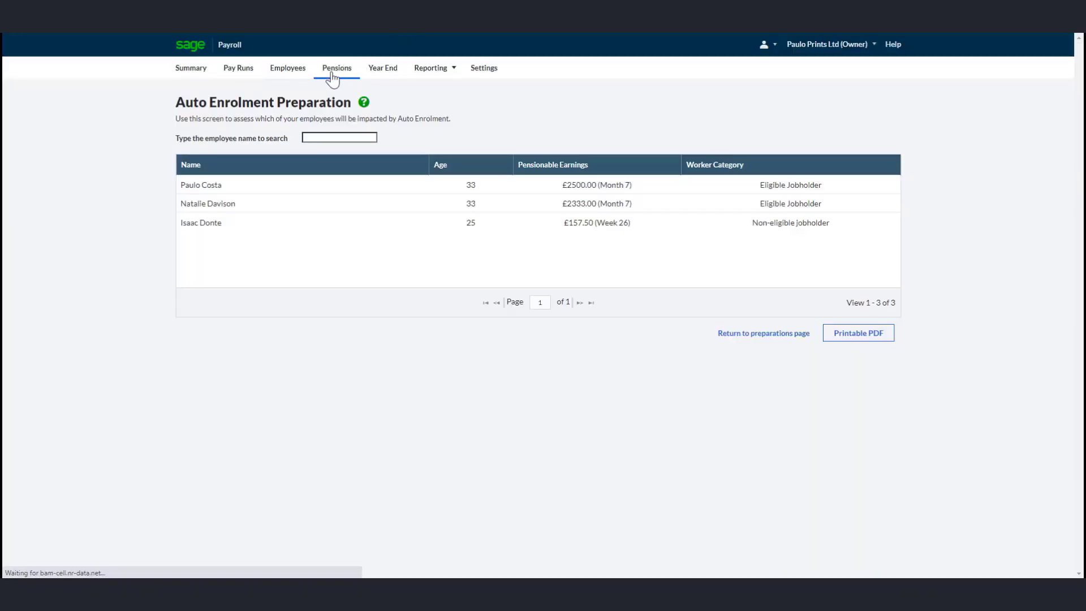
left_click(764, 333)
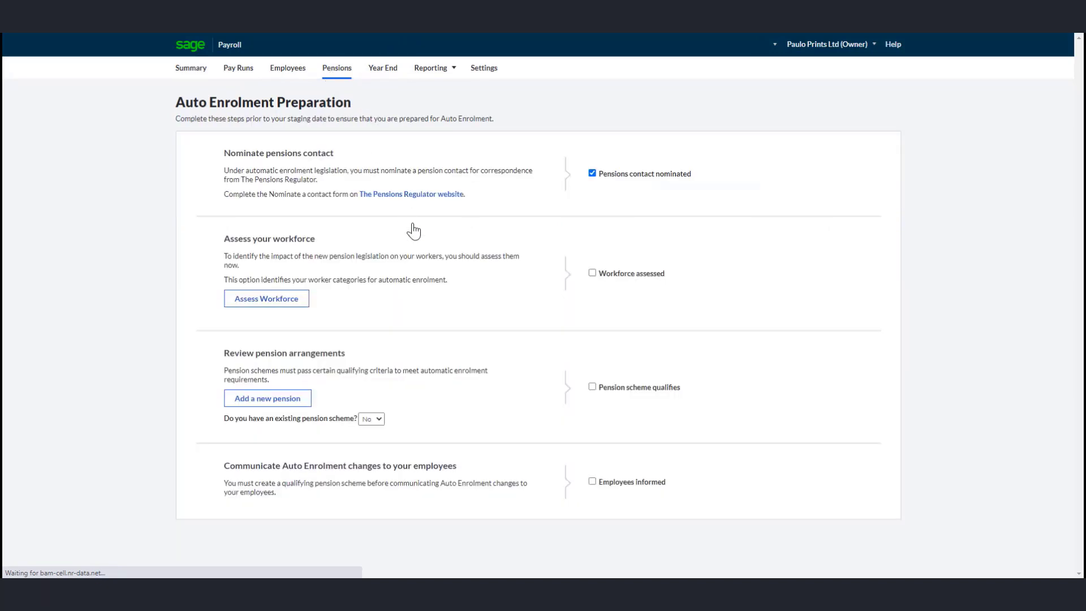
Step: Mark the workforce as assessed and start adding a new pension with no existing scheme
left_click(593, 273)
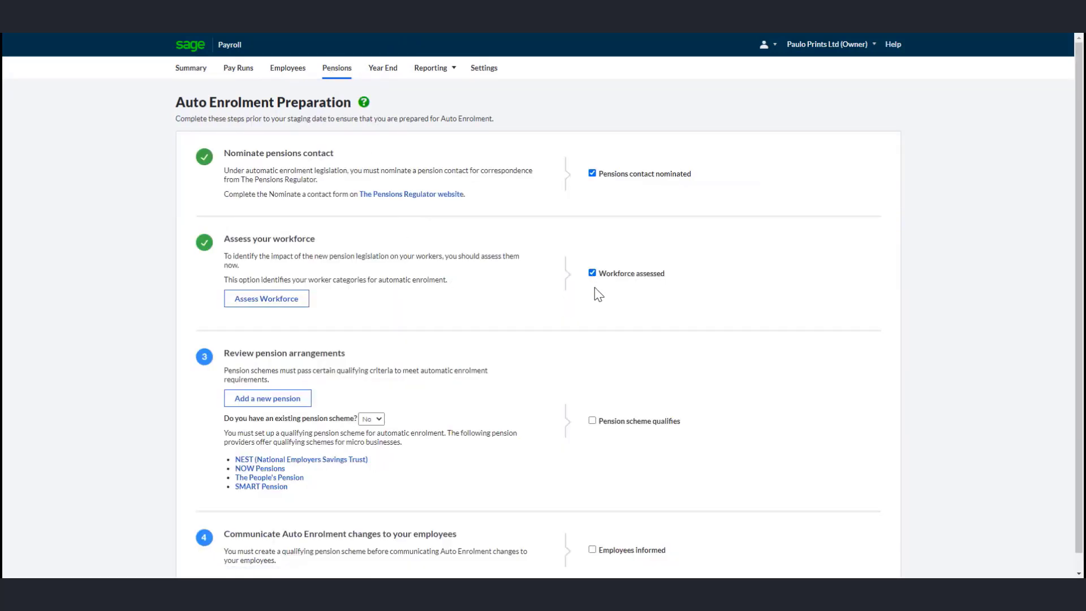
mouse_move(600, 310)
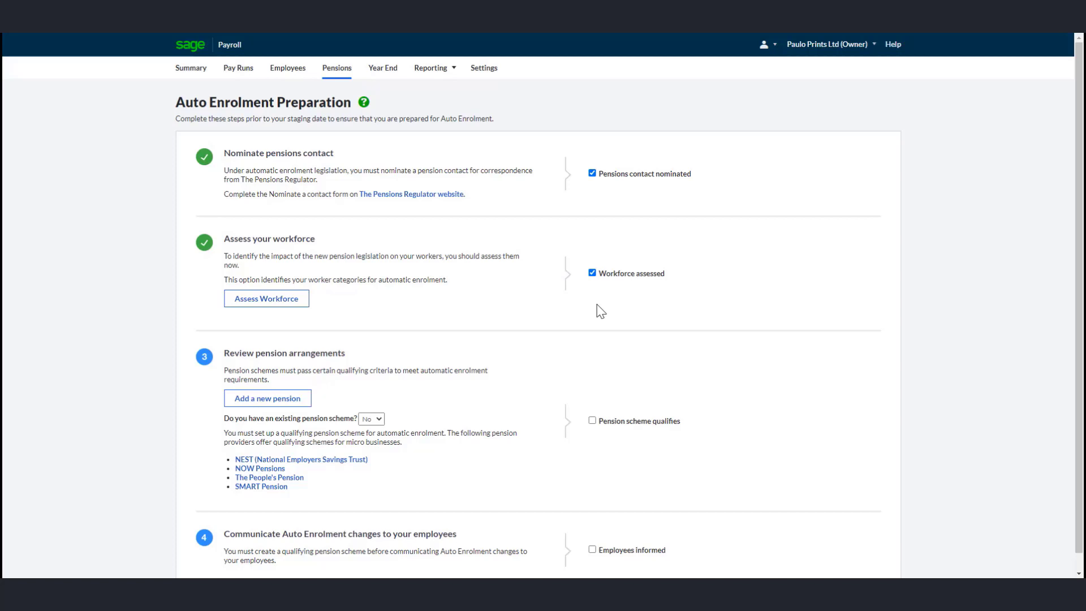
mouse_move(559, 352)
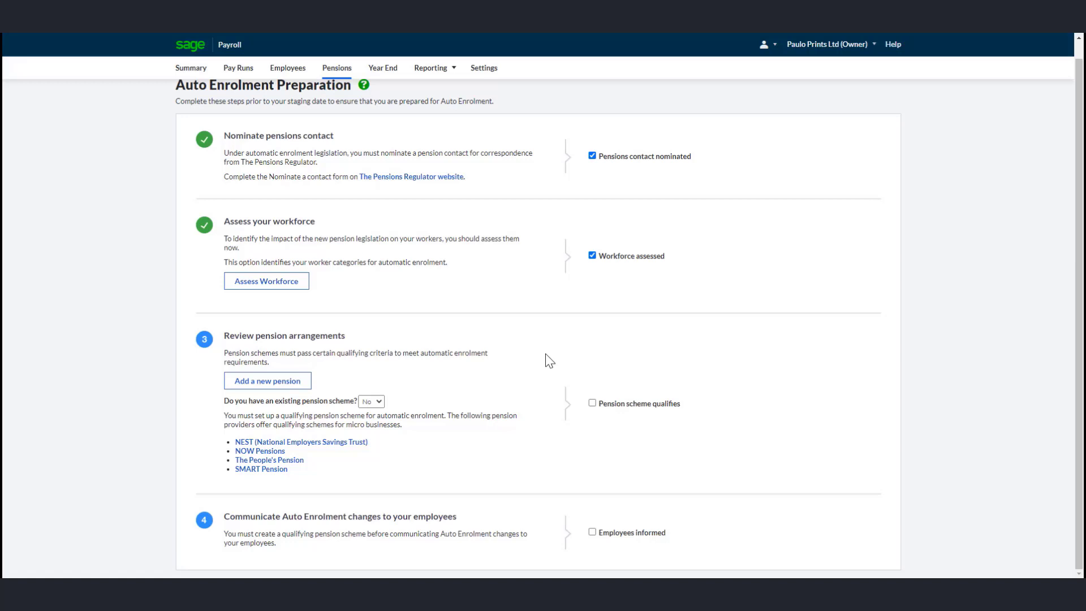
mouse_move(440, 417)
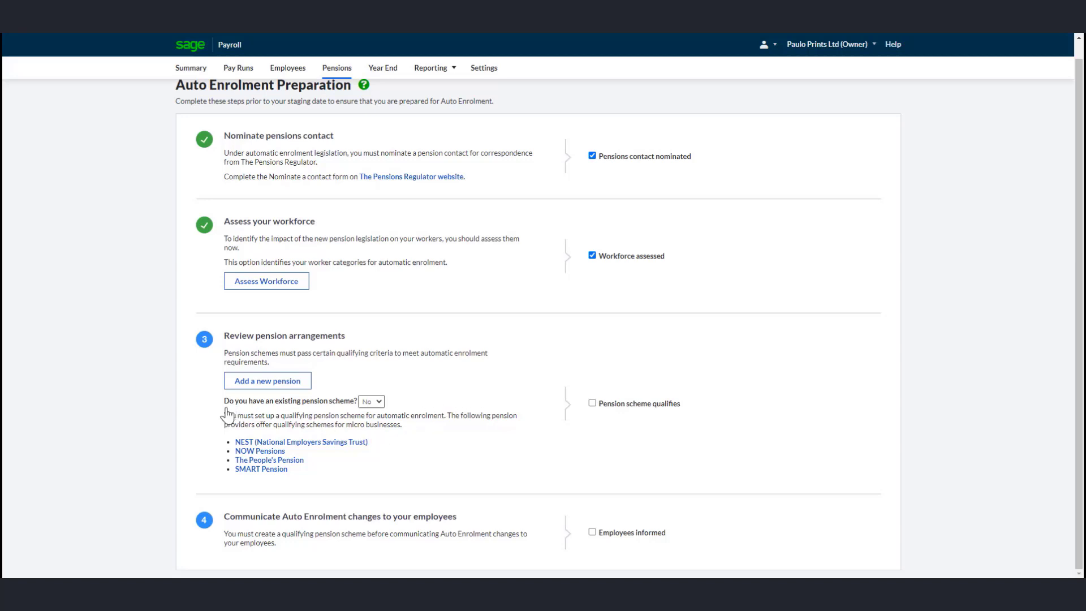
mouse_move(378, 414)
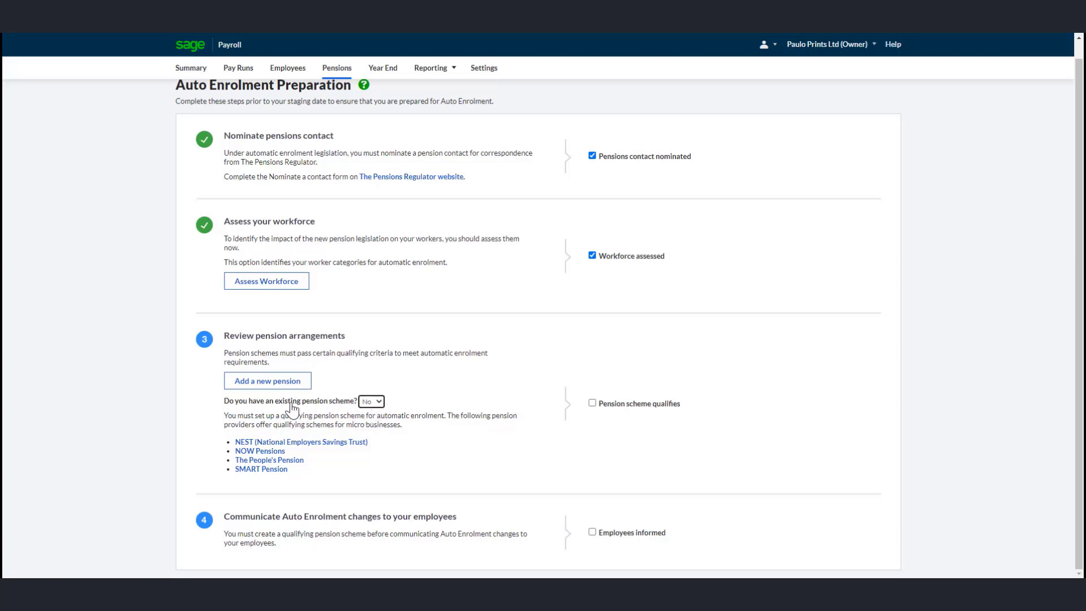
left_click(267, 380)
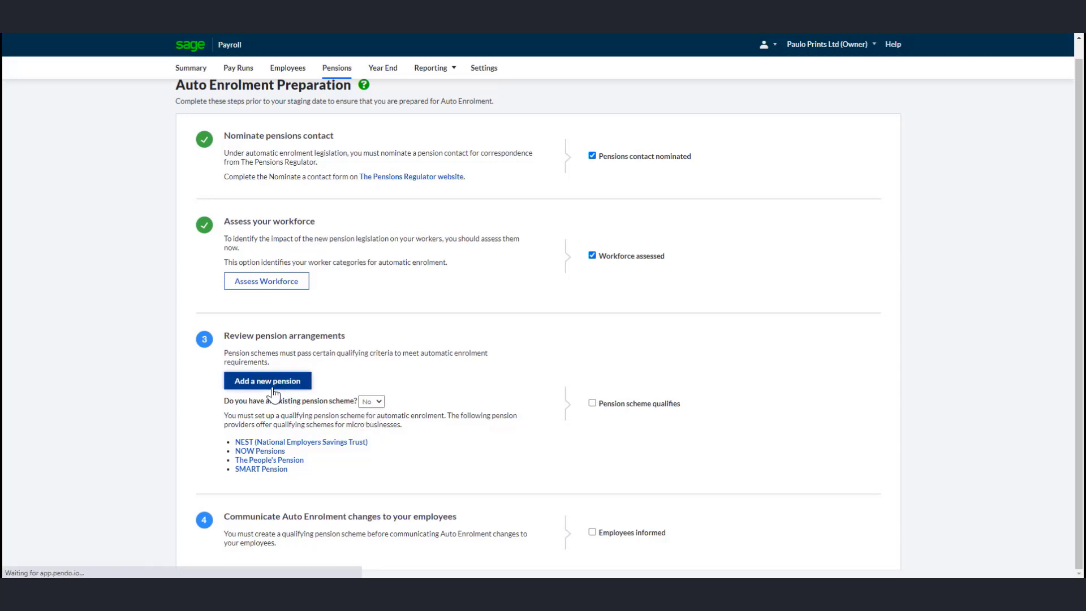
Step: Choose NEST Corporation as the provider on the Add a new Pension page
left_click(267, 380)
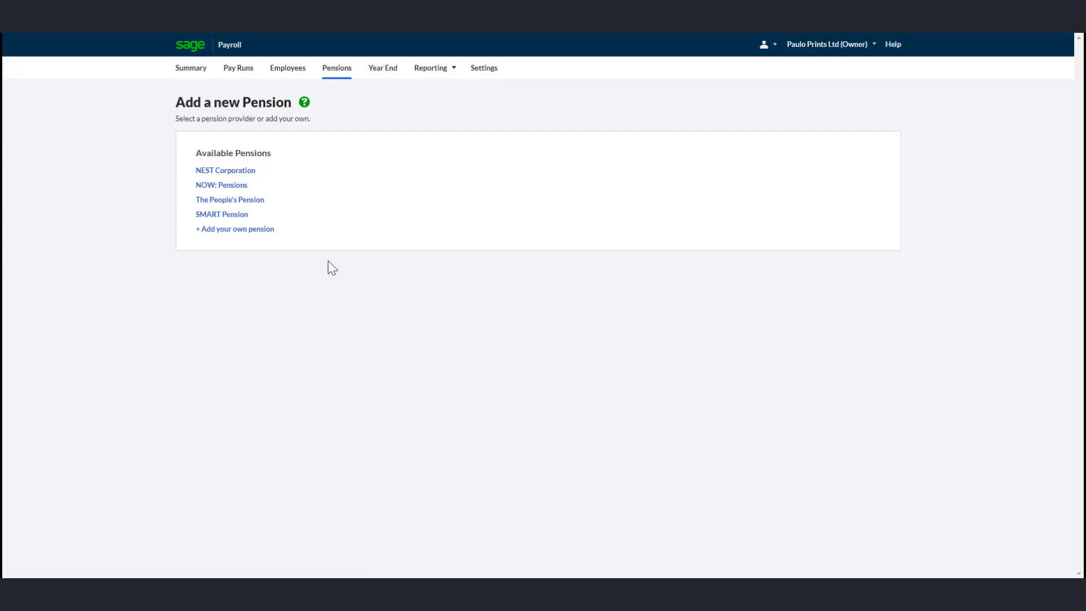
mouse_move(326, 219)
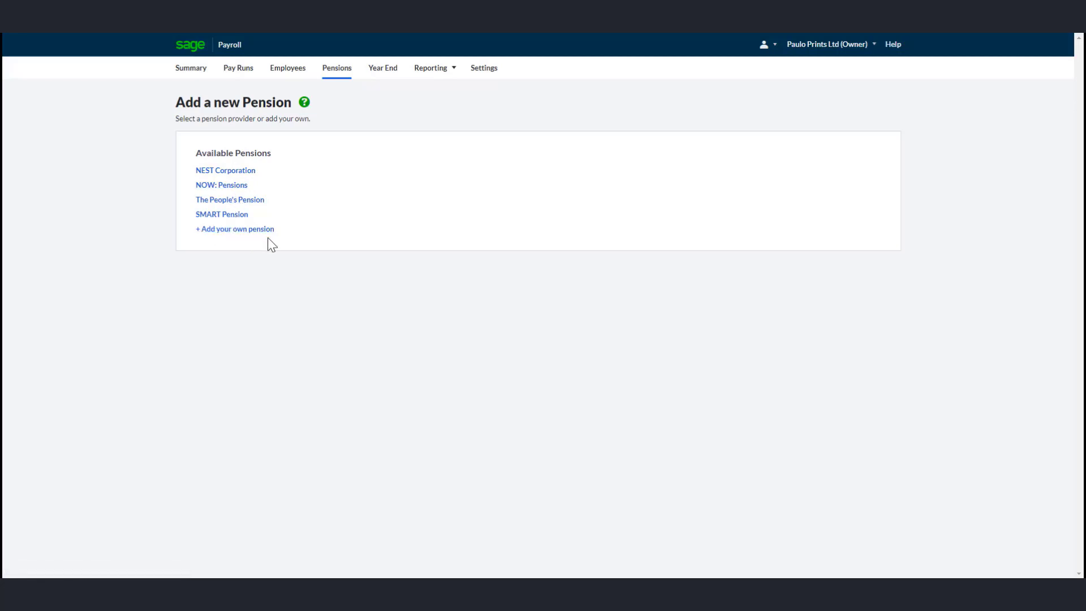
left_click(225, 170)
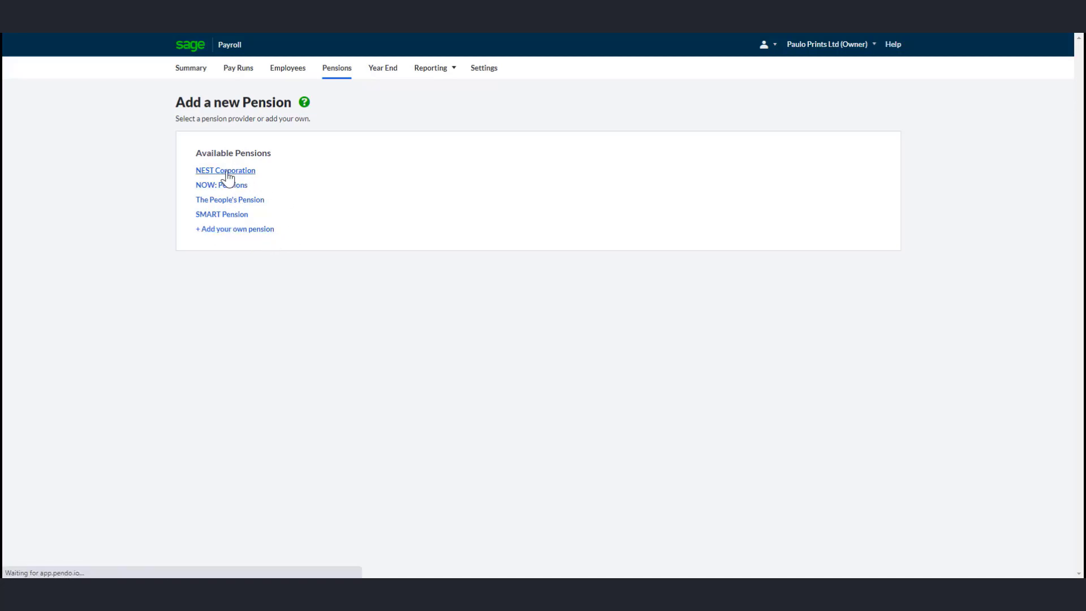
left_click(225, 169)
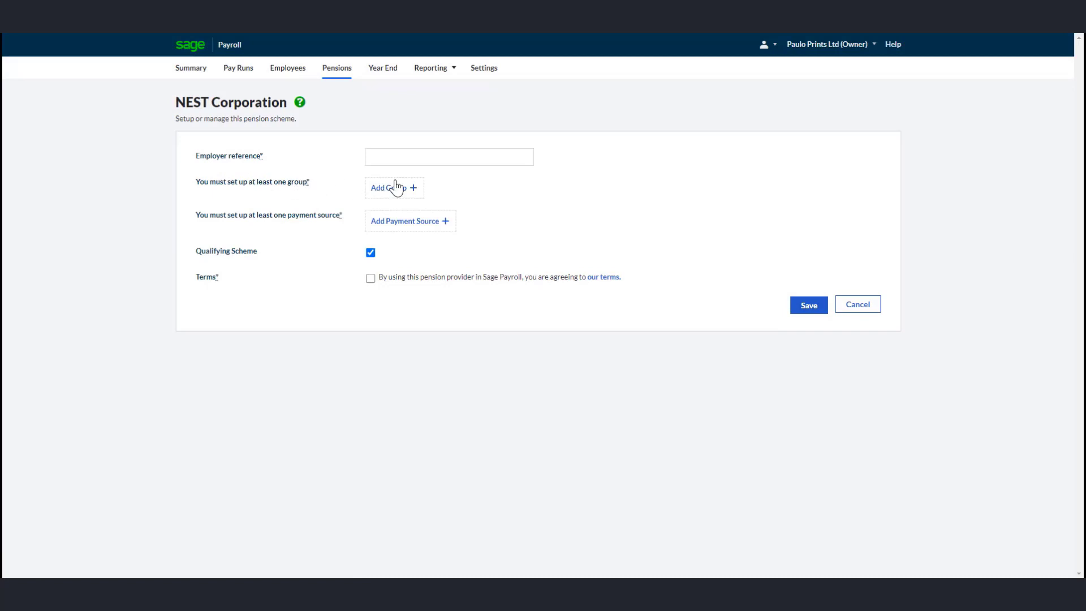
left_click(449, 157)
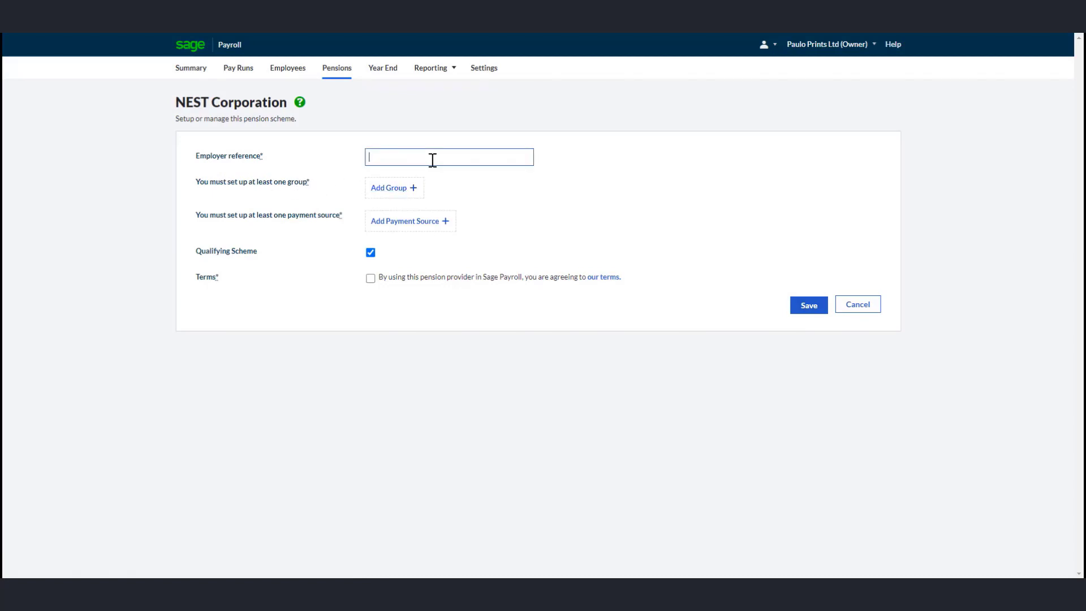
type("EMP123115461")
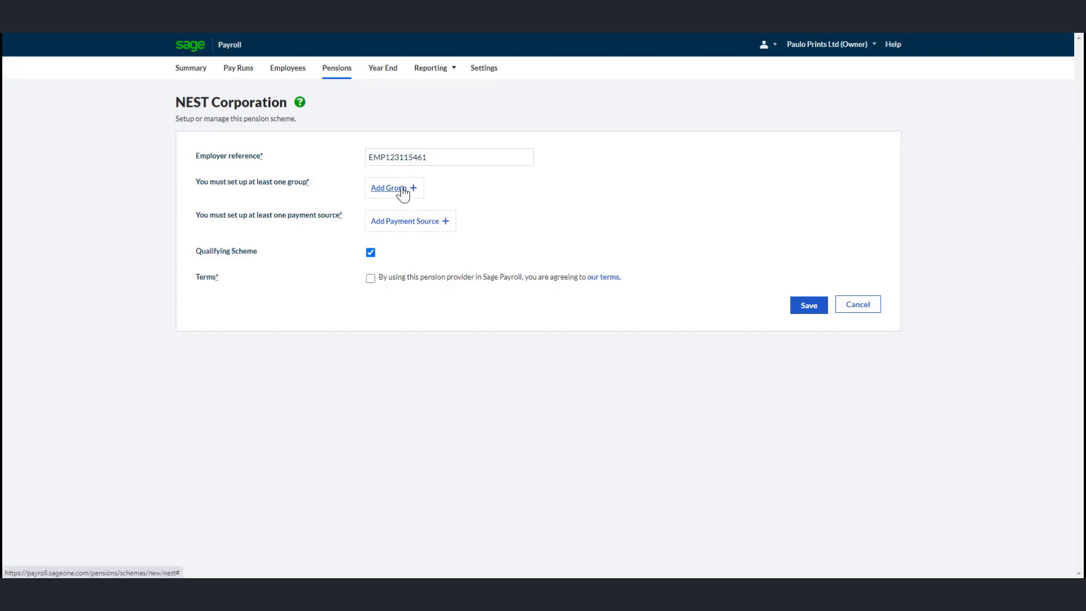
left_click(389, 187)
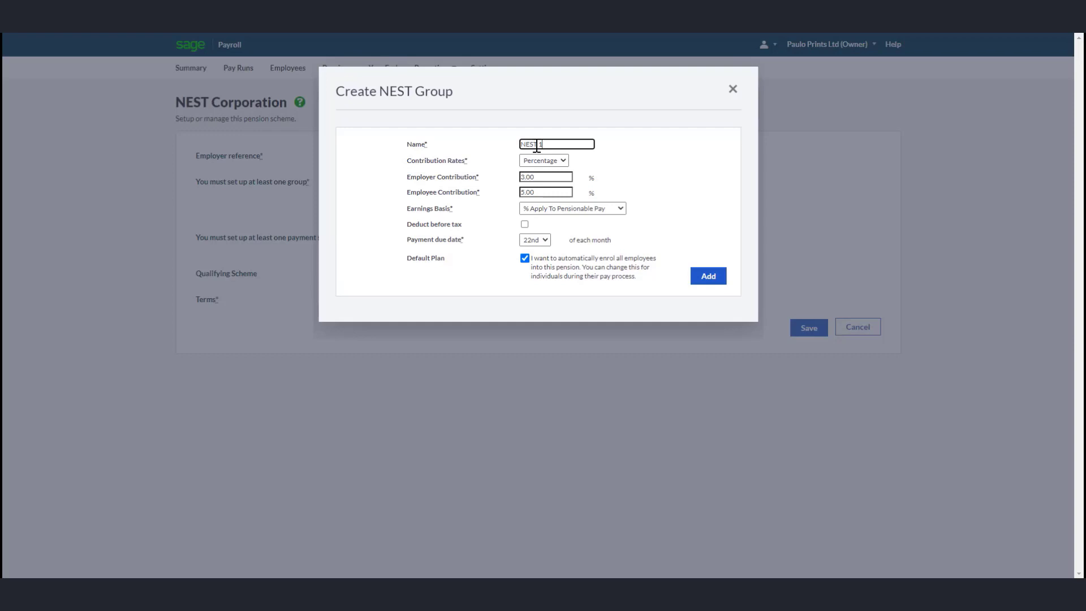
Step: Keep the NEST group percentage-based on pensionable pay with contributions deducted before tax
left_click(559, 160)
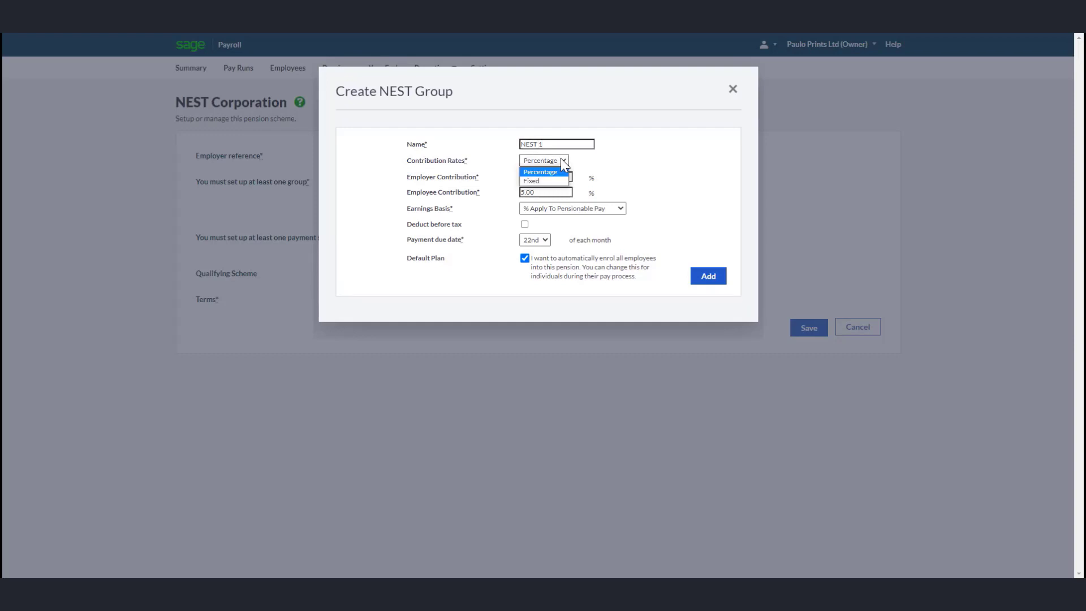
mouse_move(542, 181)
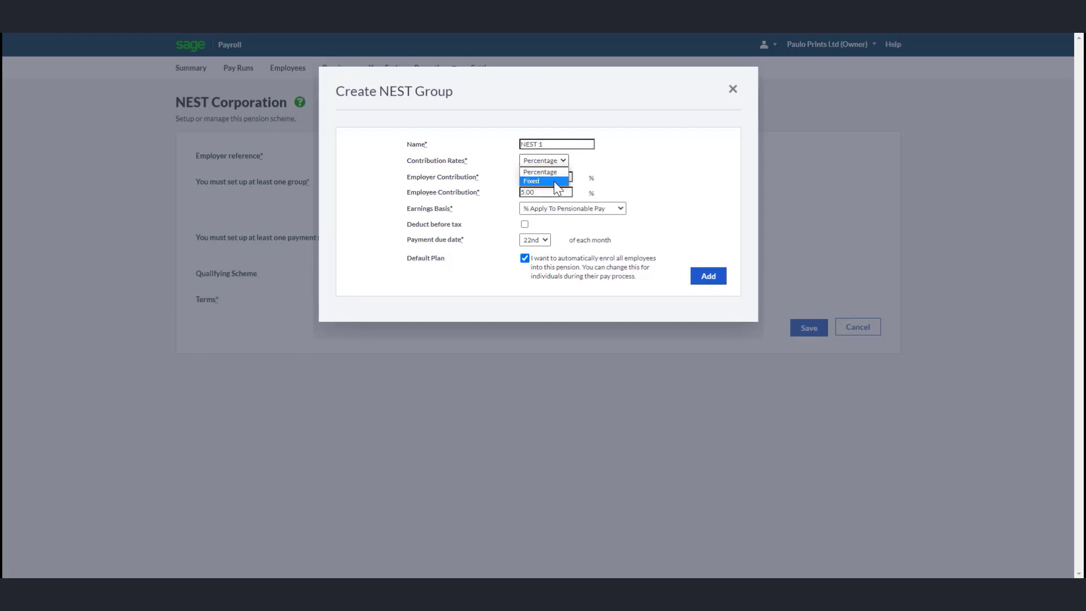
left_click(541, 172)
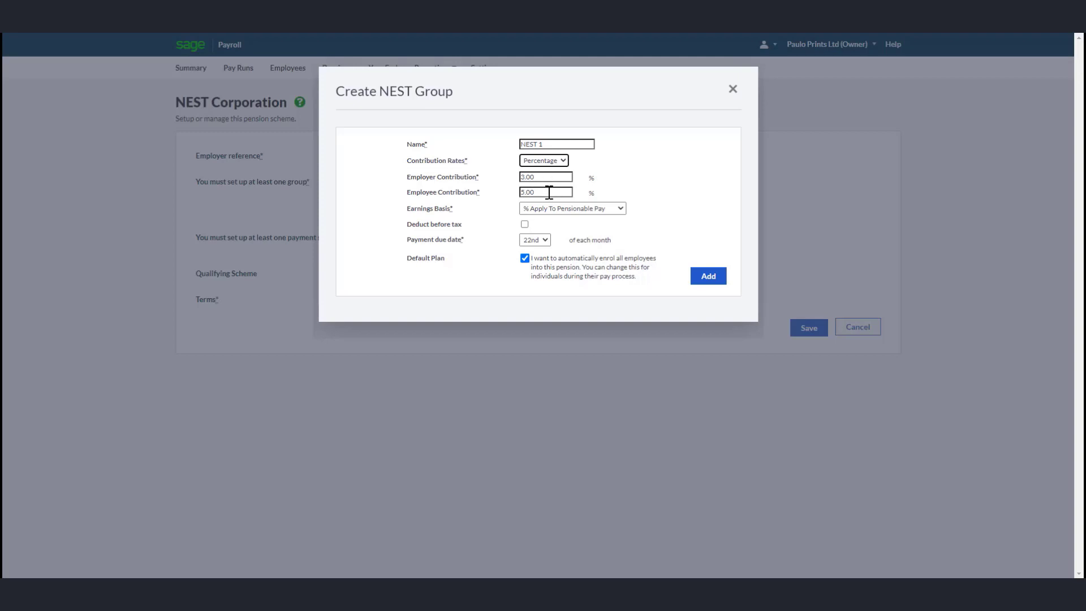
mouse_move(592, 213)
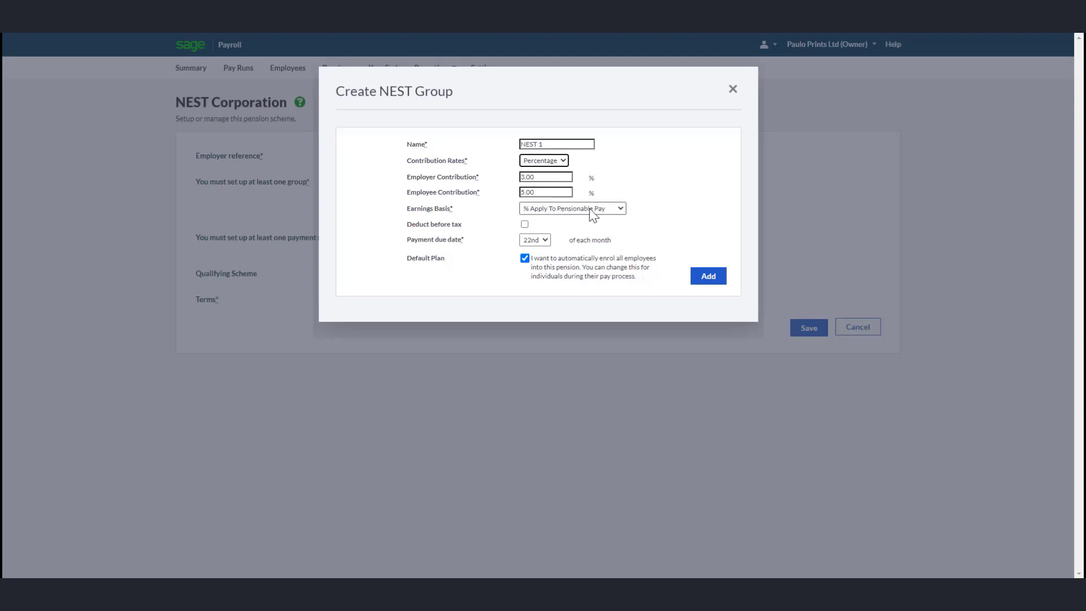
left_click(572, 208)
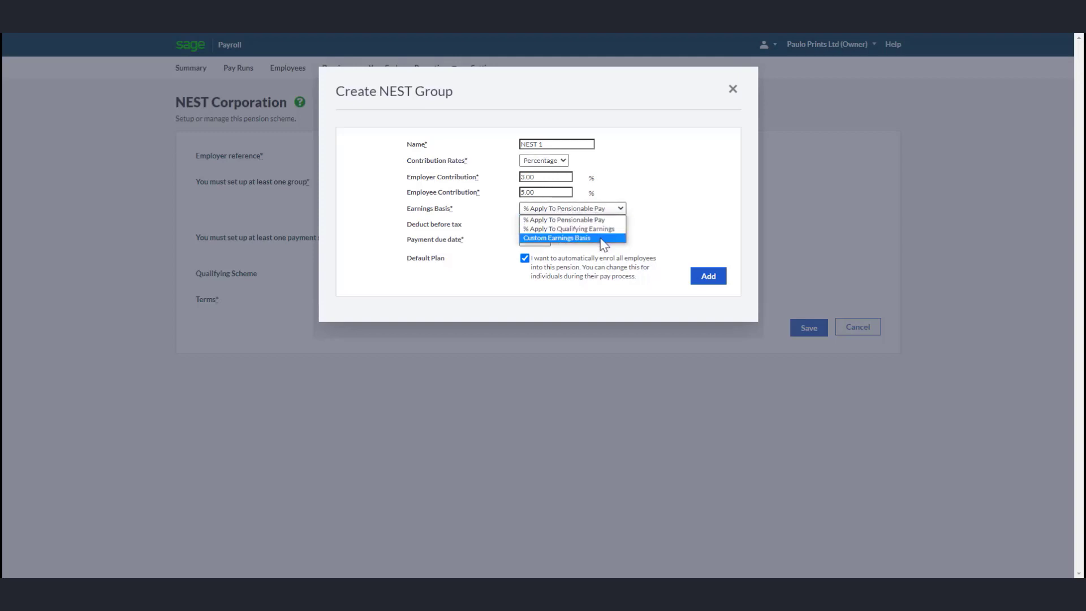
left_click(564, 219)
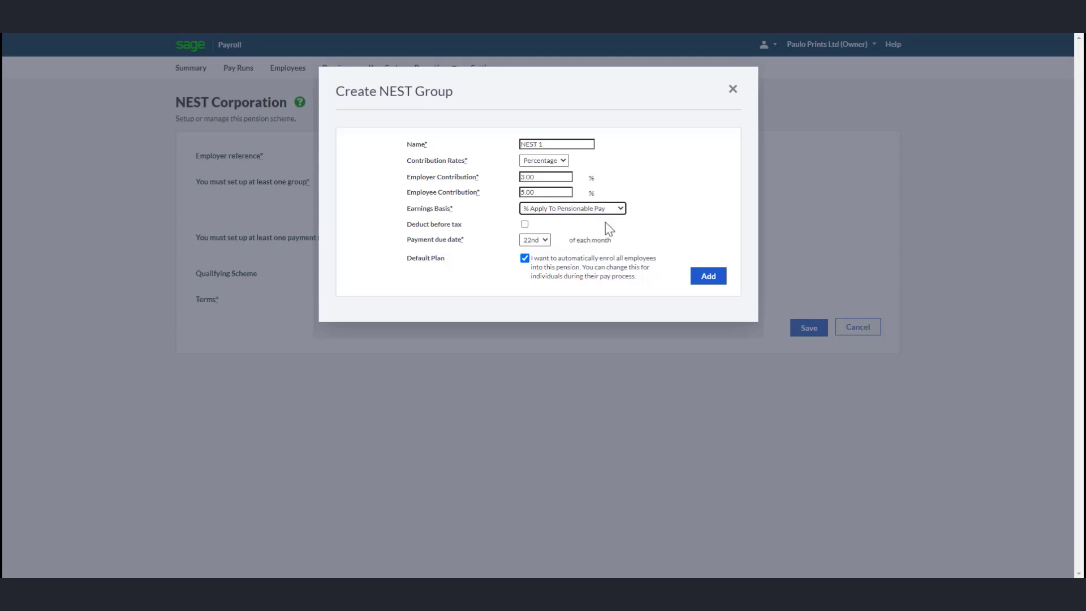
left_click(525, 224)
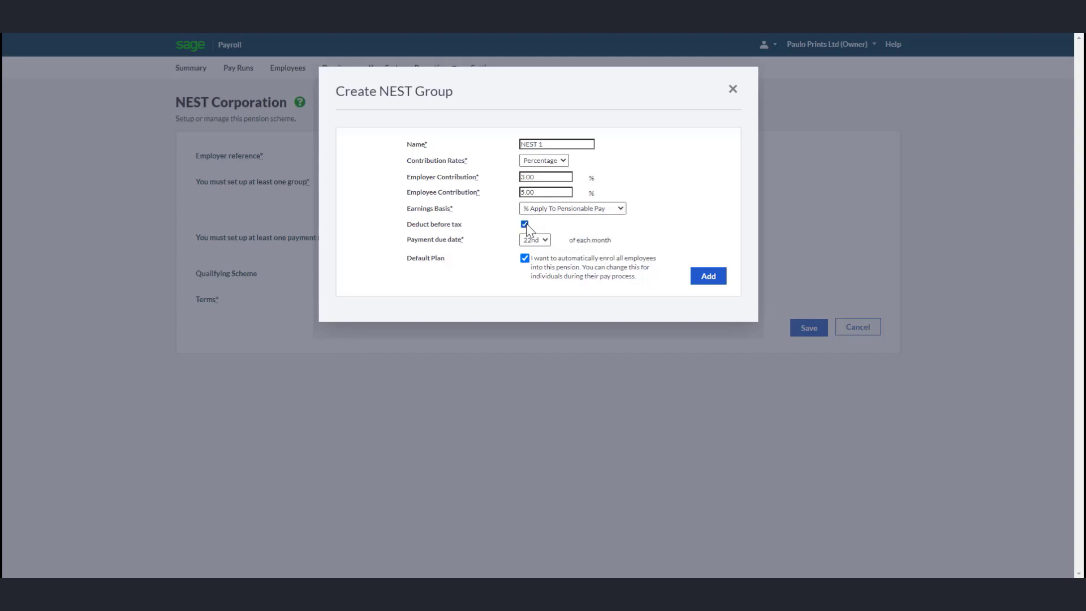
mouse_move(546, 232)
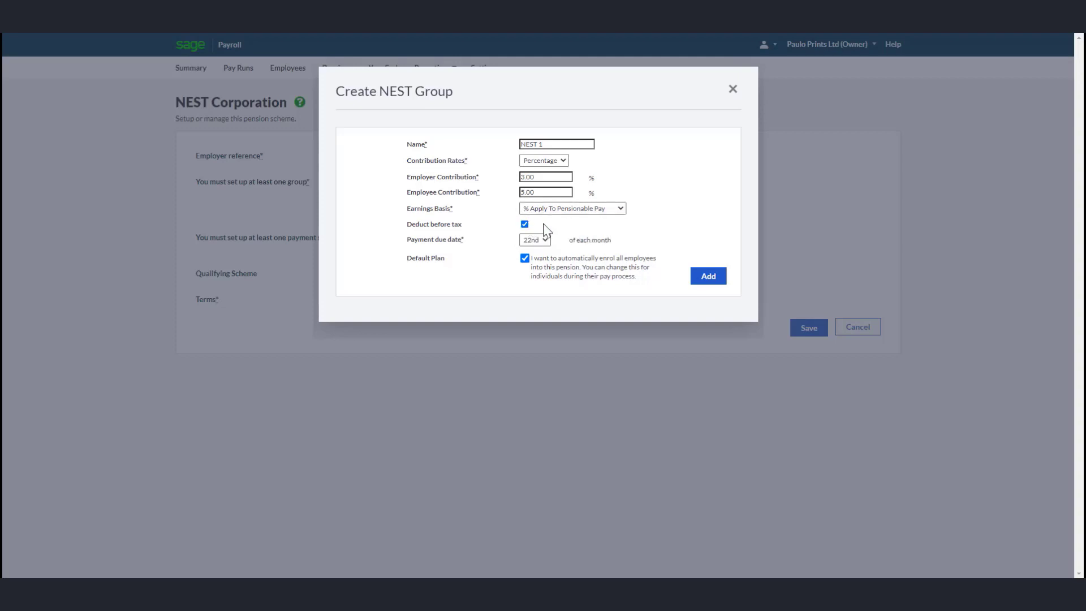
Step: Set the payment due date to the 25th and add the NEST 1 group to the scheme
left_click(534, 240)
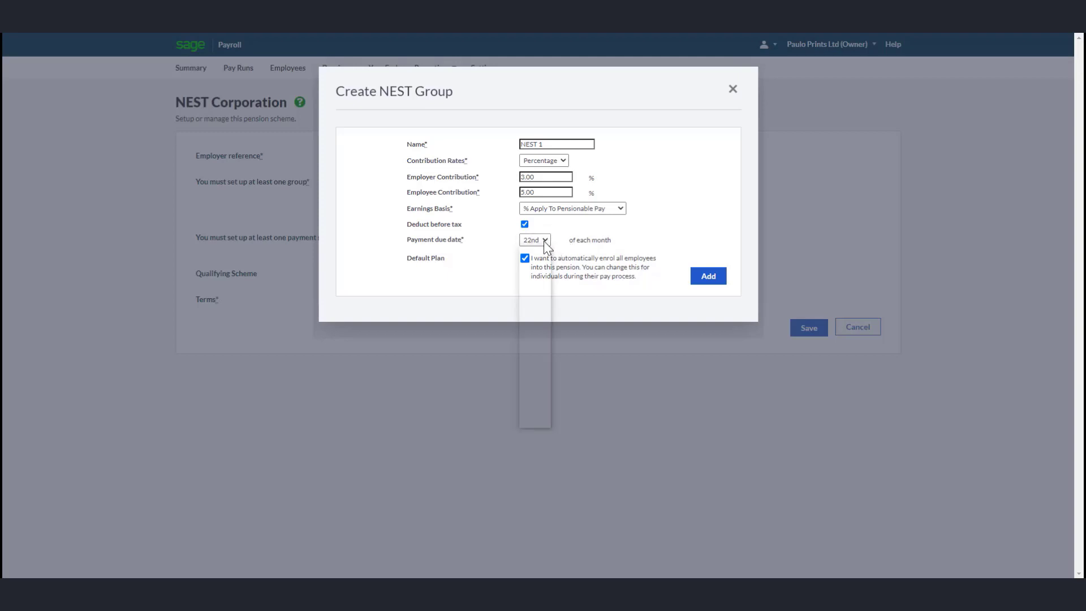
left_click(534, 240)
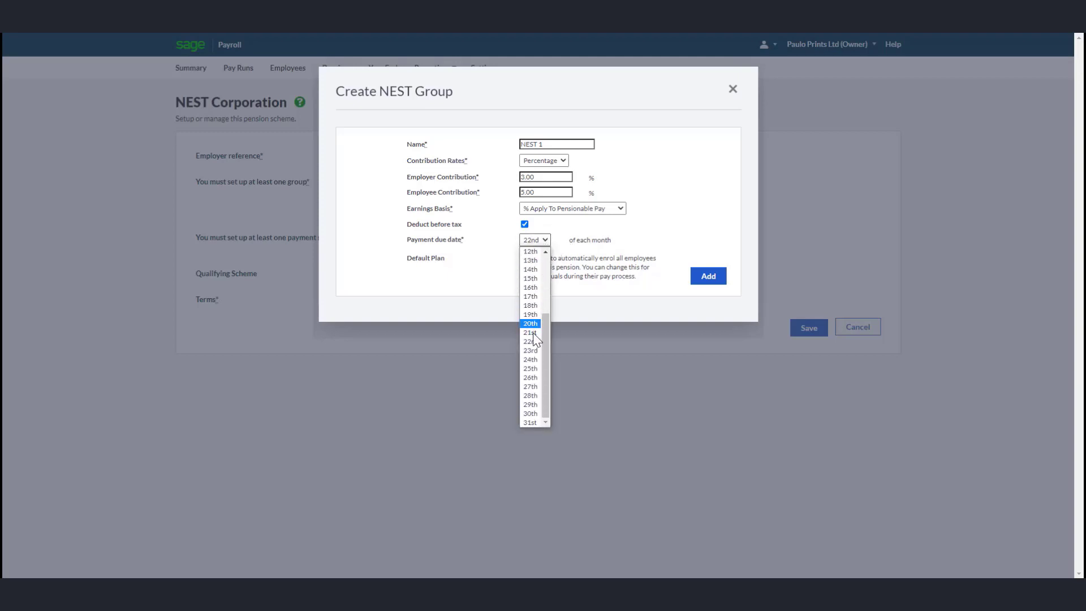
left_click(529, 369)
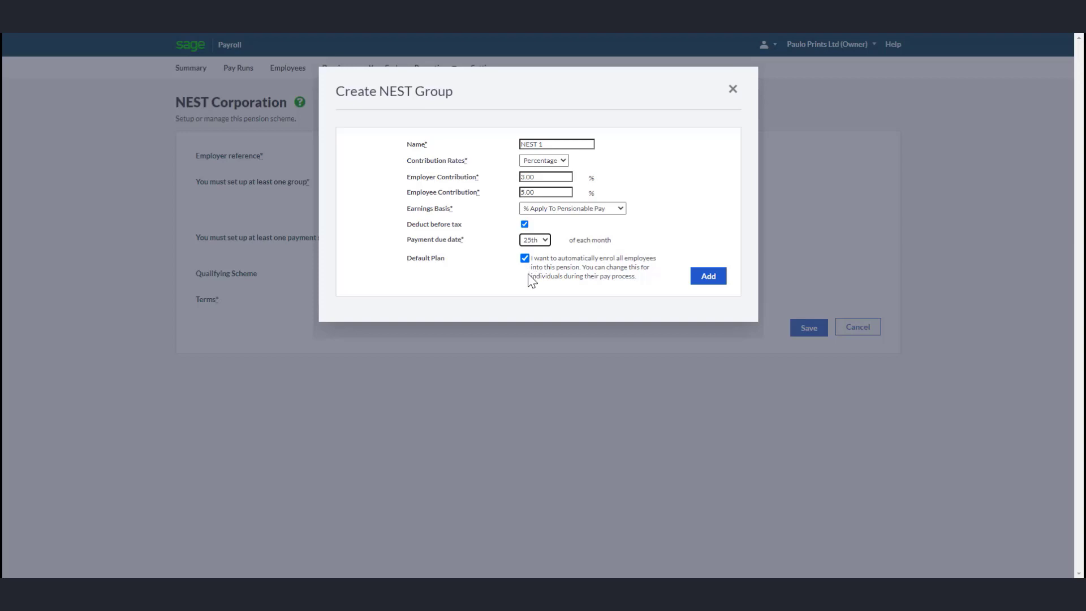
mouse_move(565, 289)
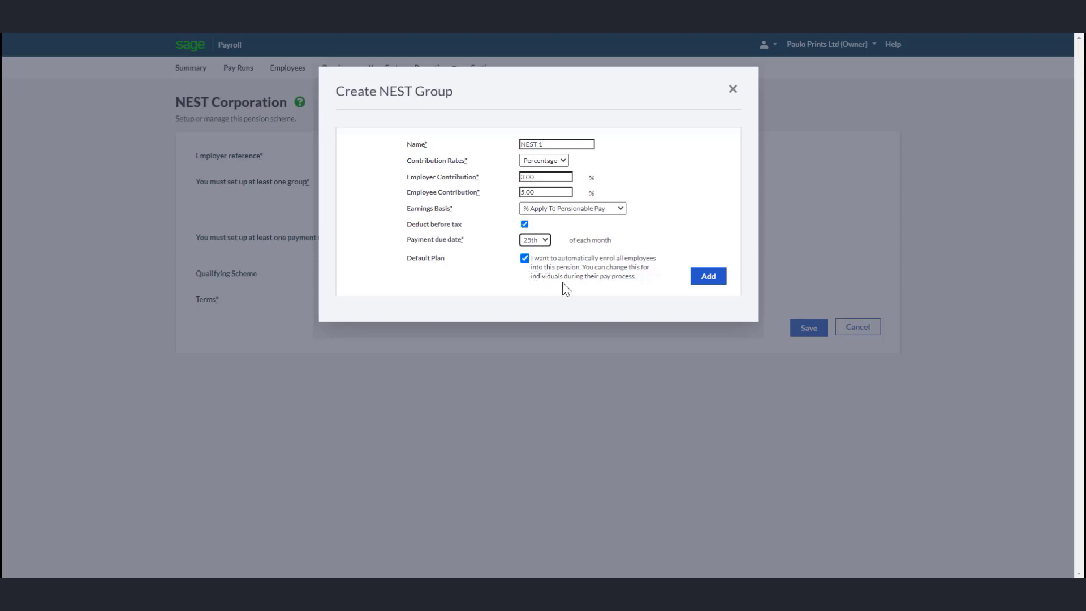
mouse_move(646, 286)
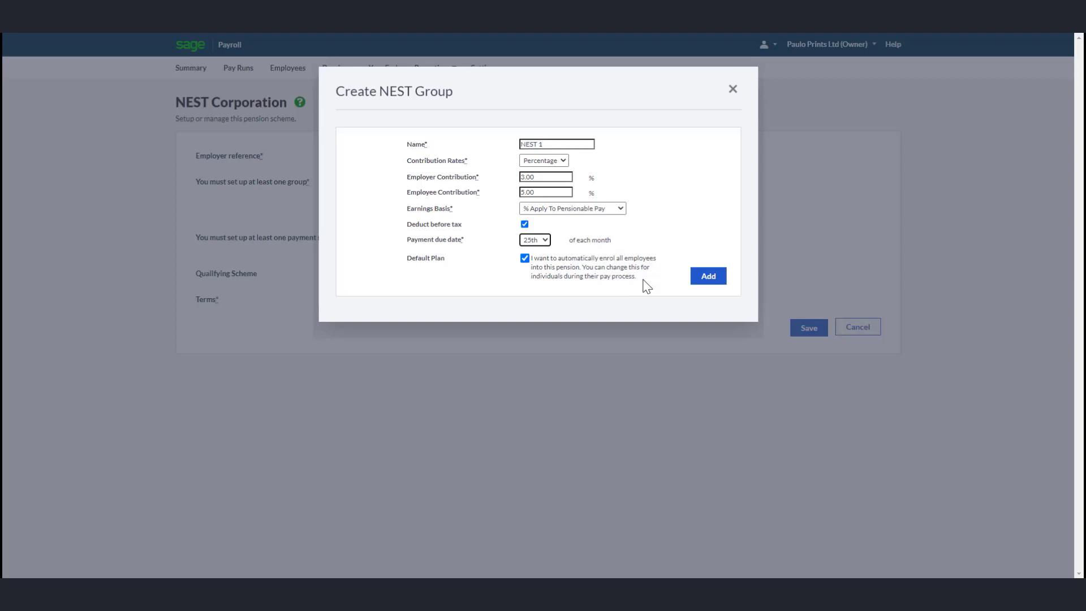
left_click(708, 276)
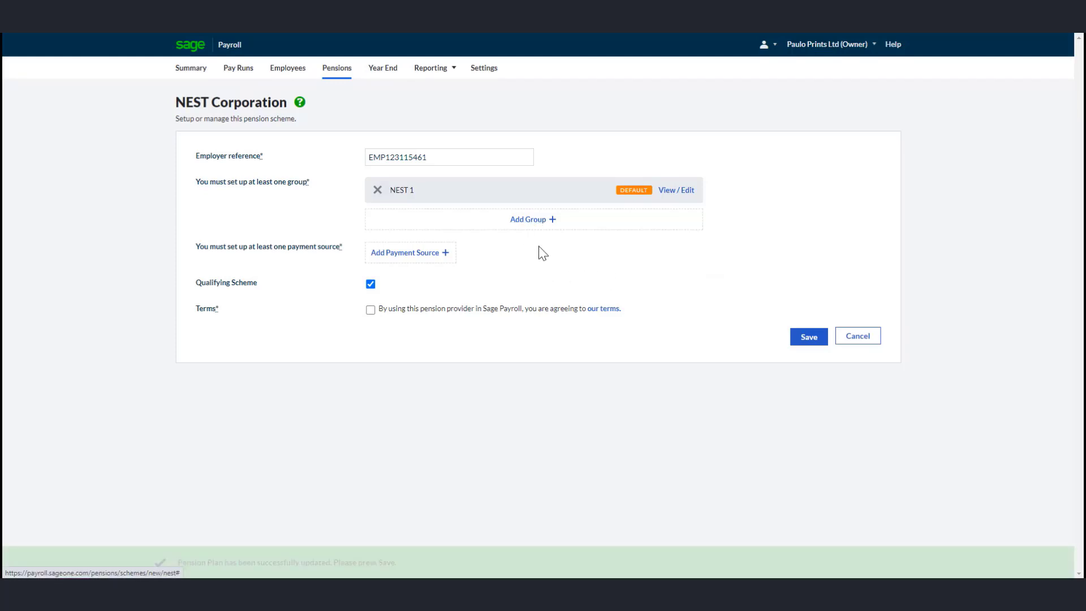
mouse_move(417, 256)
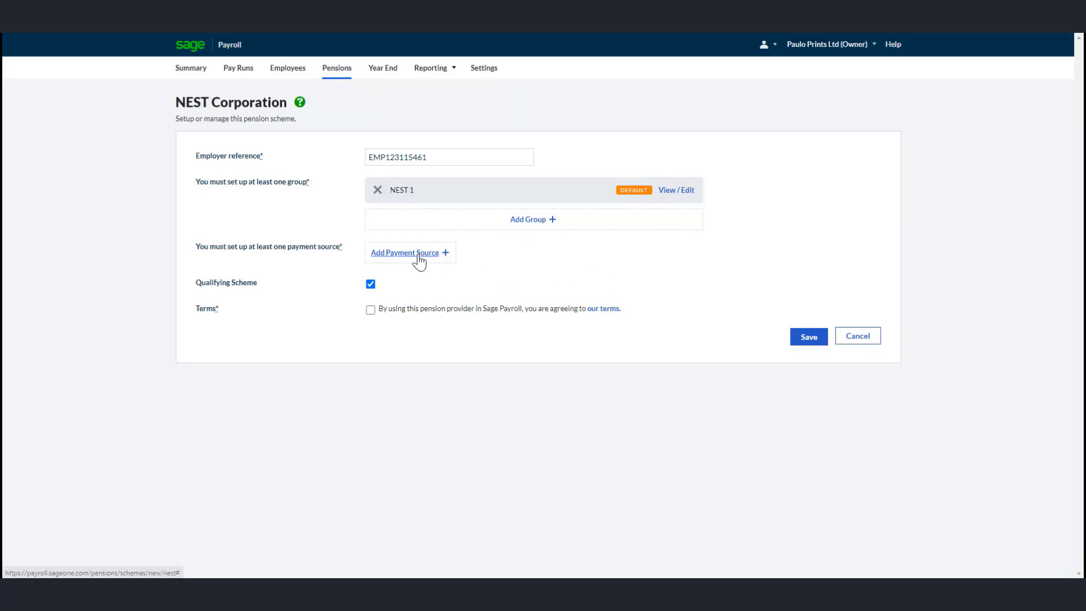
Step: Add a default payment source named 'Direct debit' to the NEST scheme
left_click(404, 252)
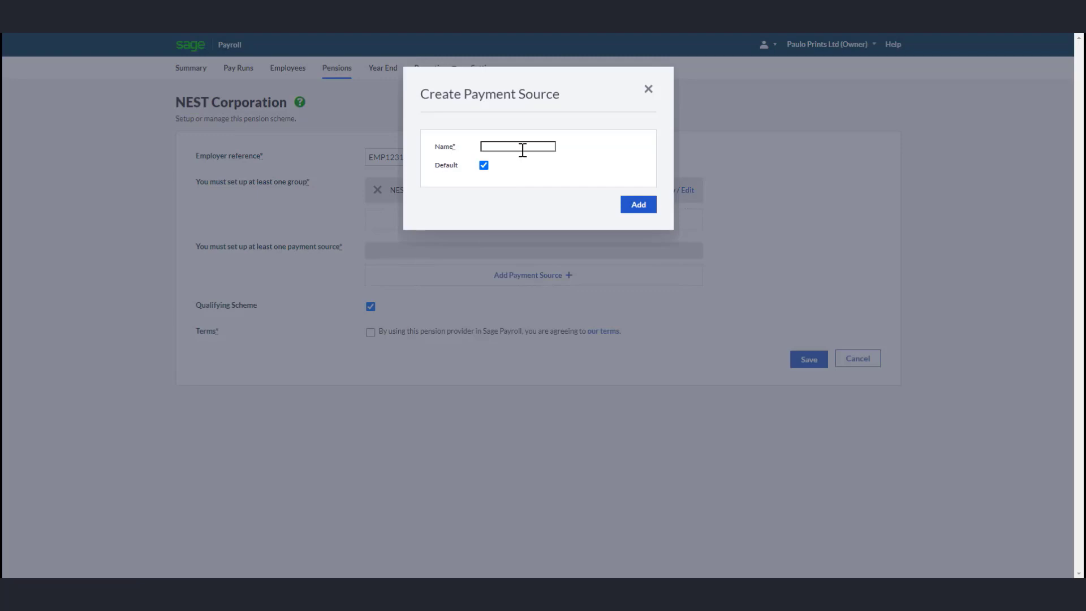
type("Direct d")
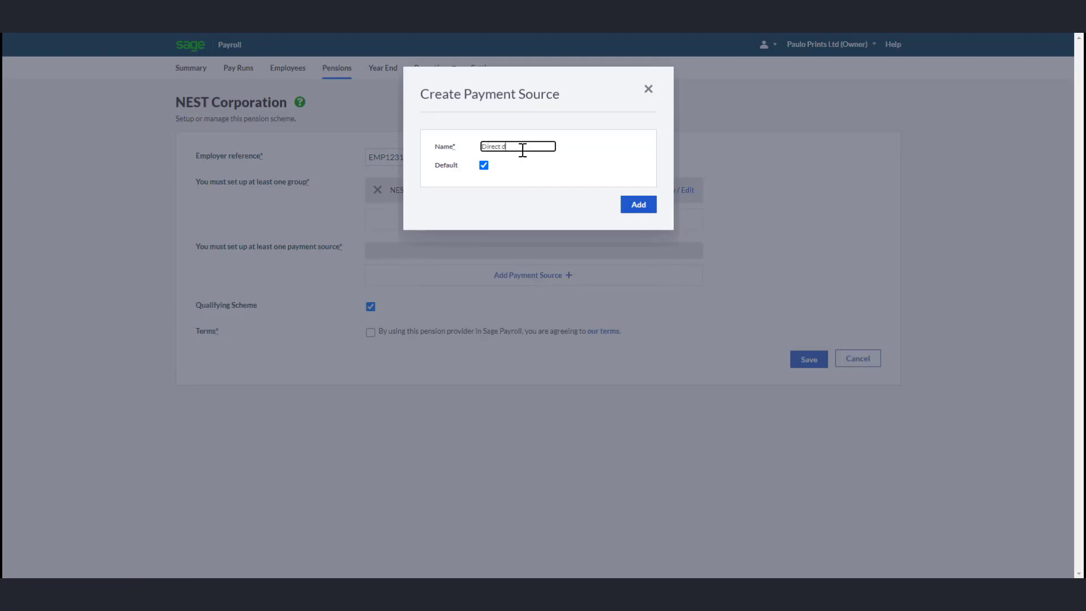
type("ebit")
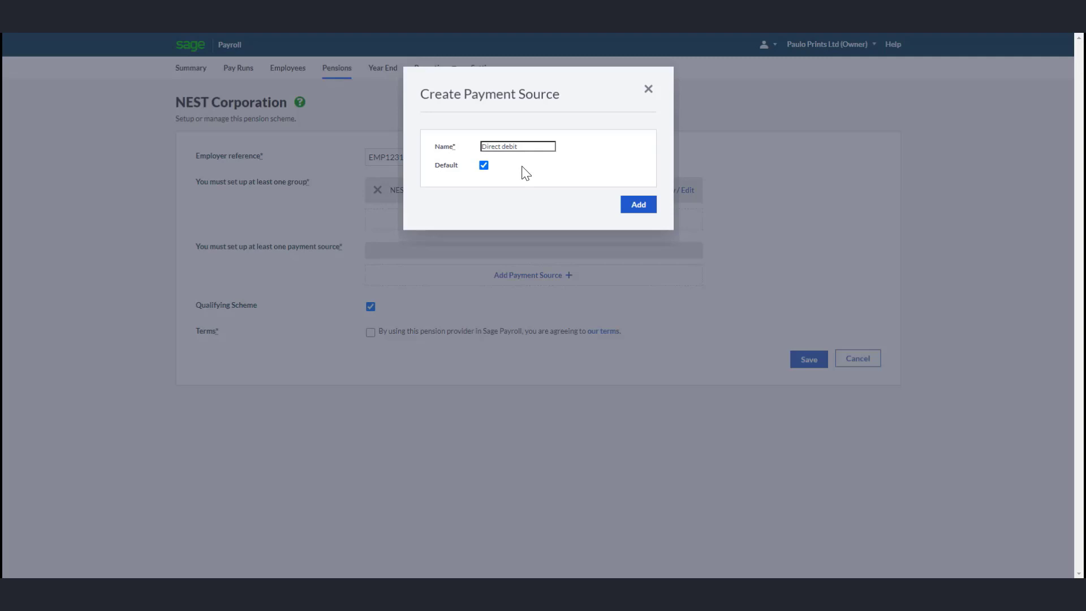
mouse_move(505, 185)
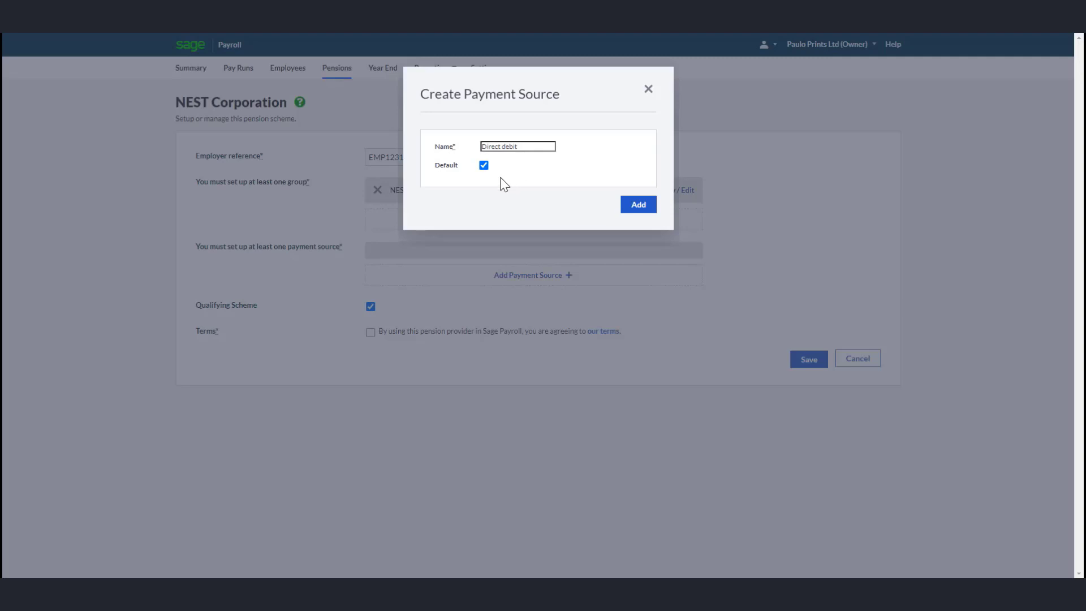
mouse_move(488, 183)
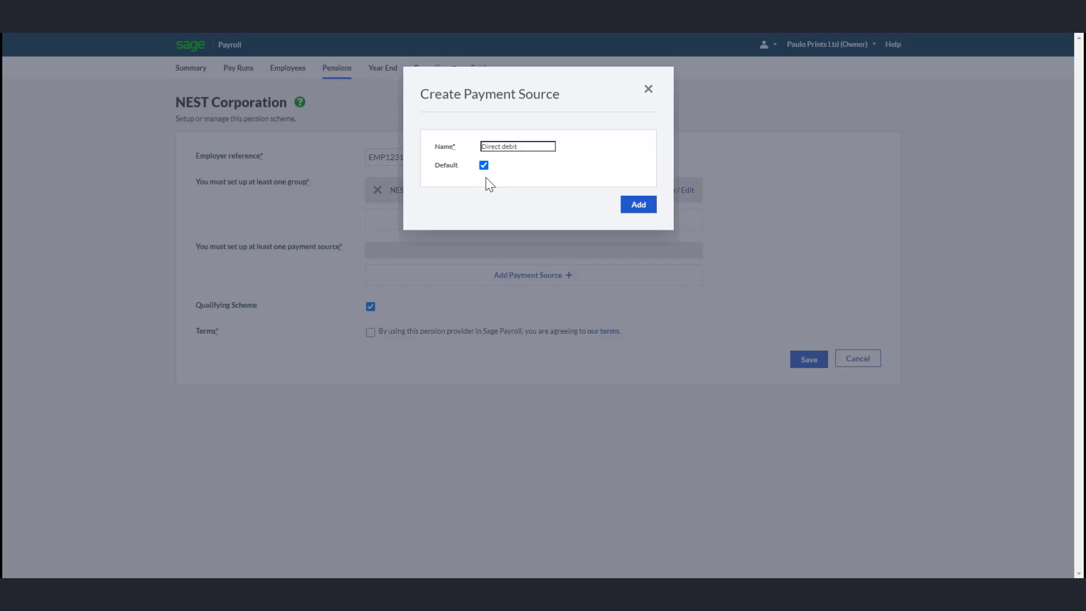
left_click(638, 203)
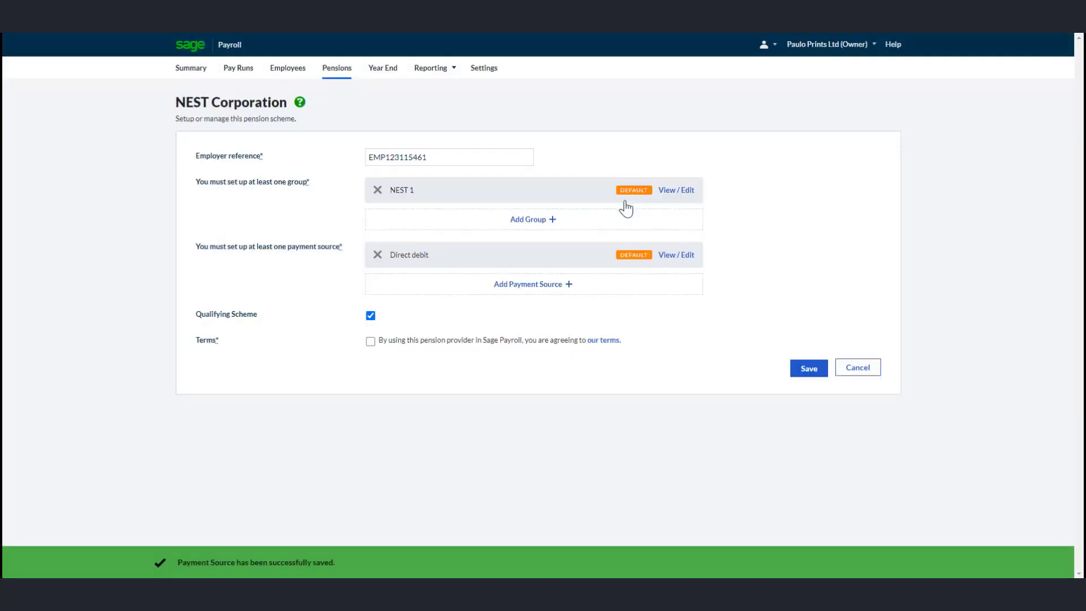
mouse_move(549, 287)
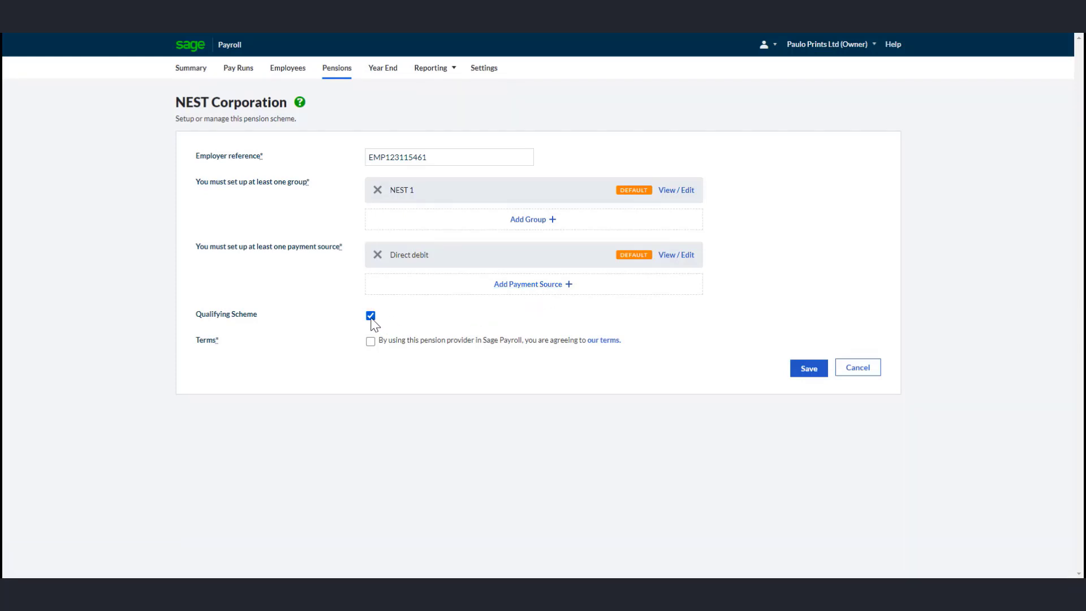
mouse_move(571, 365)
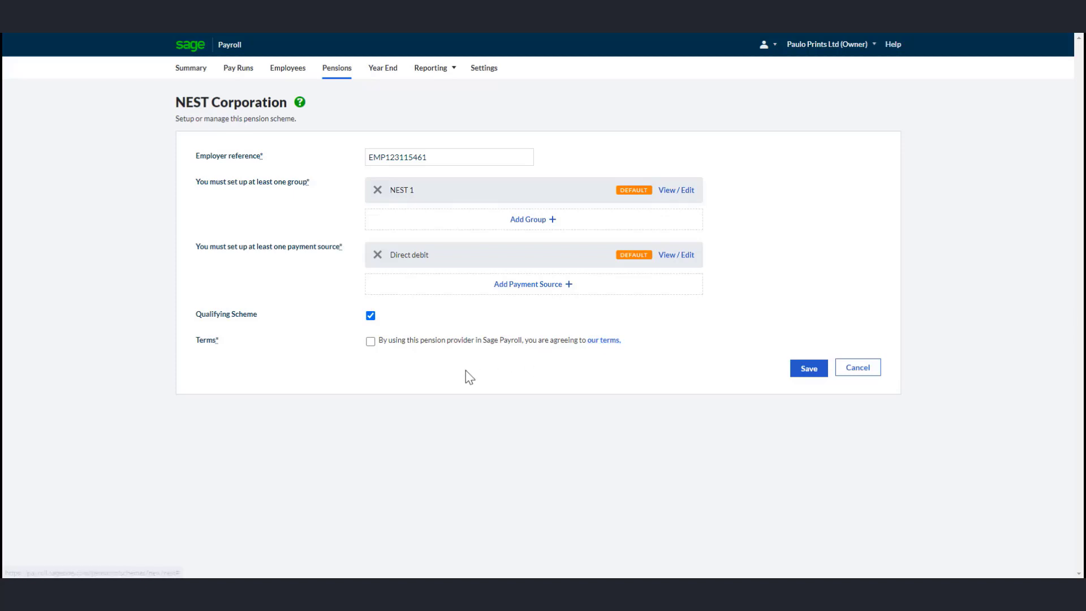
Step: Accept the NEST provider terms and save the scheme setup
left_click(371, 341)
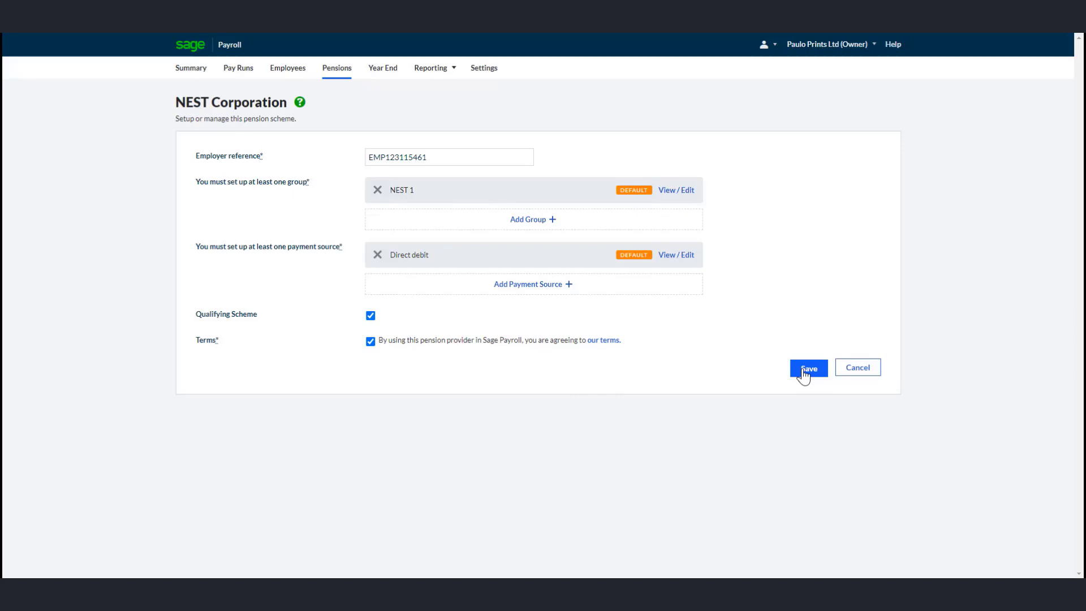
left_click(808, 367)
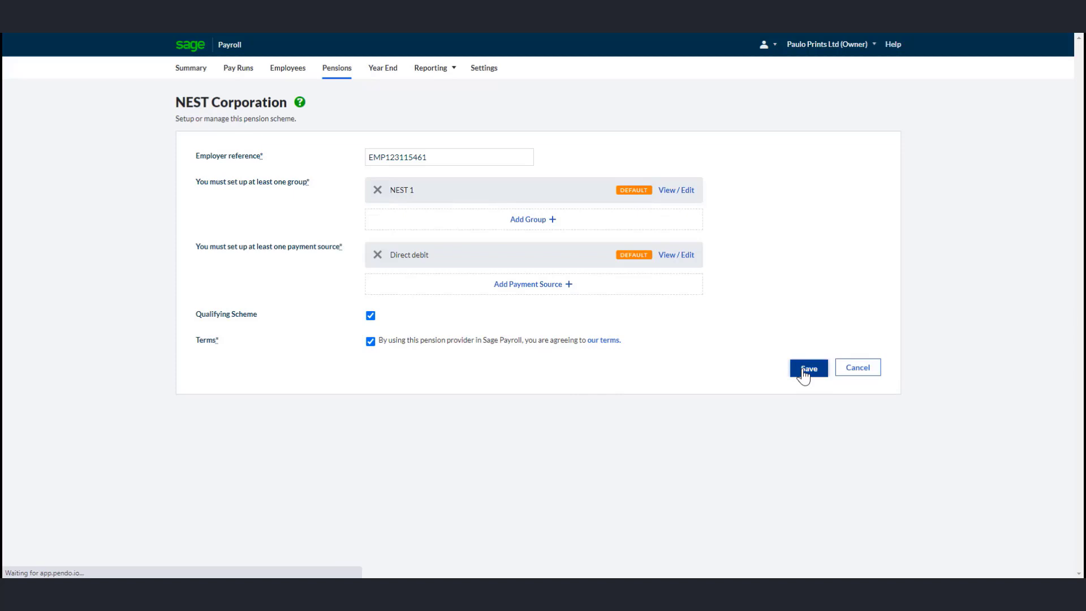
left_click(808, 368)
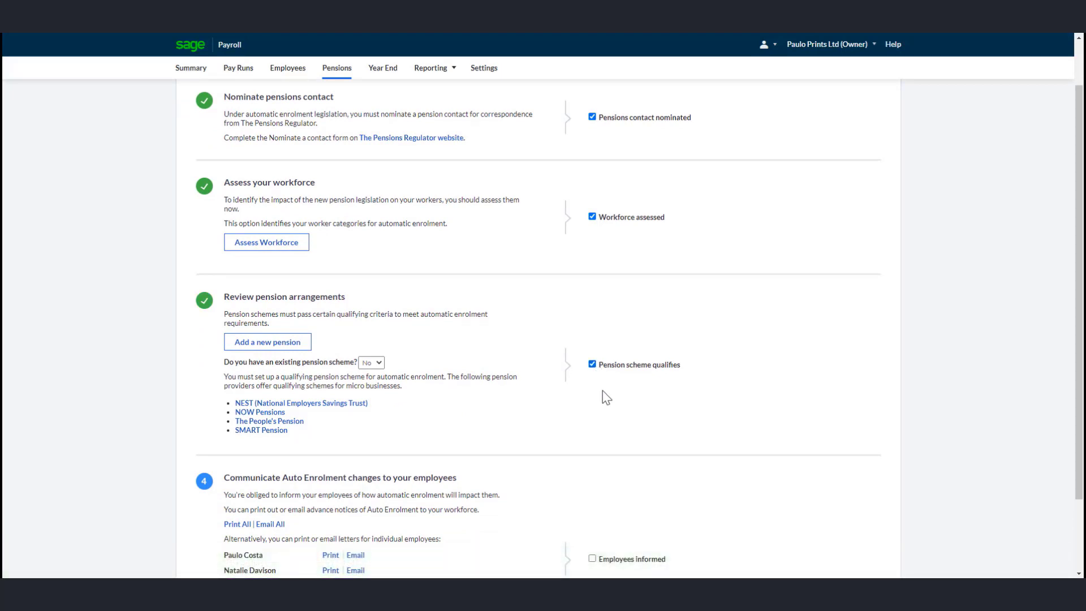
mouse_move(591, 401)
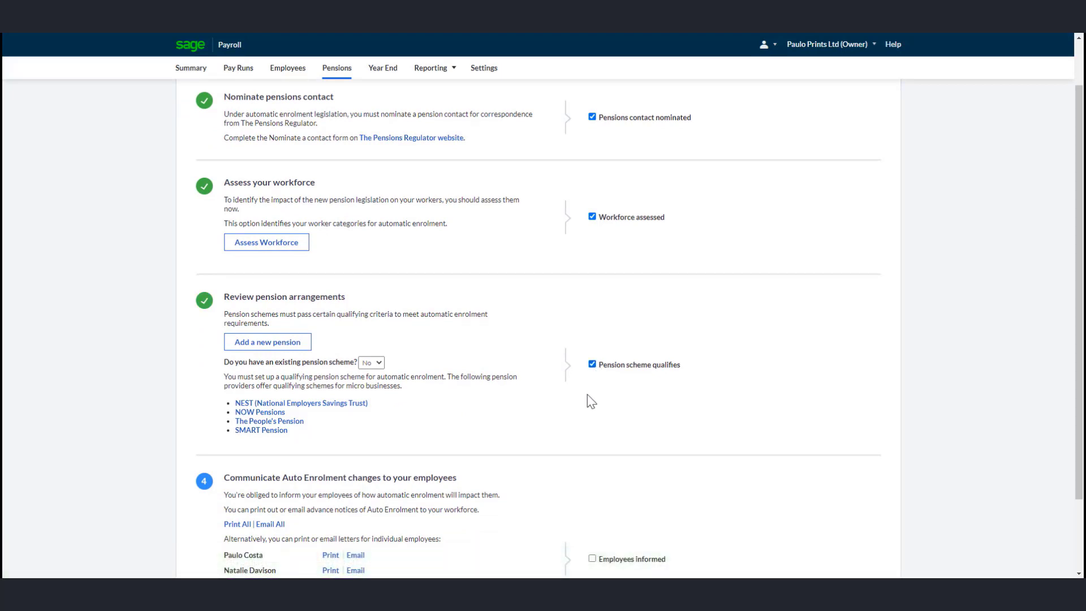
Step: Answer Yes to having an existing pension scheme and open the Pensions Regulator qualifying guidance
scroll("down", 3)
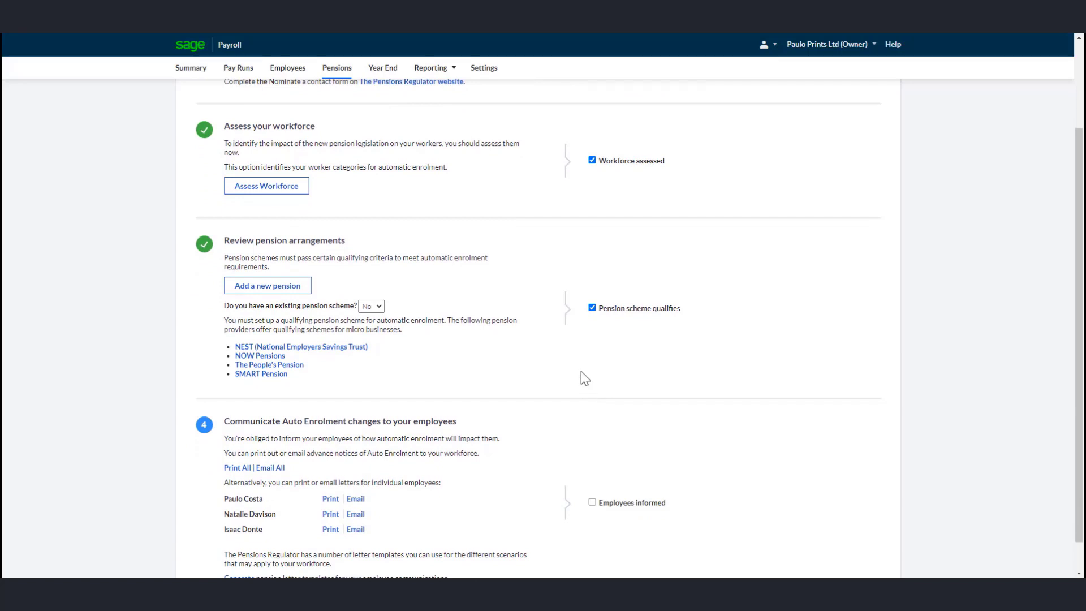
mouse_move(248, 322)
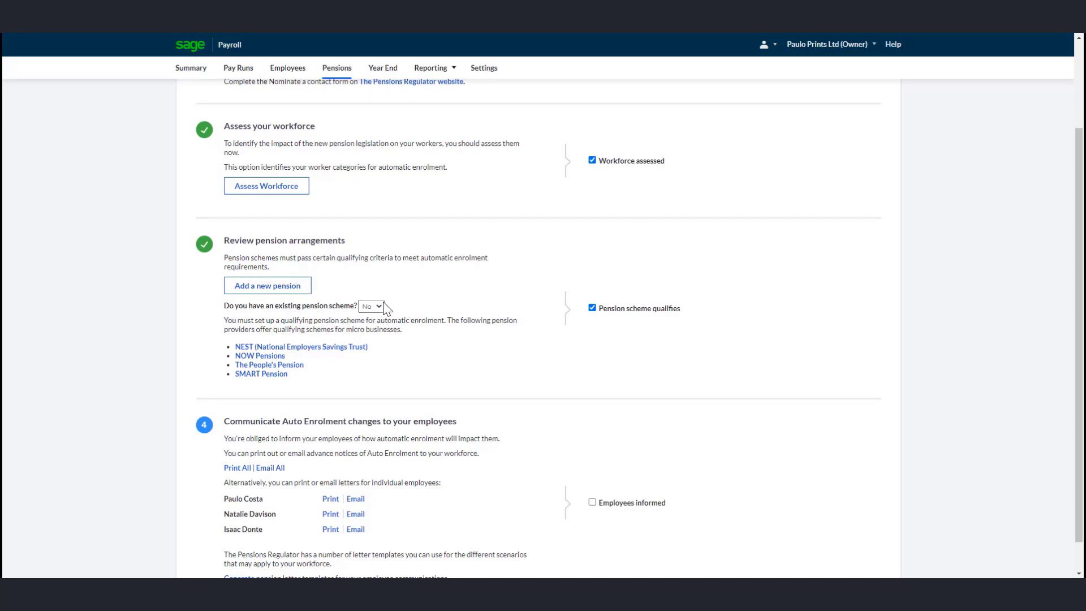
left_click(370, 306)
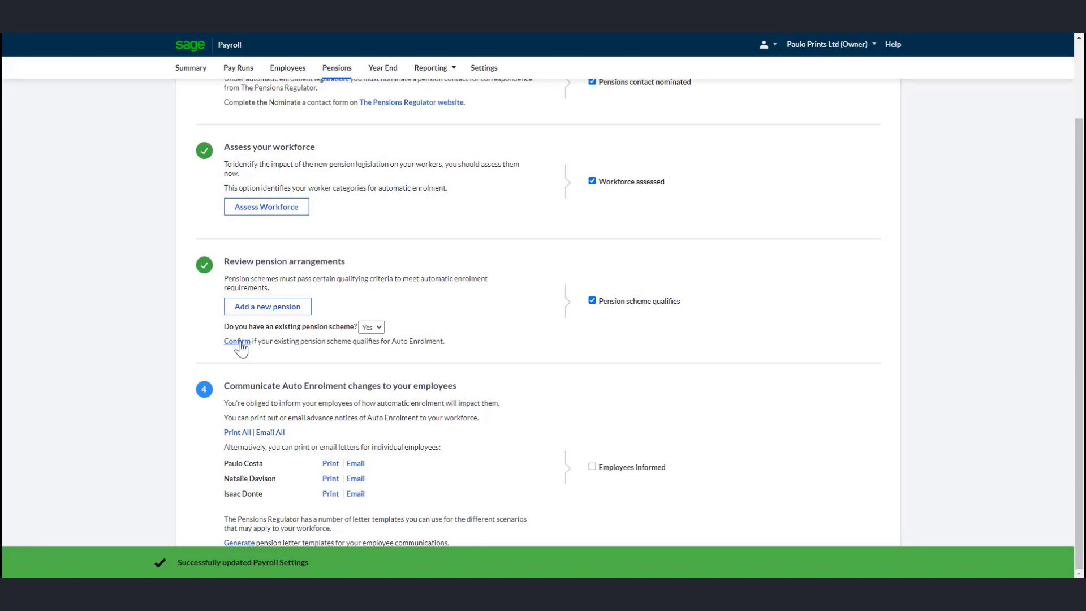
left_click(237, 342)
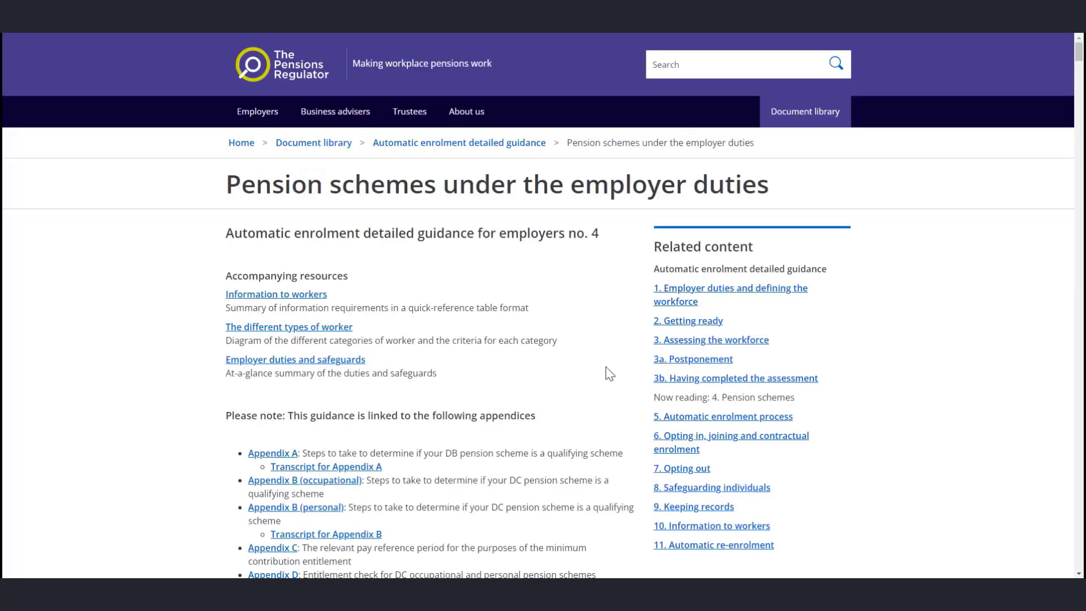
Step: Skim down The Pensions Regulator's pension scheme guidance page before returning to Sage Payroll
scroll("down", 3)
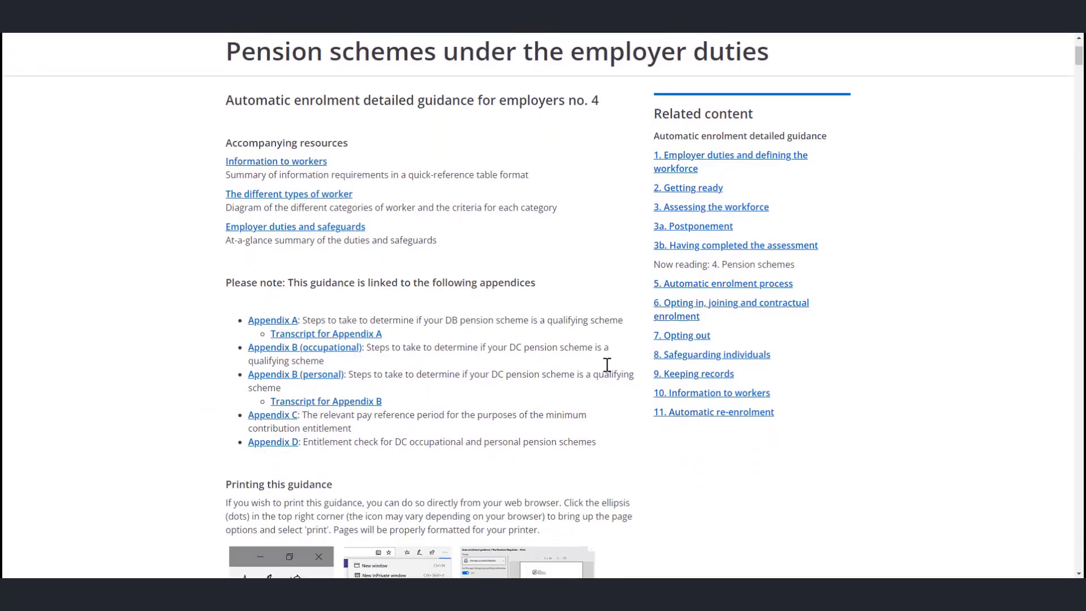
scroll("down", 3)
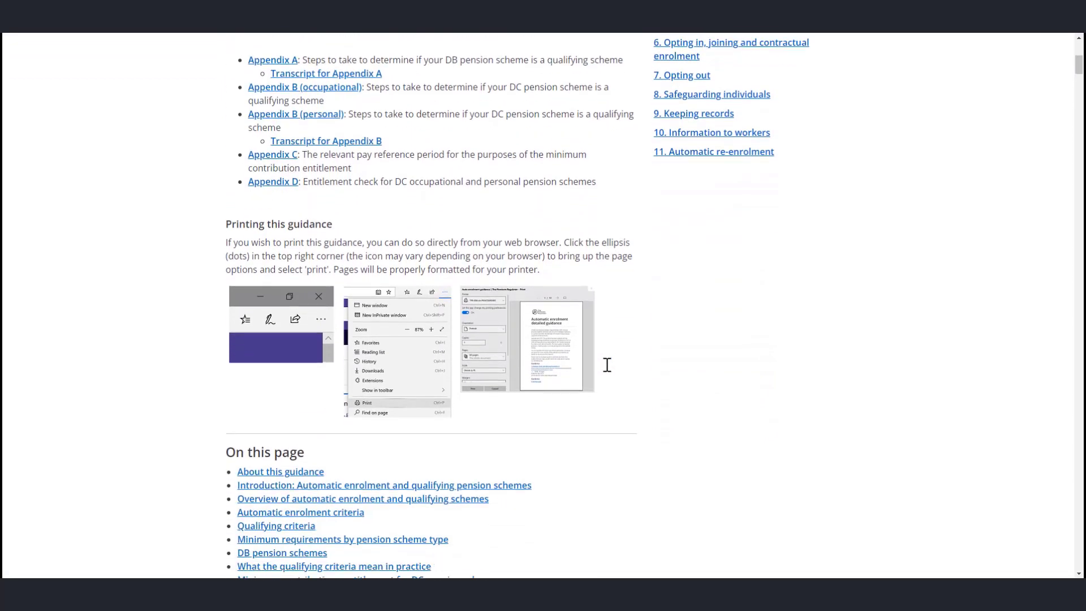
scroll("down", 3)
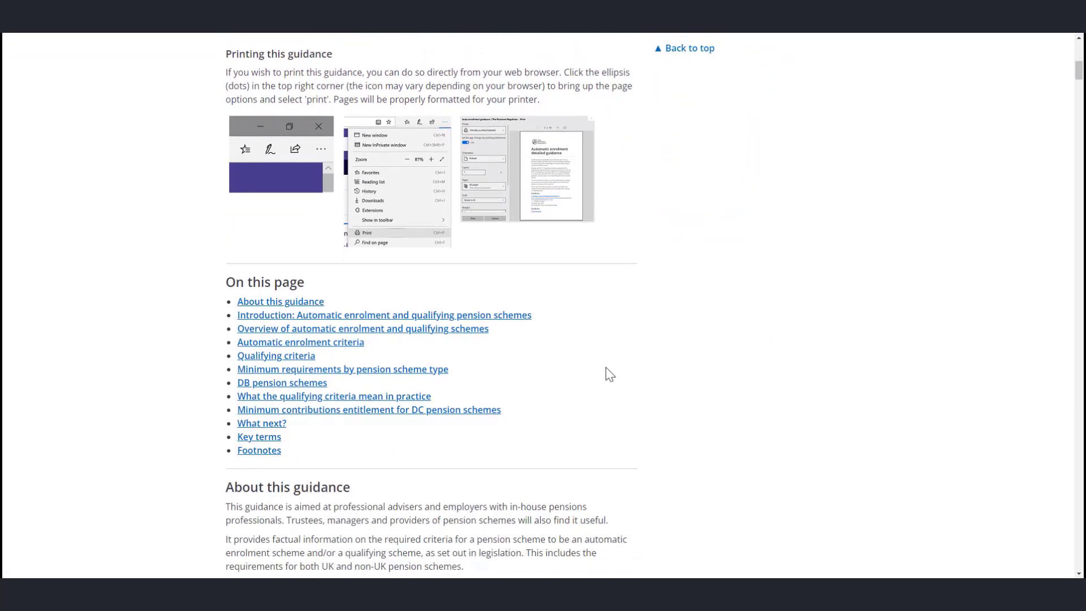
scroll("down", 3)
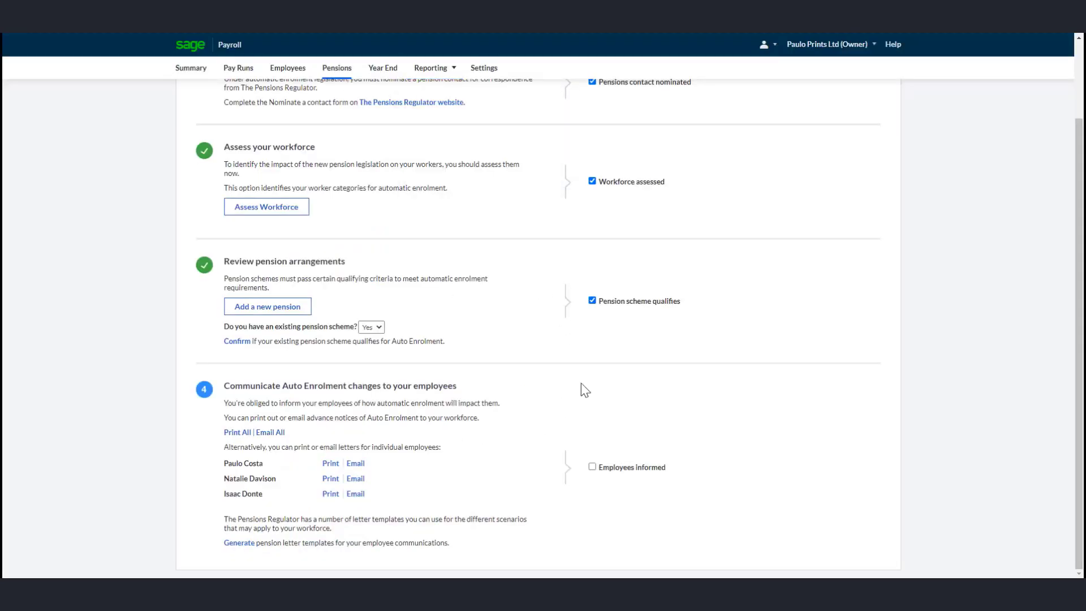
mouse_move(602, 306)
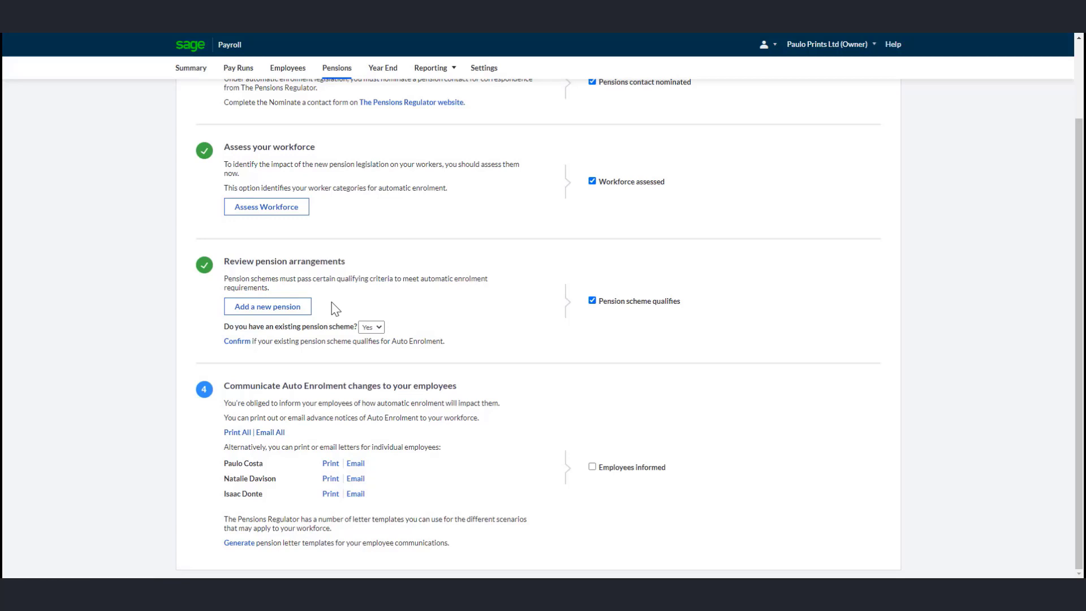
Step: Answer No to 'Do you have an existing pension scheme?' and review the Communicate Auto Enrolment section
left_click(371, 327)
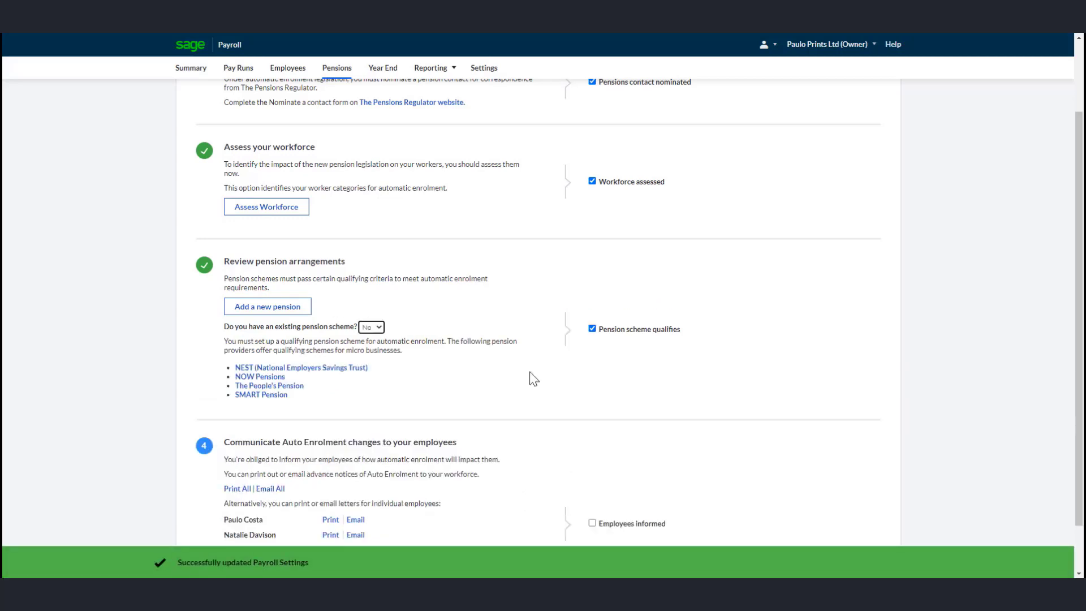
scroll("down", 3)
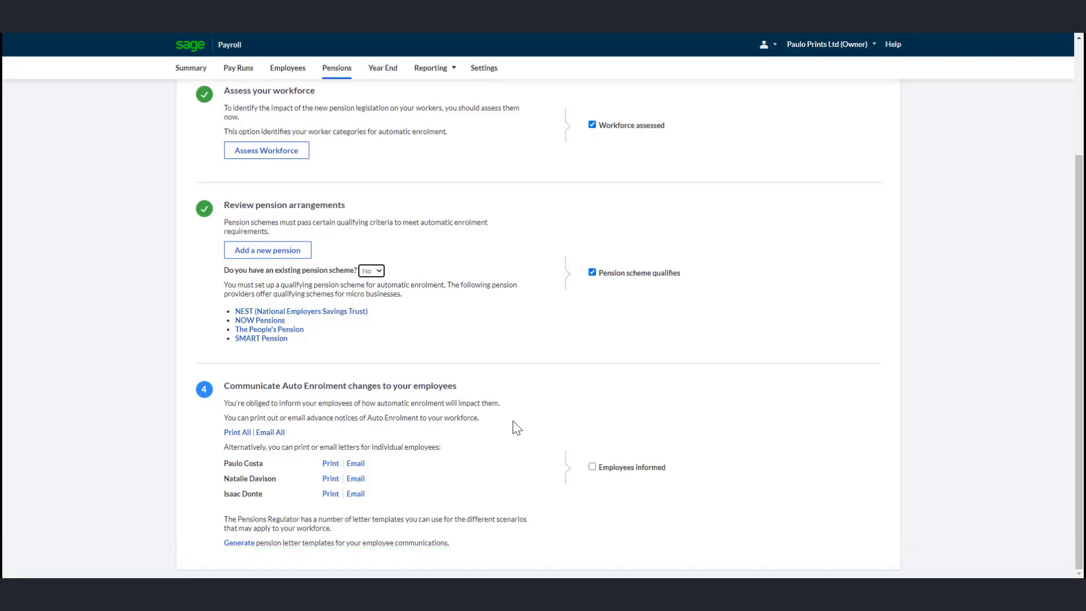
mouse_move(518, 440)
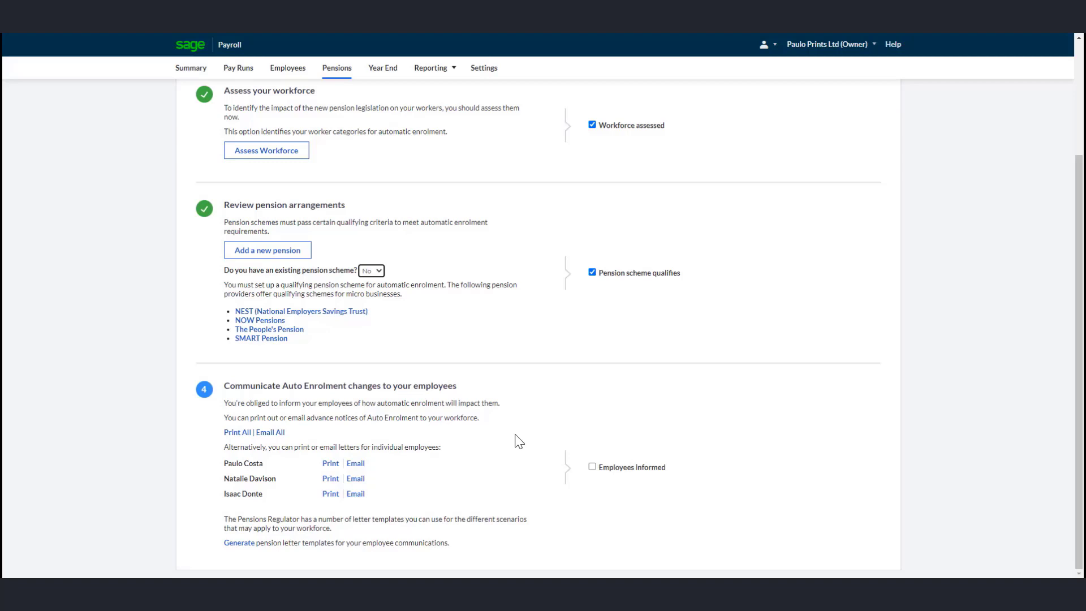
mouse_move(527, 444)
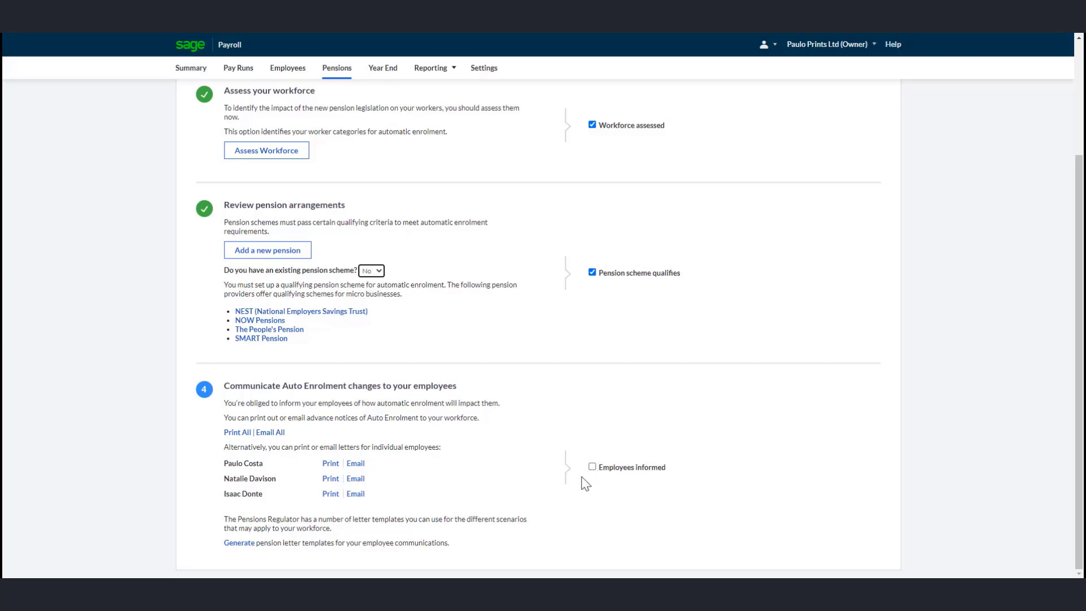
mouse_move(272, 443)
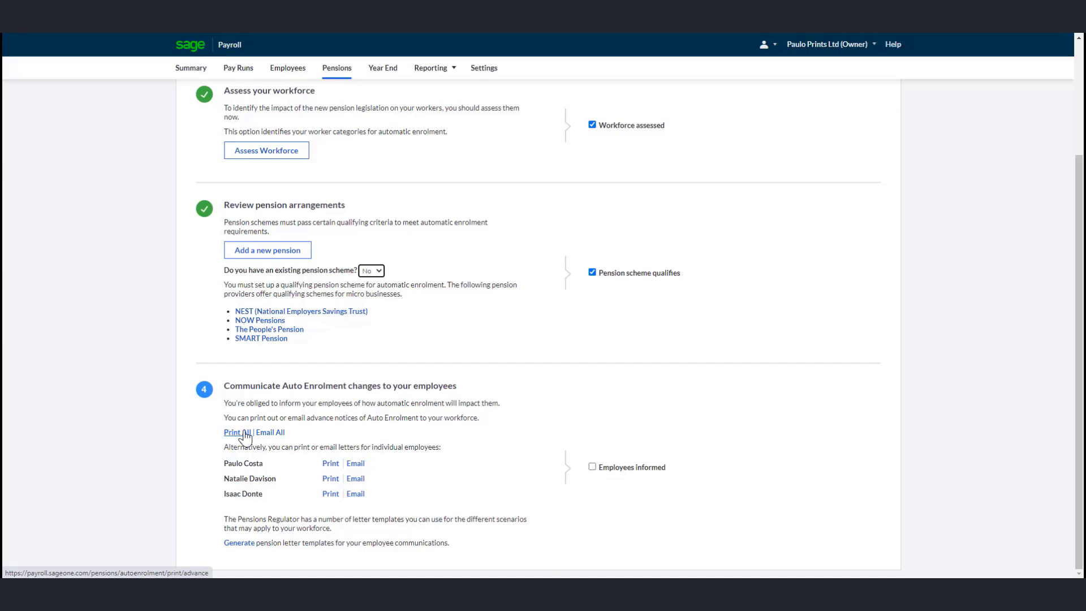
mouse_move(278, 439)
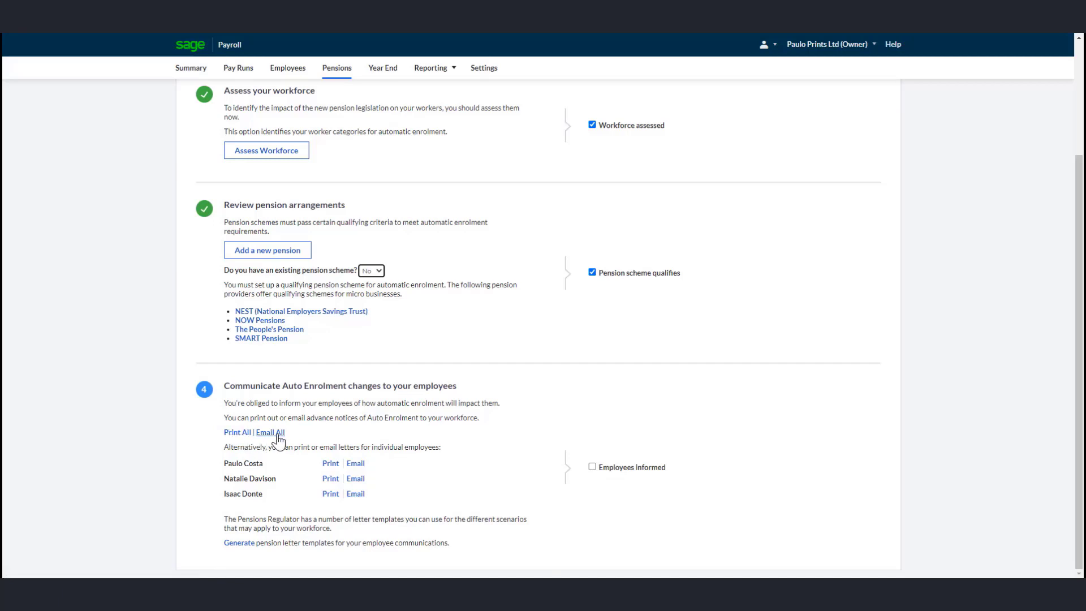
mouse_move(294, 434)
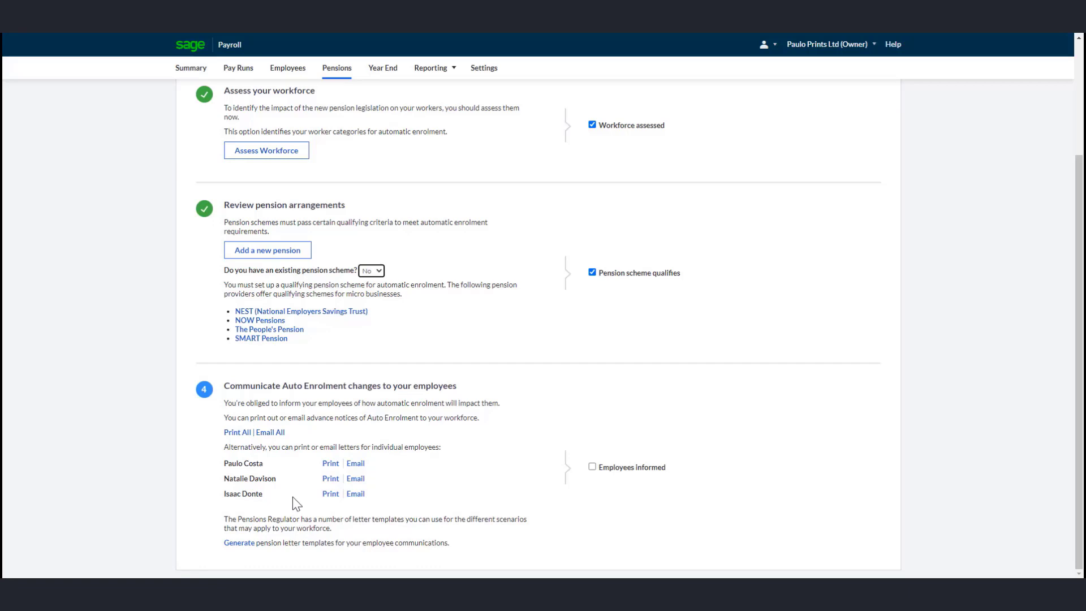
mouse_move(330, 480)
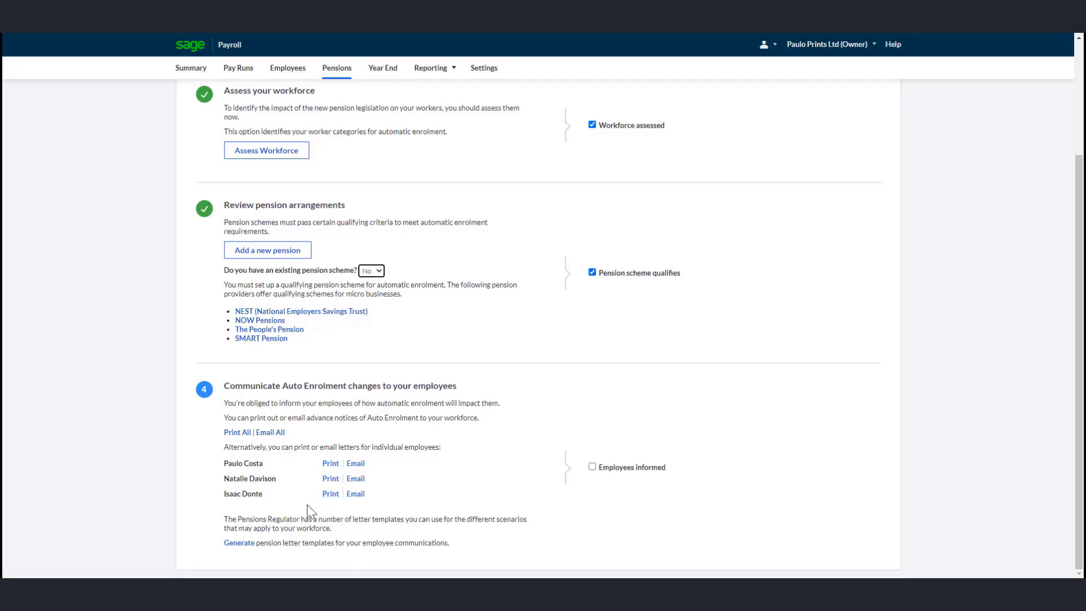
mouse_move(330, 494)
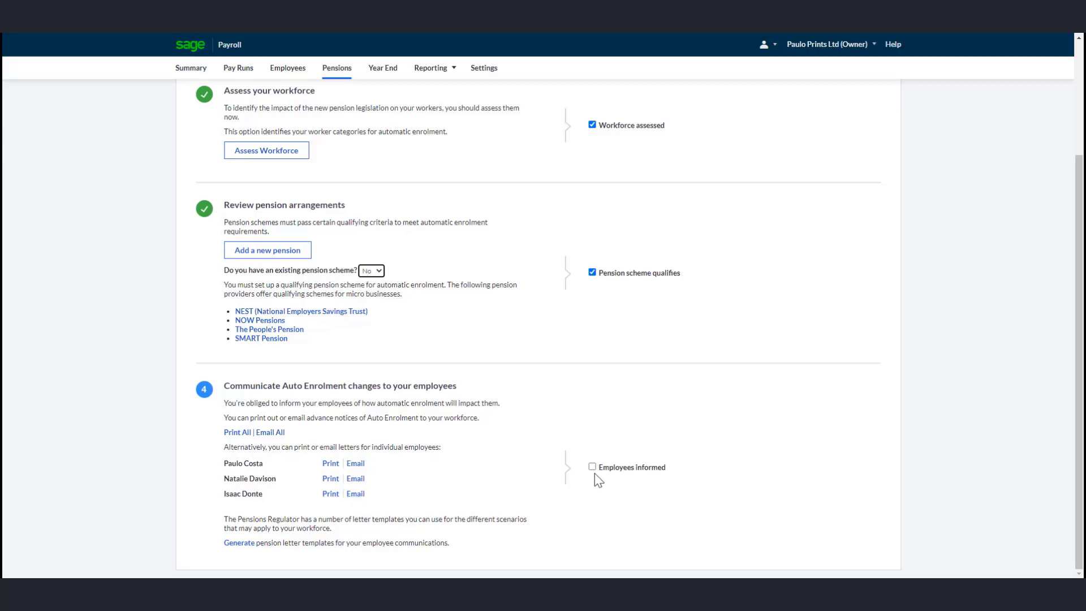
Step: Tick Employees informed, completing step 4 of the auto enrolment checklist
left_click(593, 467)
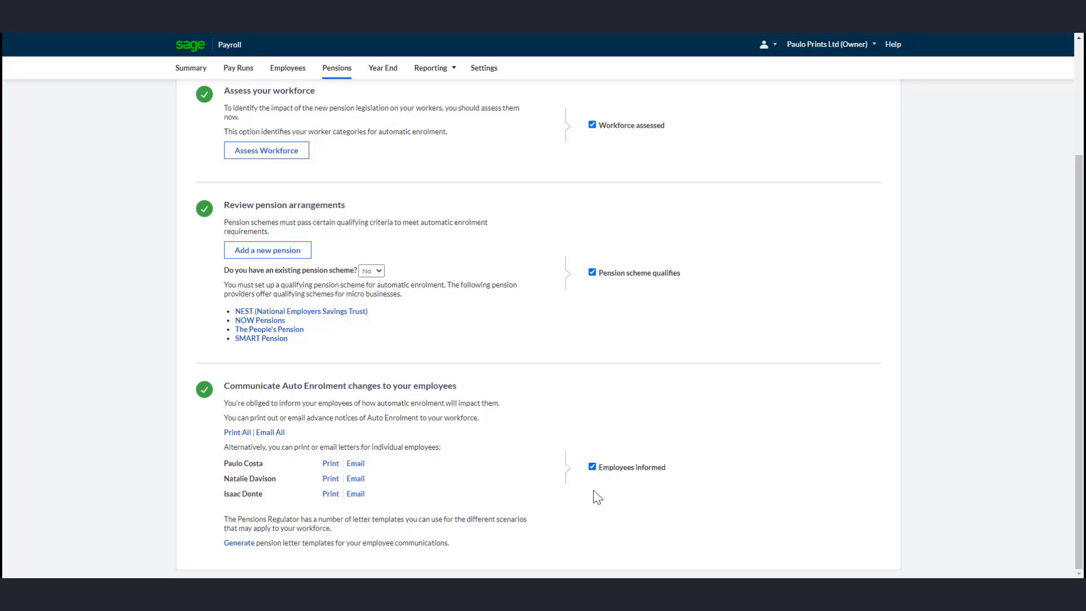
mouse_move(681, 498)
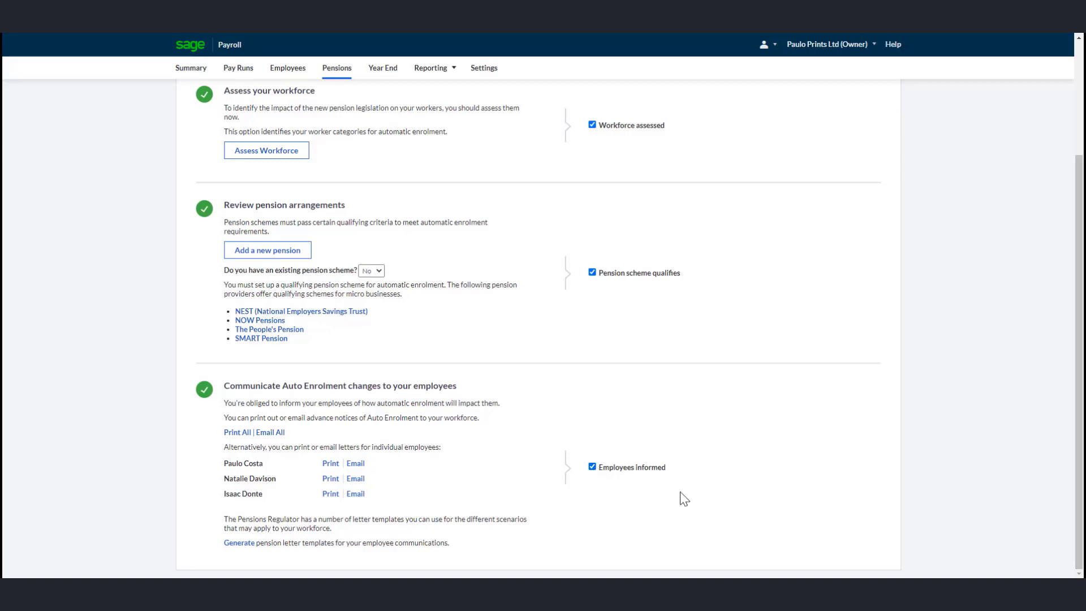
mouse_move(631, 498)
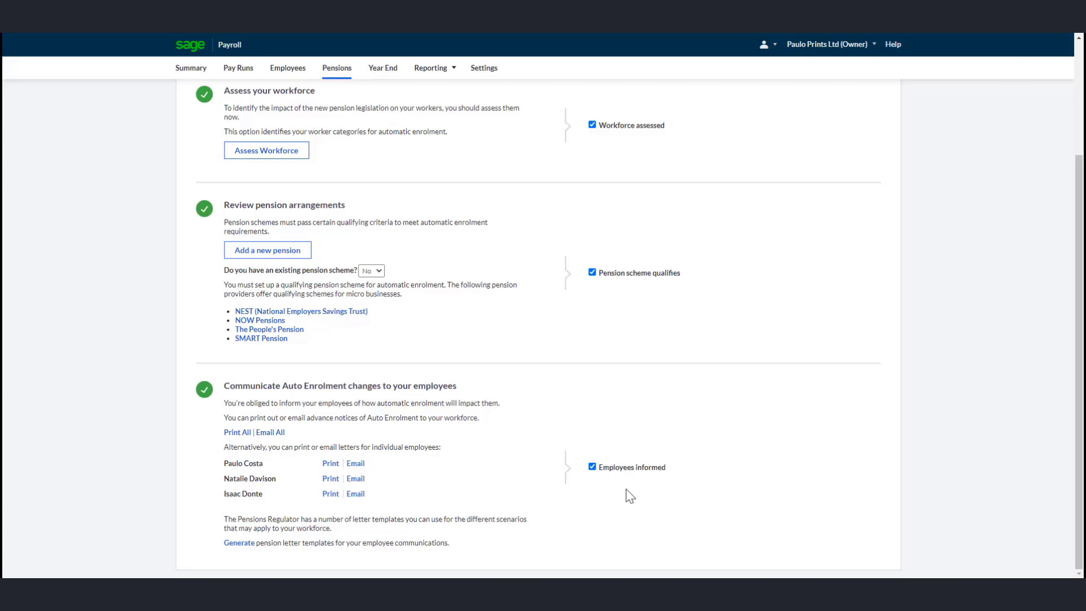
mouse_move(620, 493)
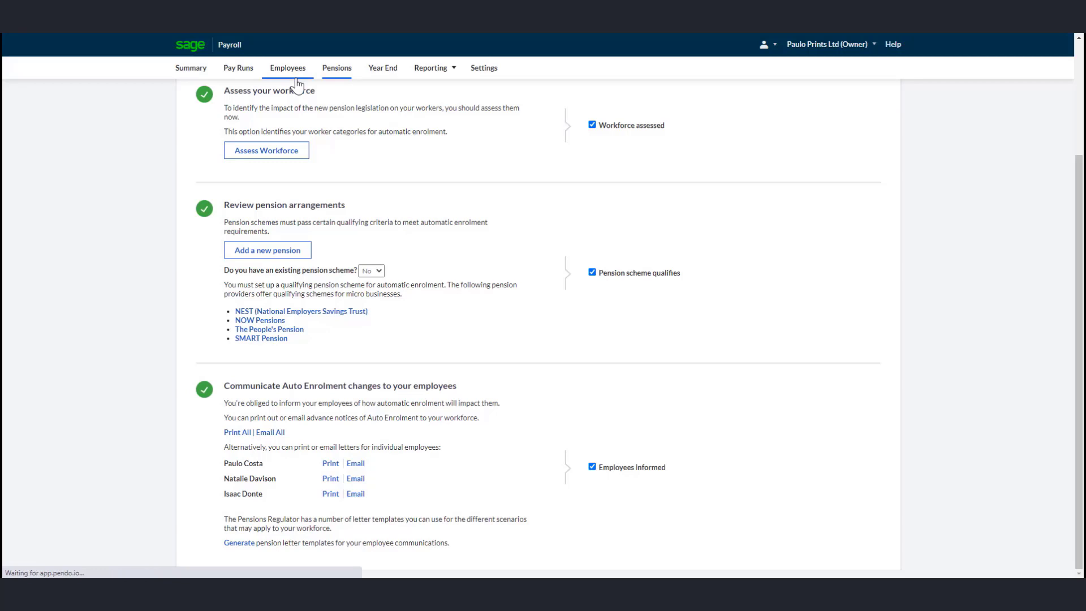
Step: Bring up the weekly-paid employee's Workplace Pensions settings from the employee list
left_click(287, 68)
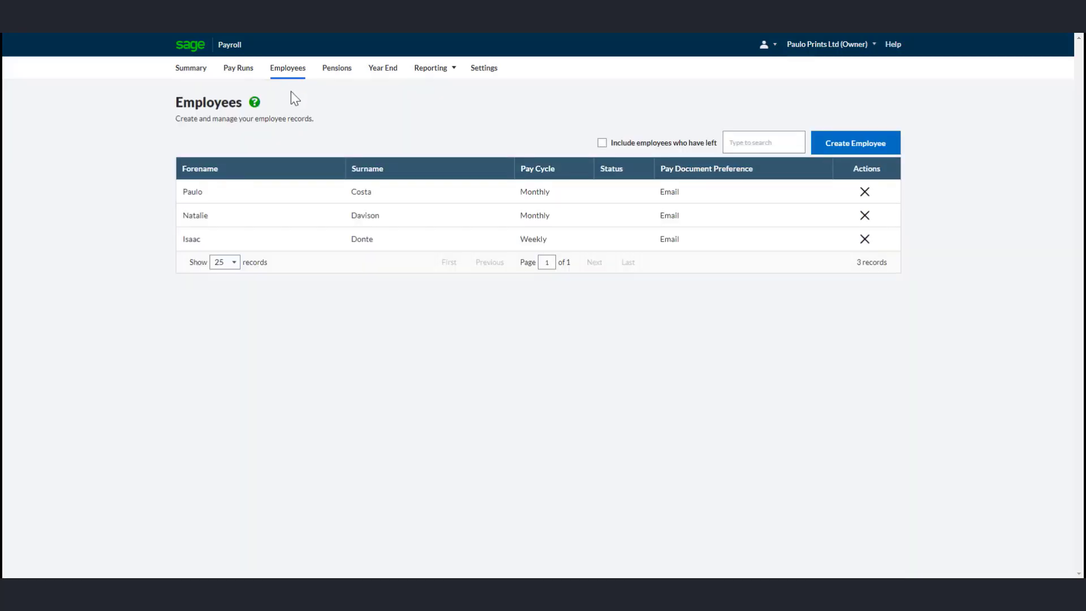
left_click(191, 239)
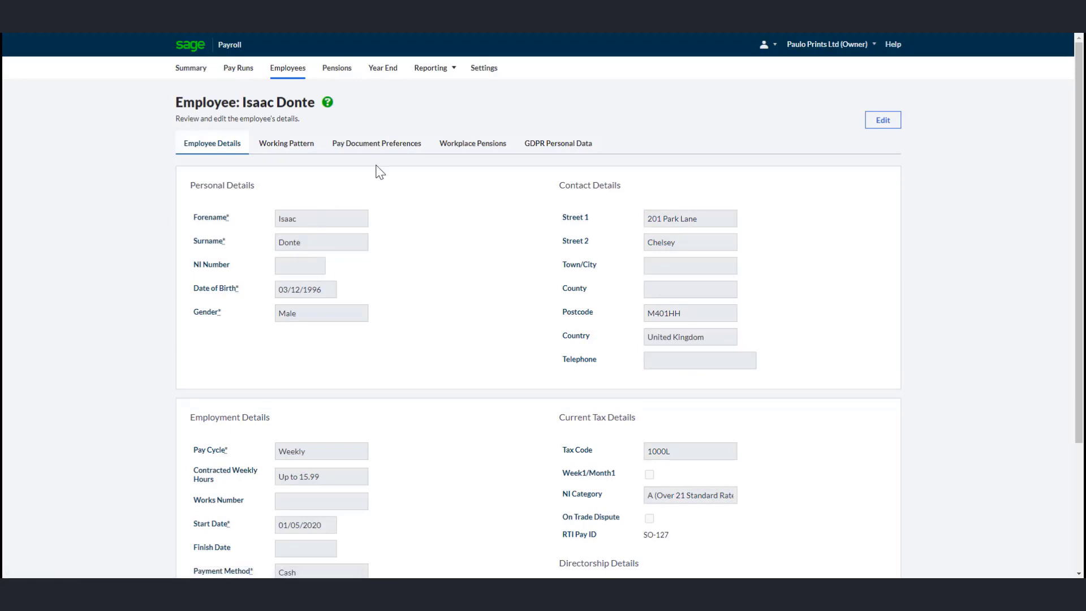
left_click(473, 143)
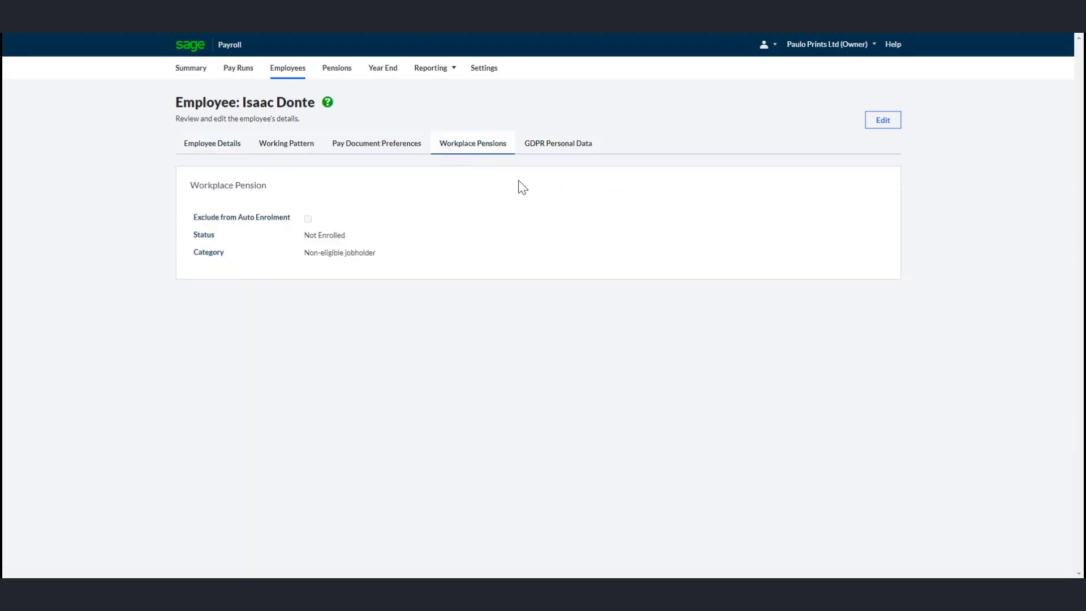
Step: Mark the employee as Excluded from Auto Enrolment and save the pension settings
left_click(882, 120)
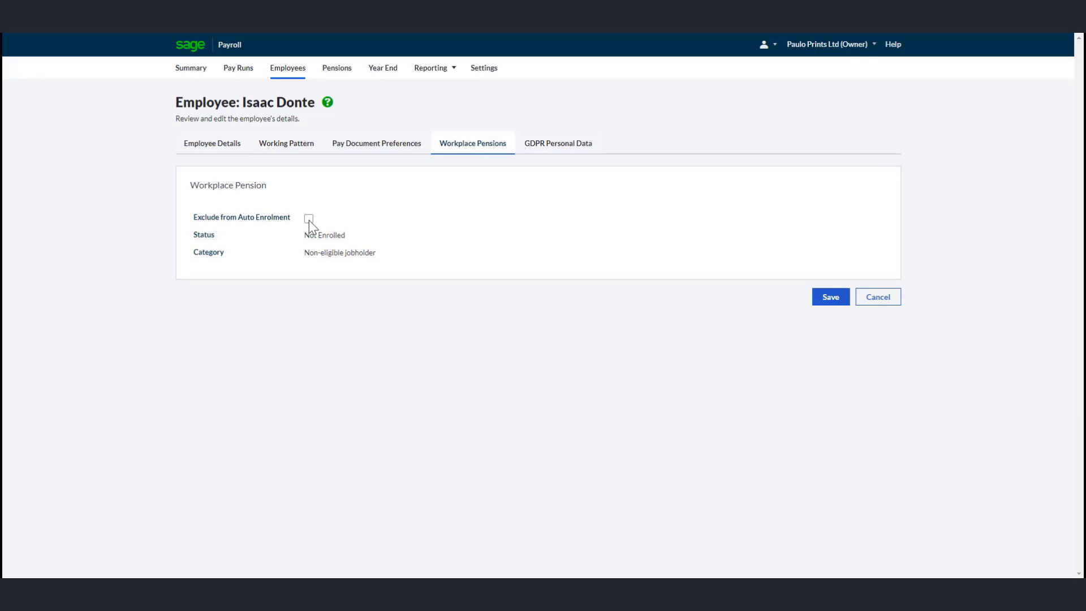
left_click(308, 218)
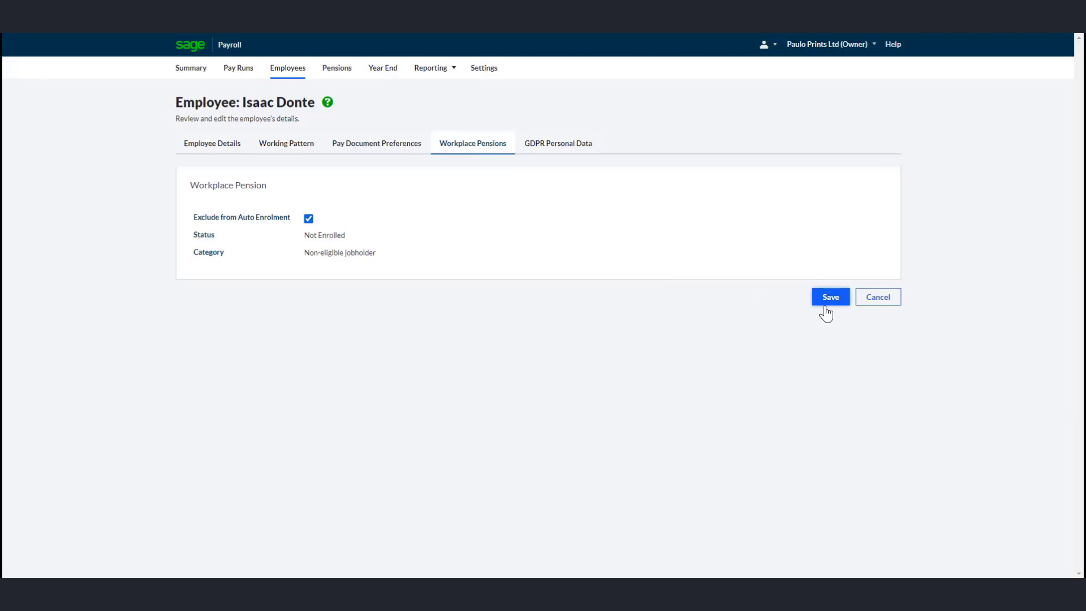
left_click(831, 296)
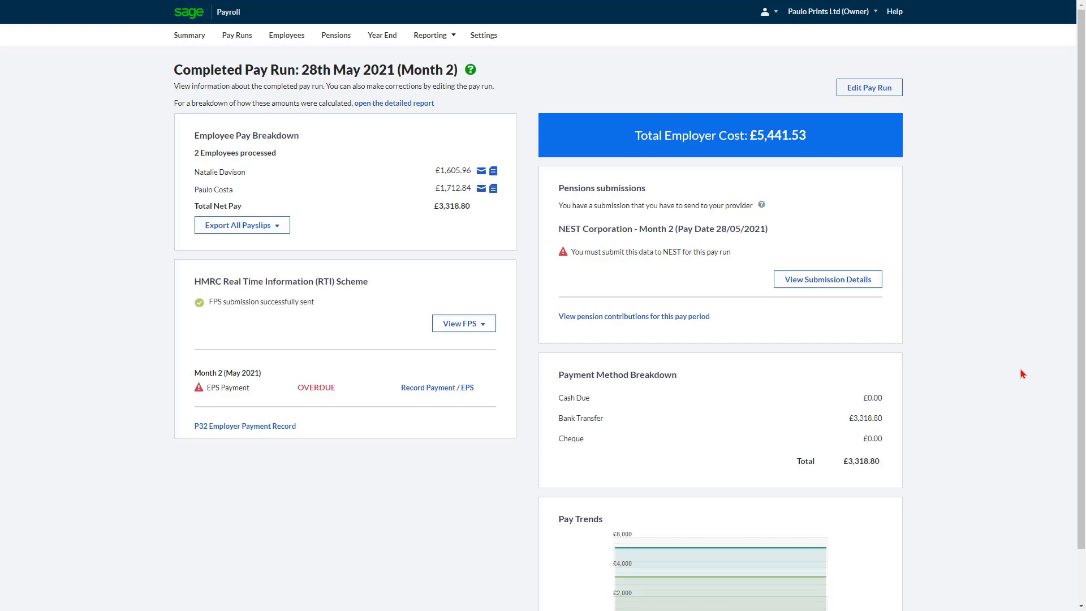
mouse_move(746, 313)
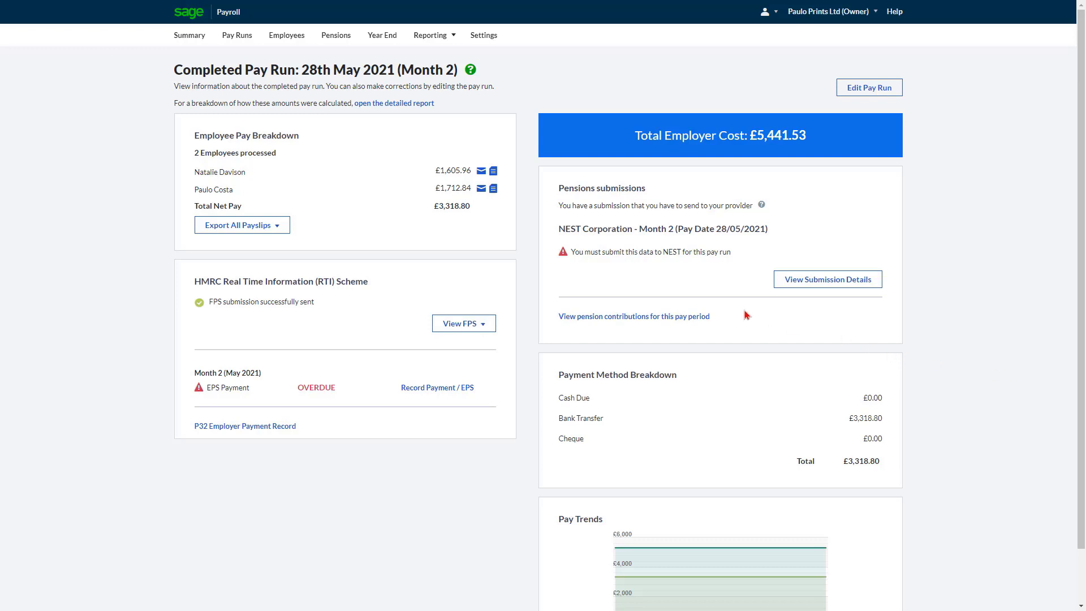
mouse_move(665, 324)
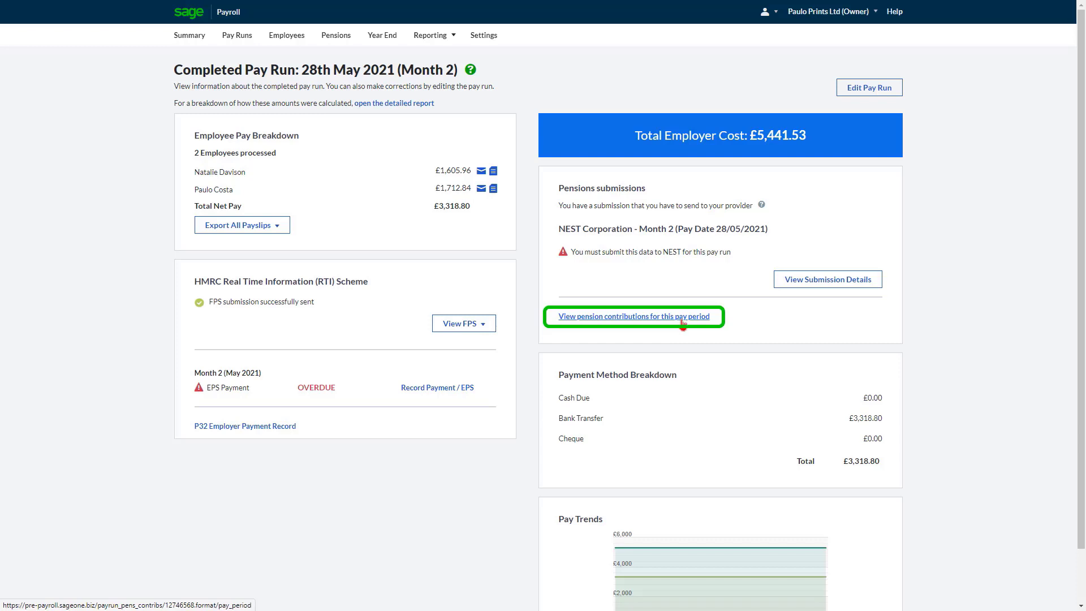
Step: Review the 28 May 2021 pay run's NEST pension contributions report and return to the completed pay run
left_click(632, 317)
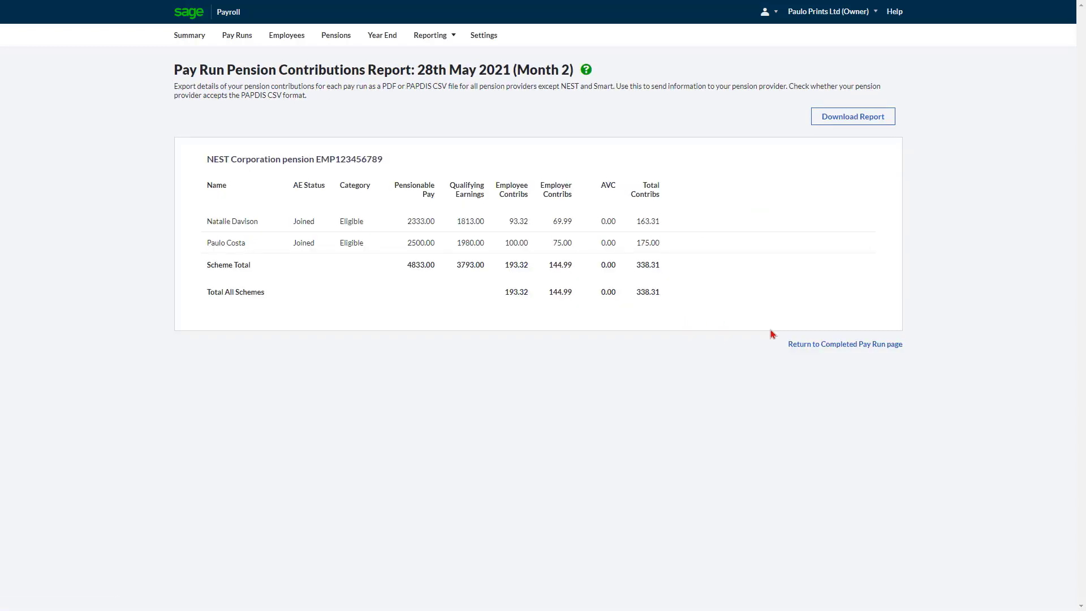
mouse_move(852, 128)
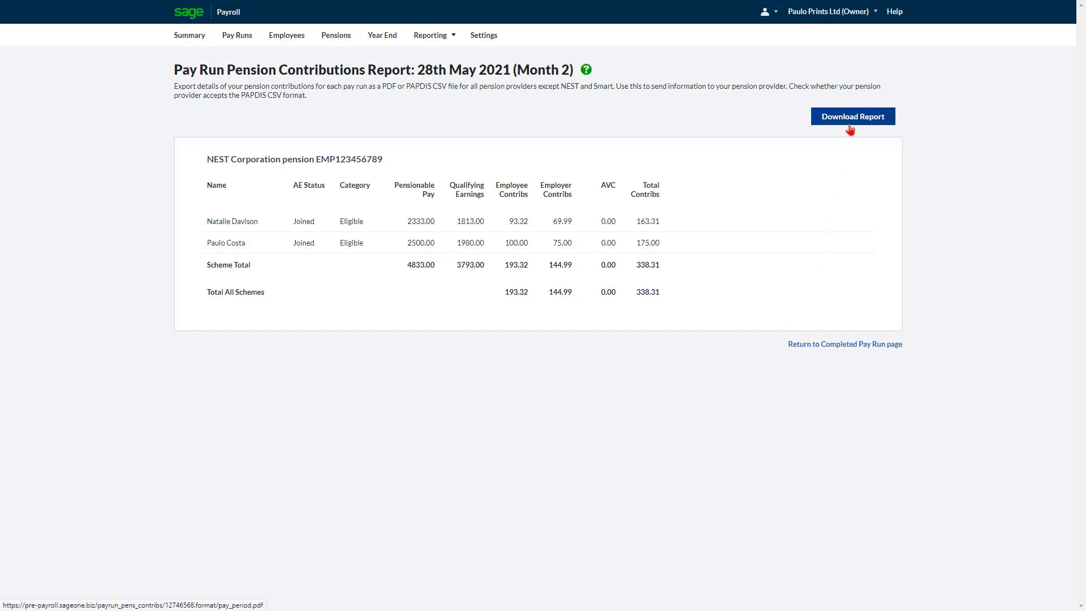
mouse_move(848, 349)
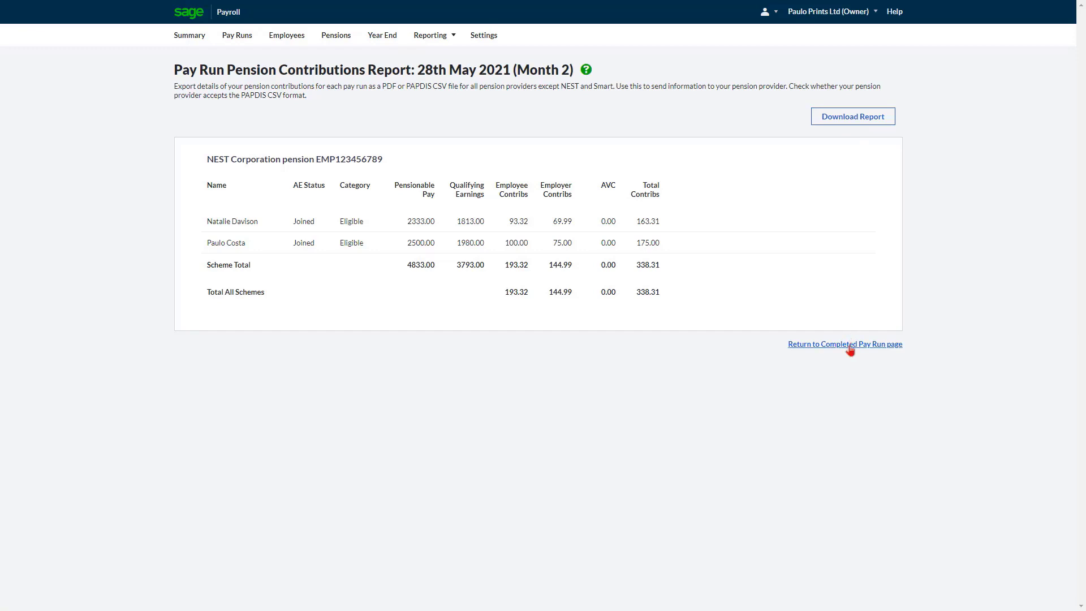
left_click(845, 344)
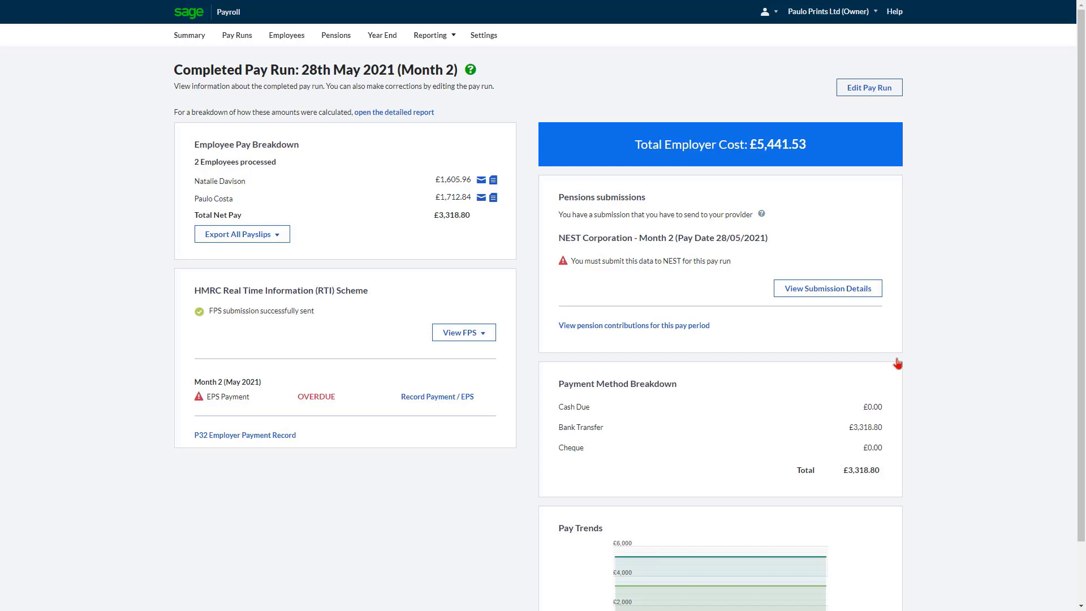
mouse_move(828, 306)
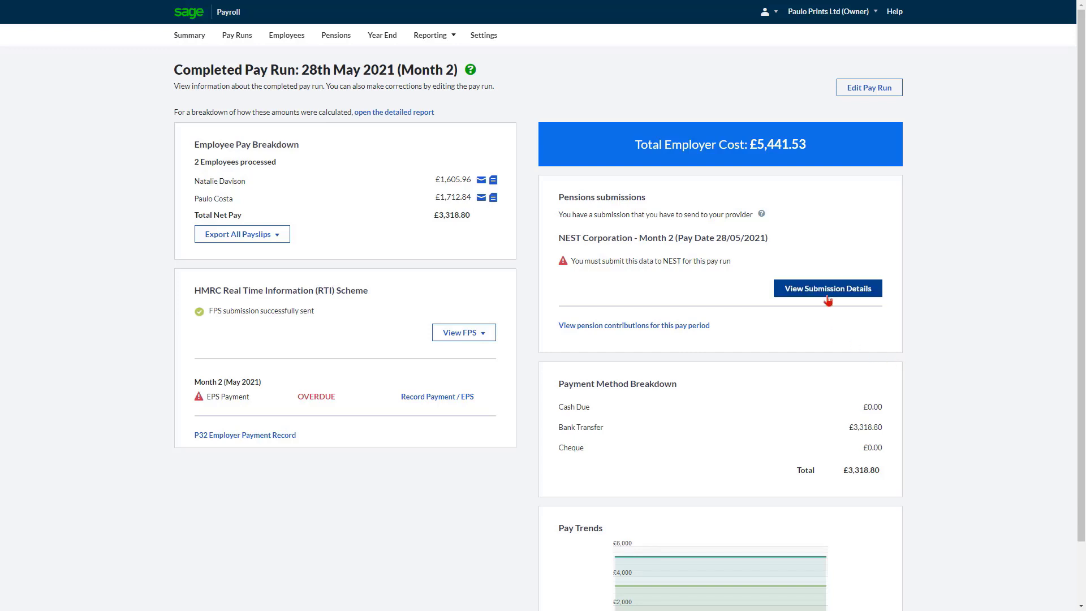
Step: View the NEST Month 2 contribution submission details listing both employees' contributions
left_click(827, 288)
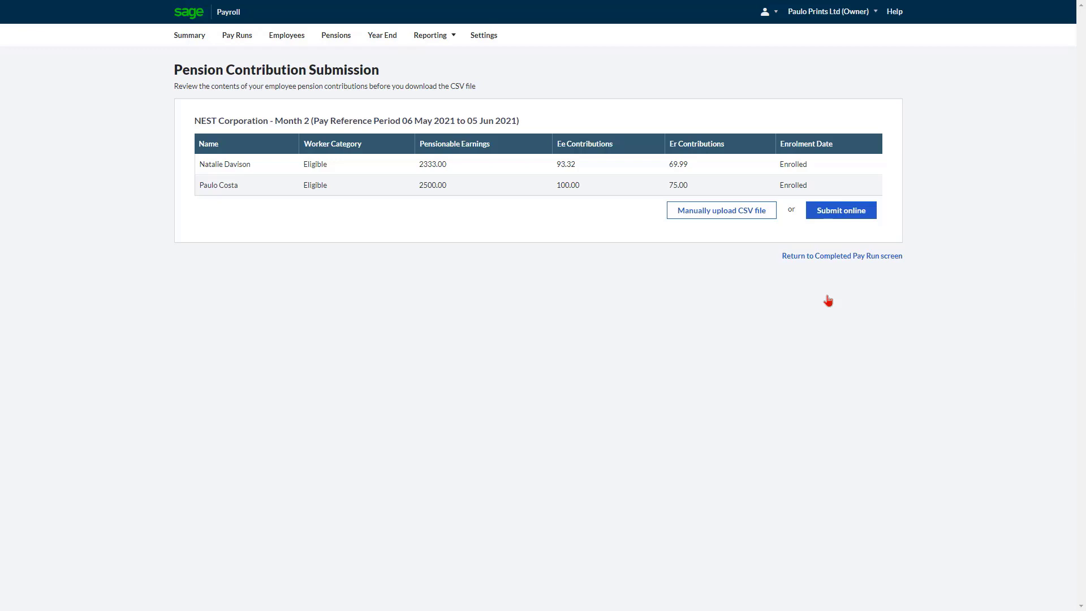
mouse_move(853, 267)
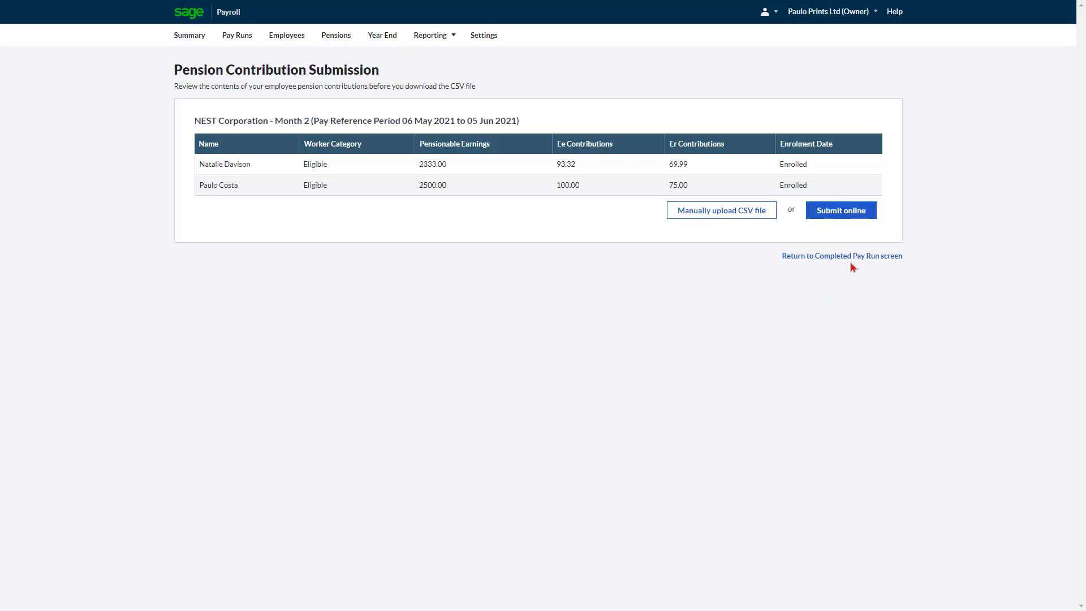
mouse_move(843, 216)
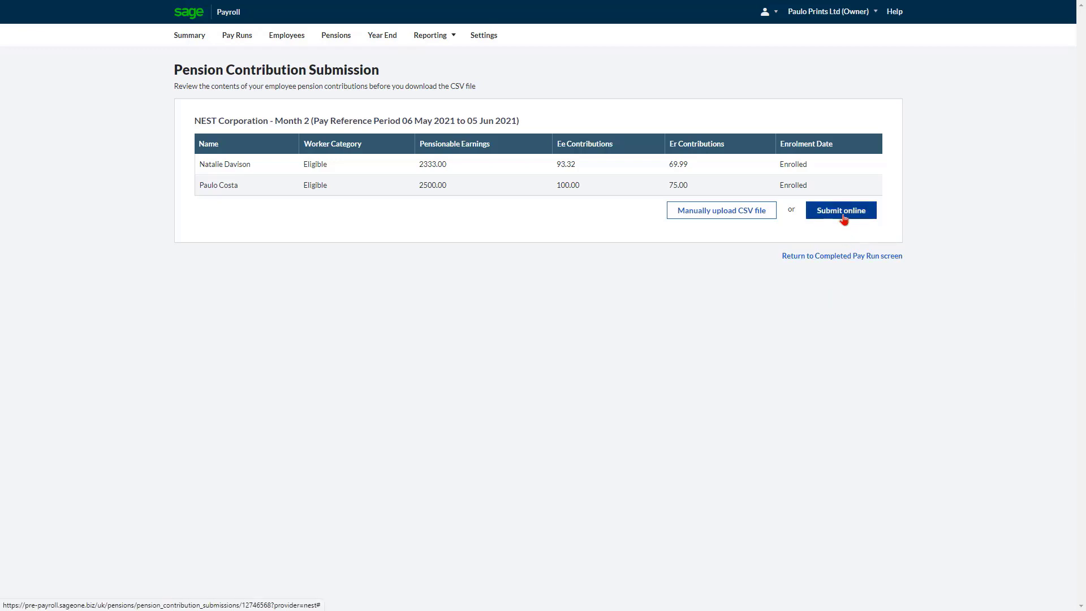
mouse_move(819, 227)
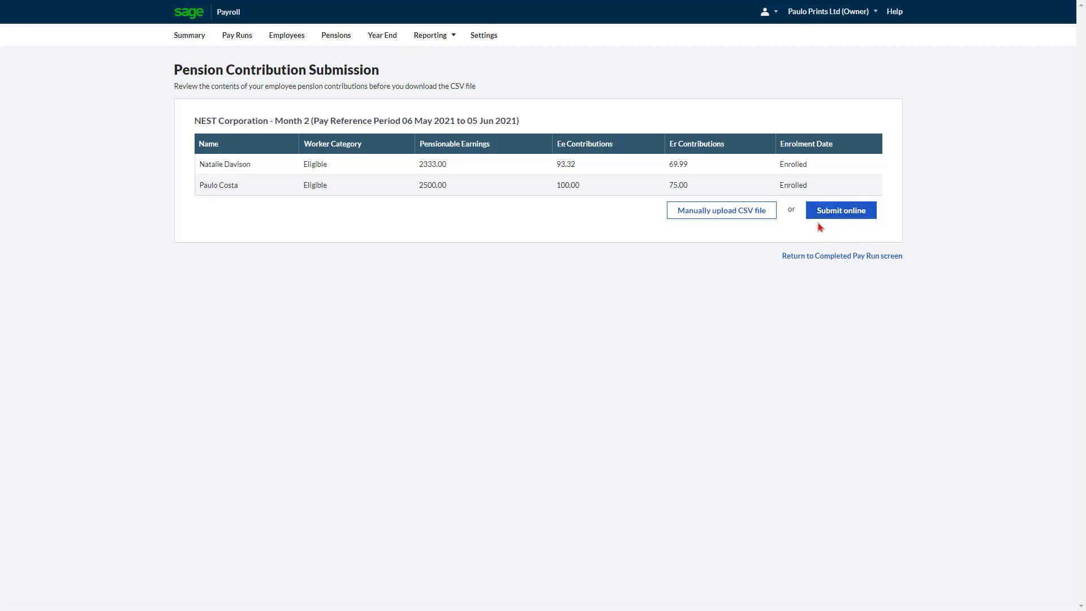
mouse_move(738, 221)
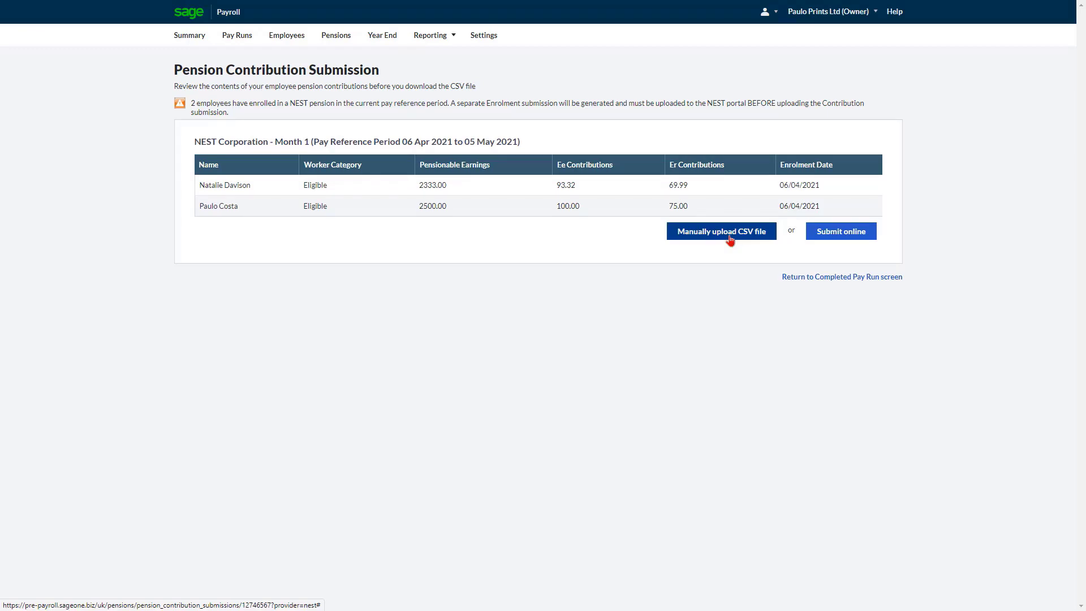
Step: In Pensions, review NEST contributions and set the £338.31 April 2021 payment date to 30/04/2021
left_click(336, 35)
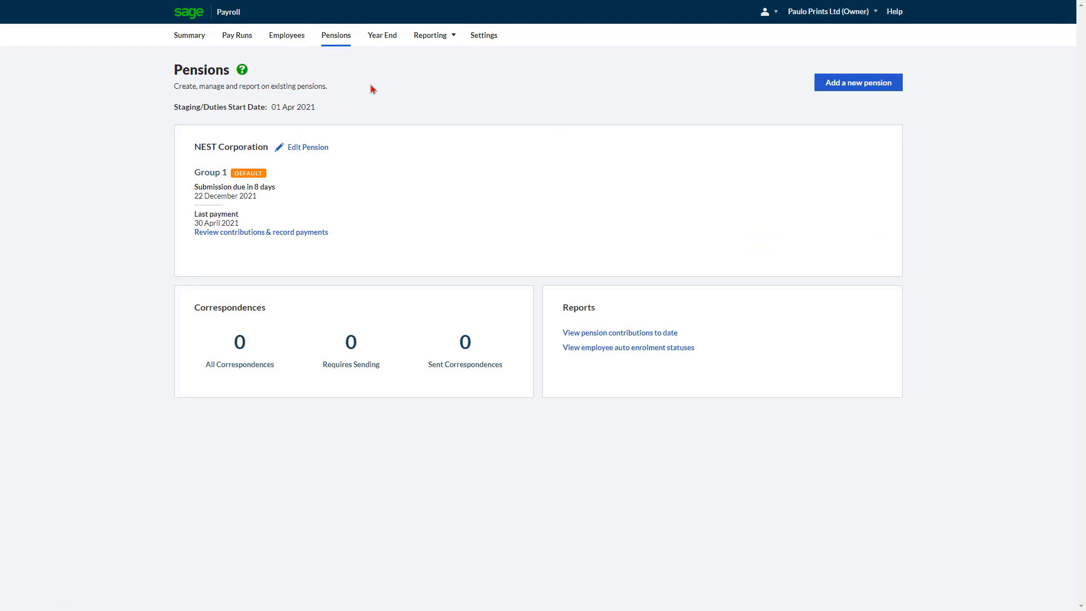
mouse_move(365, 142)
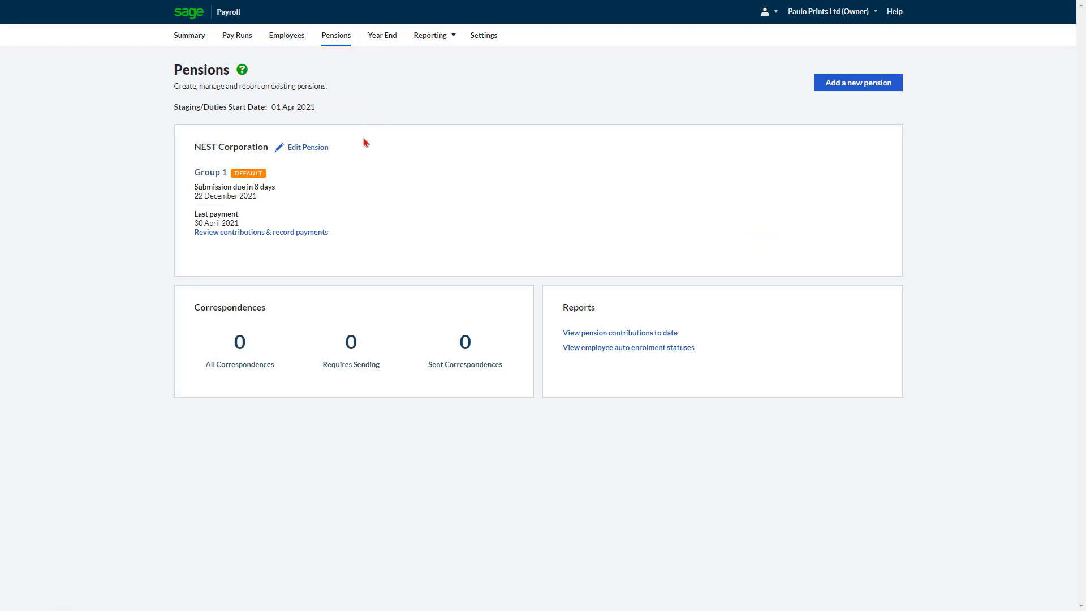
mouse_move(304, 237)
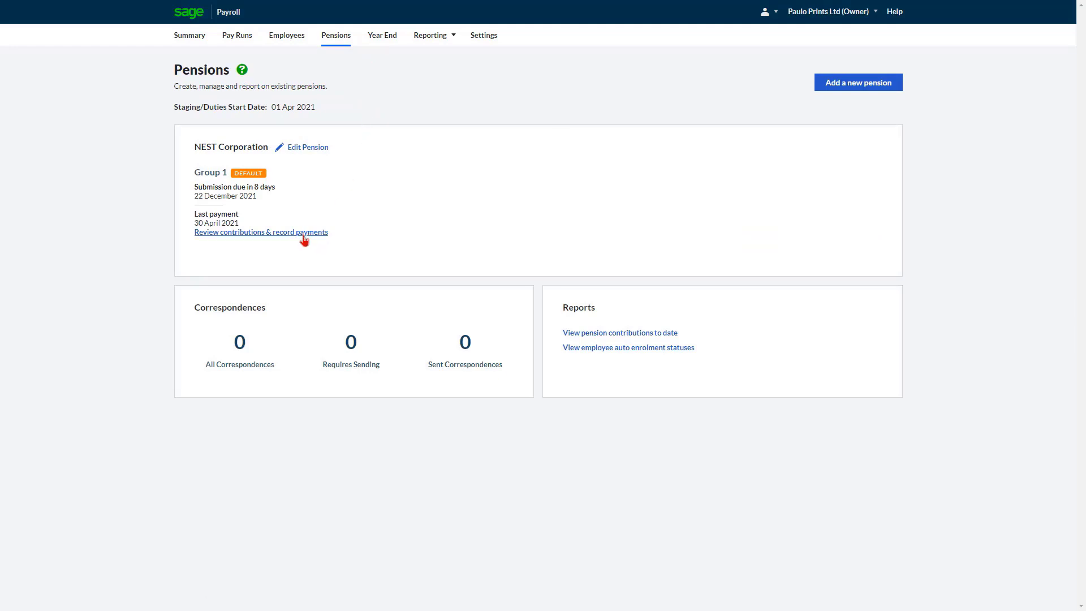
left_click(260, 232)
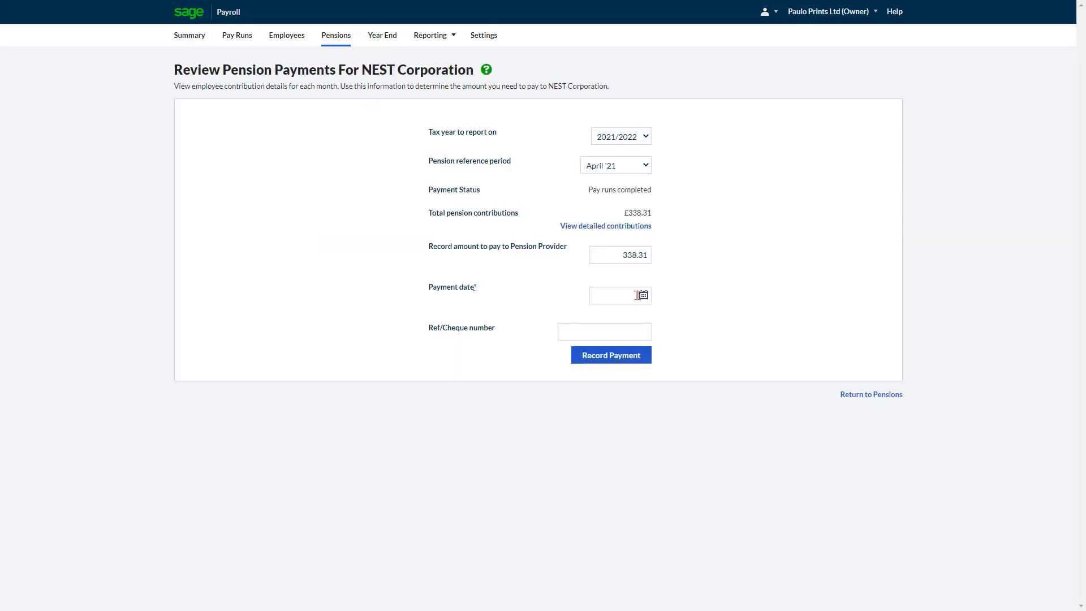
left_click(644, 296)
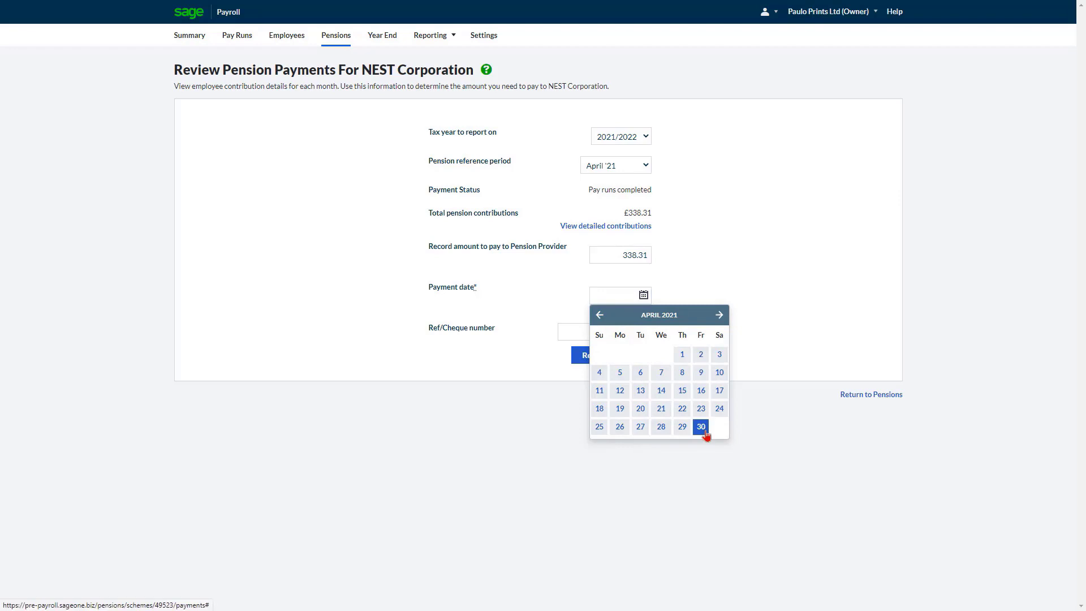
left_click(702, 427)
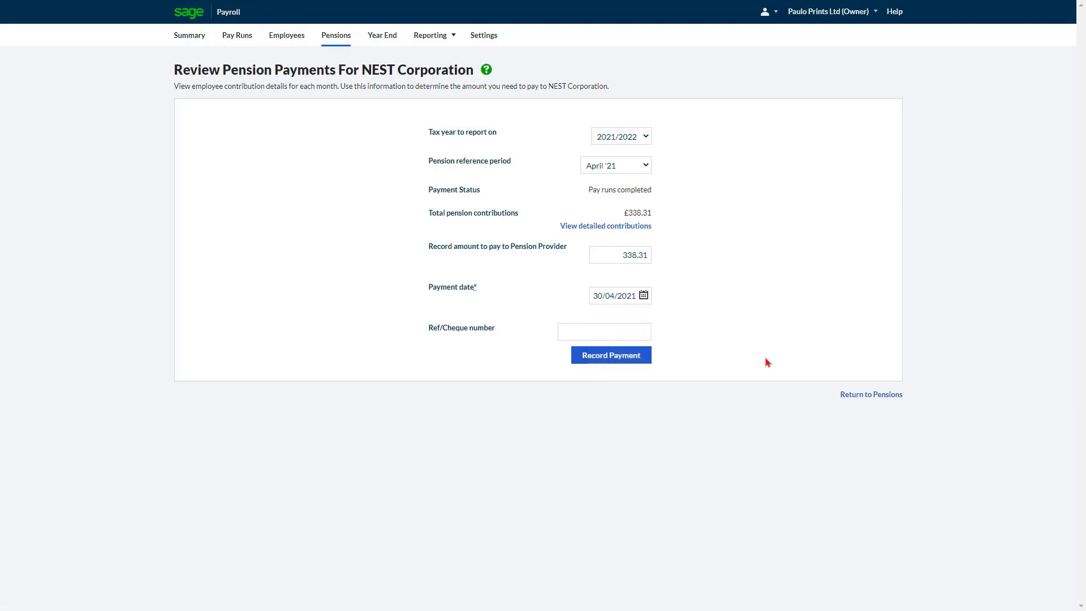
mouse_move(568, 230)
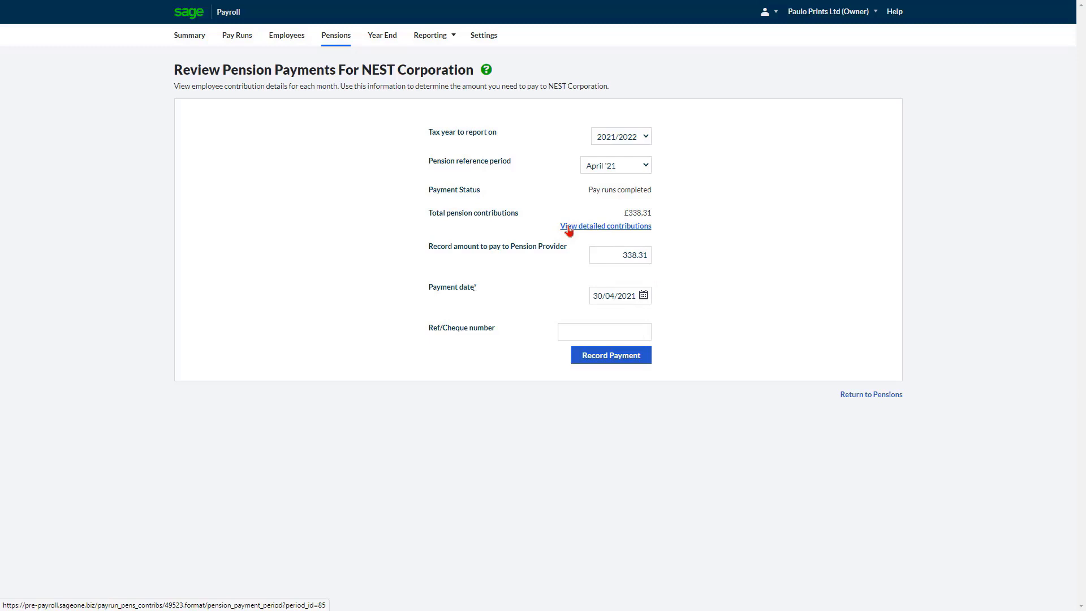
Step: Check the detailed April 2021 contributions, then record the £338.31 NEST payment as paid
left_click(605, 225)
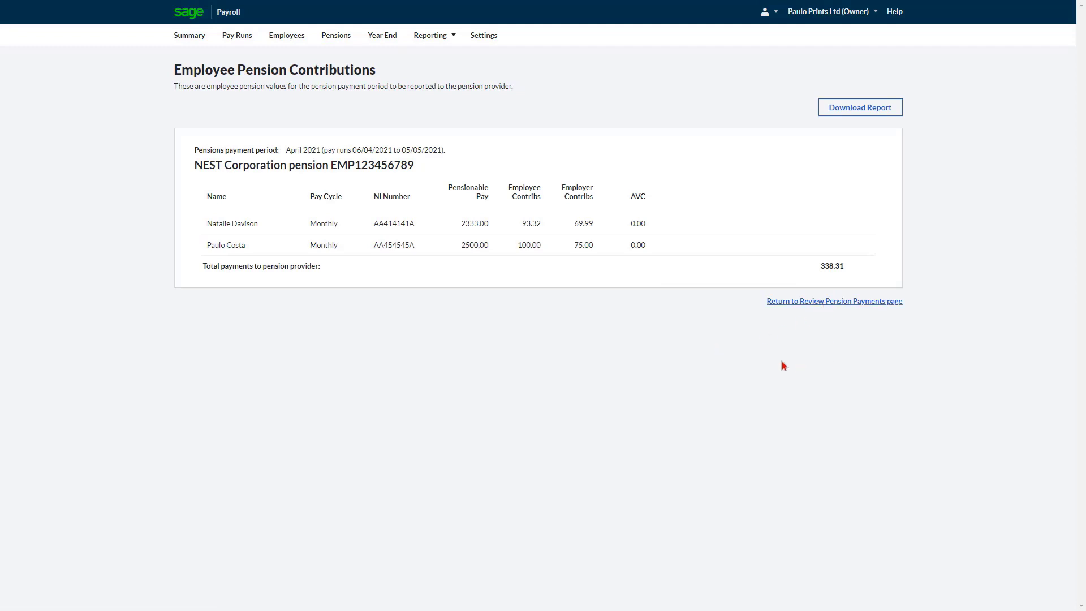
left_click(834, 301)
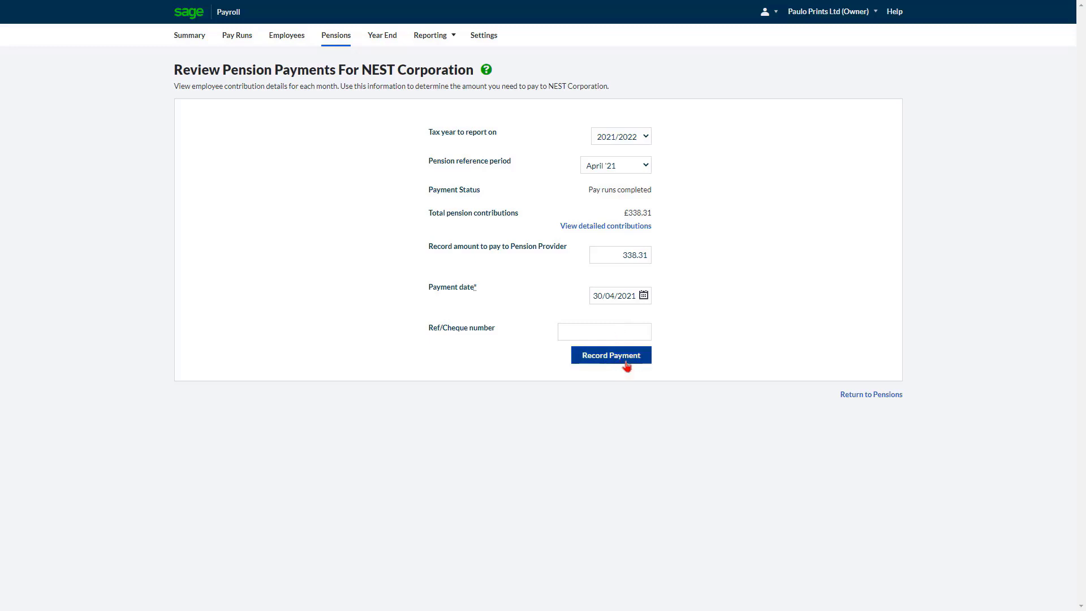
left_click(611, 354)
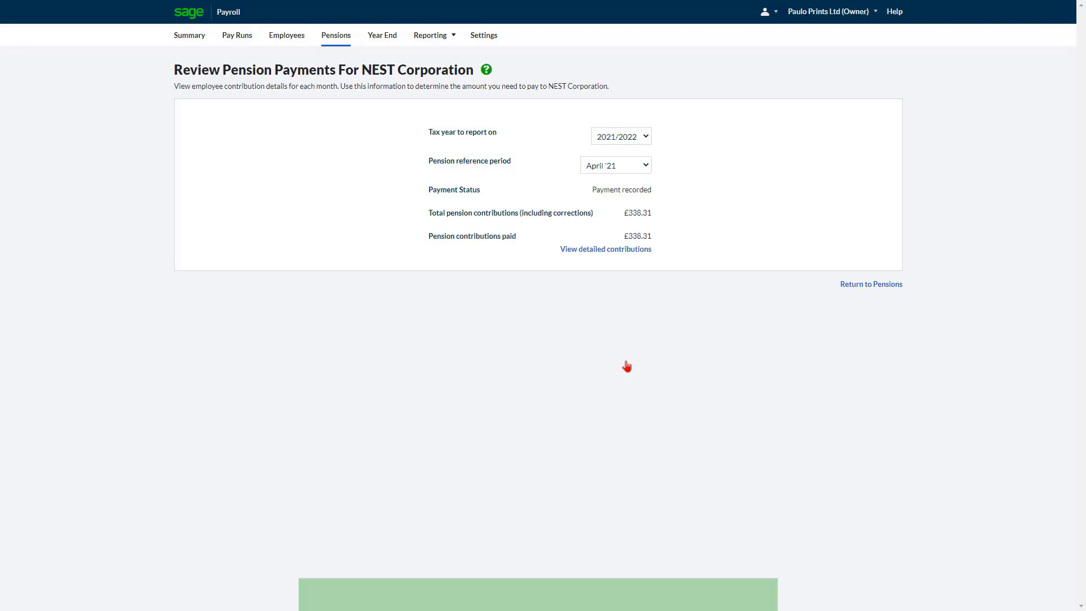